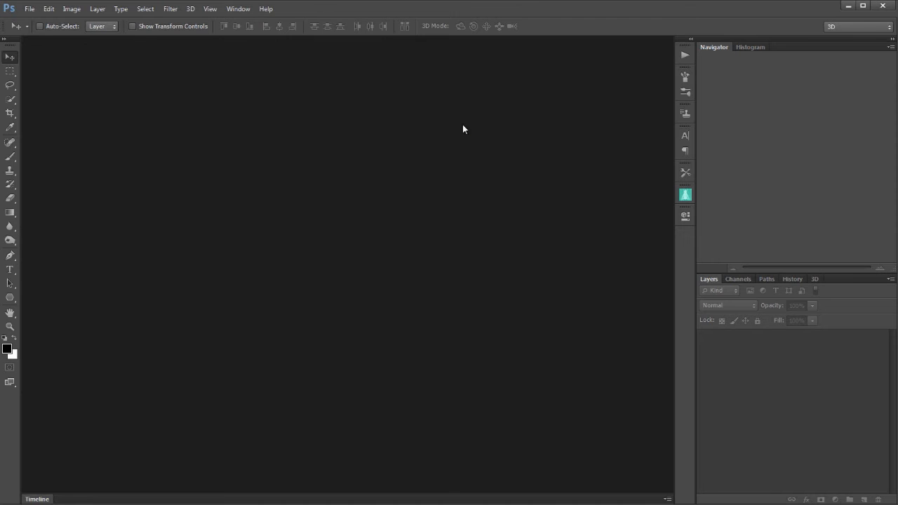
Step: Create a 950×950 px, 72 ppi document with a white background from the Facebook preset
{"action": "left_click", "coordinate": [29, 9]}
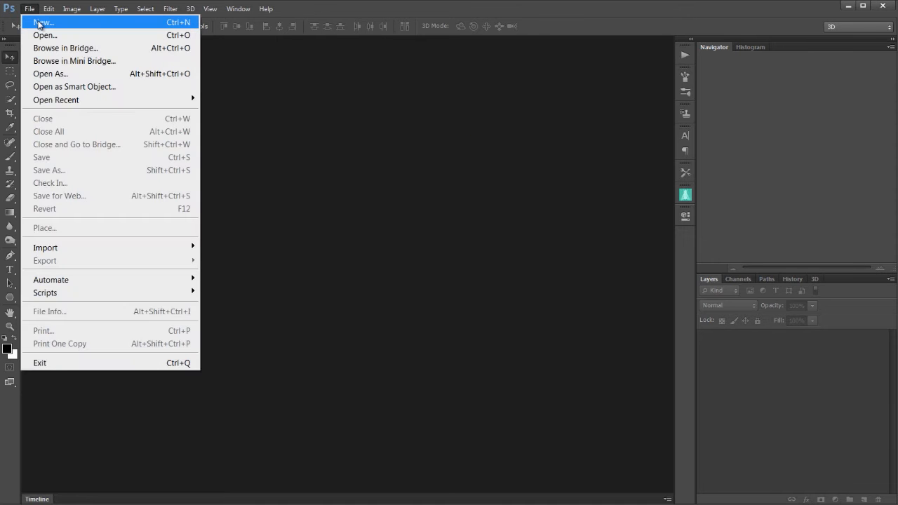
{"action": "left_click", "coordinate": [43, 23]}
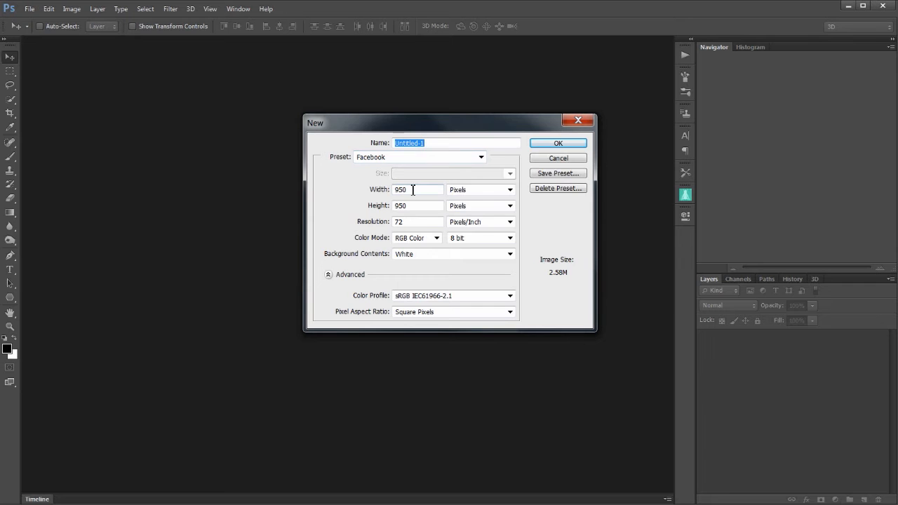
{"action": "mouse_move", "coordinate": [665, 372]}
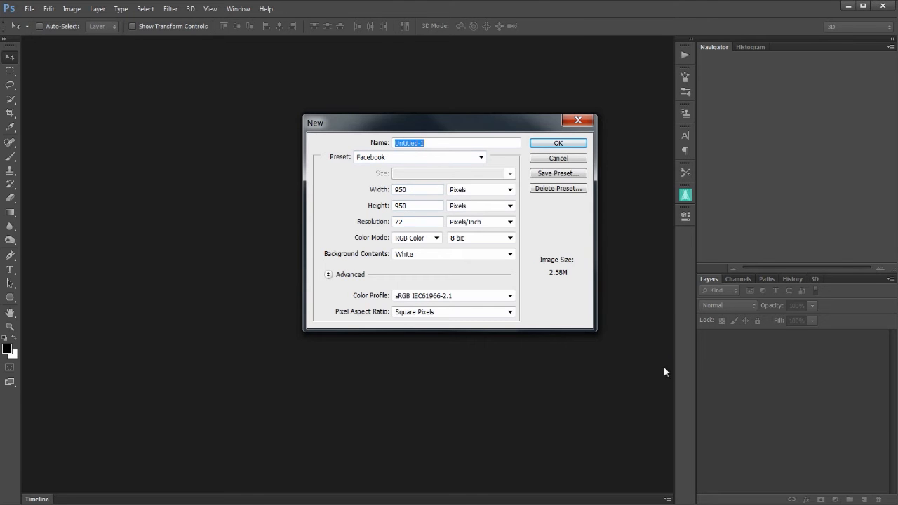
{"action": "mouse_move", "coordinate": [781, 435]}
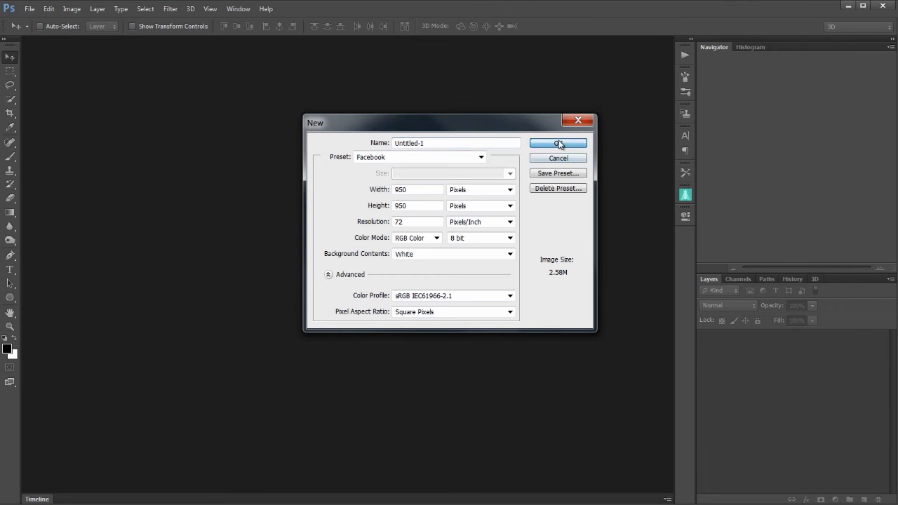
{"action": "left_click", "coordinate": [558, 143]}
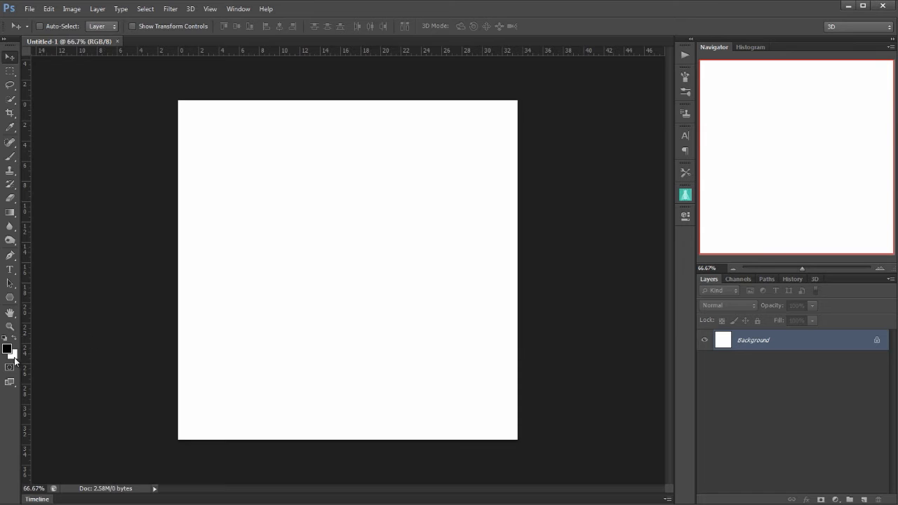
Step: Fill the canvas with #b35a1e orange and set the foreground colour to #f4c593 peach
{"action": "left_click", "coordinate": [7, 356]}
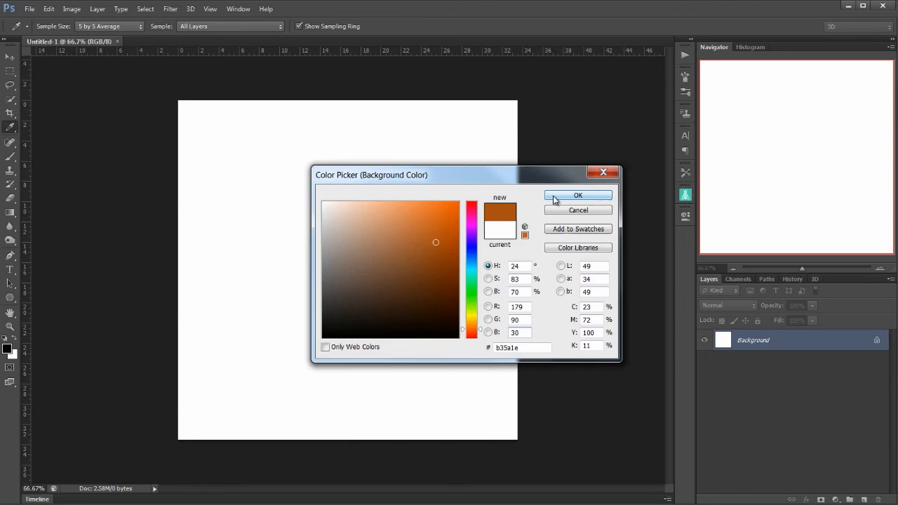
{"action": "left_click", "coordinate": [578, 195]}
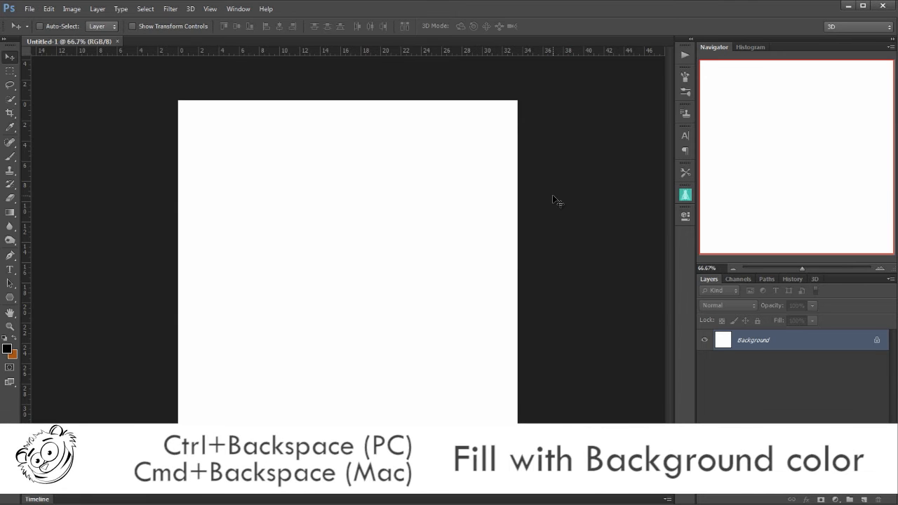
{"action": "key", "text": "ctrl+BackSpace"}
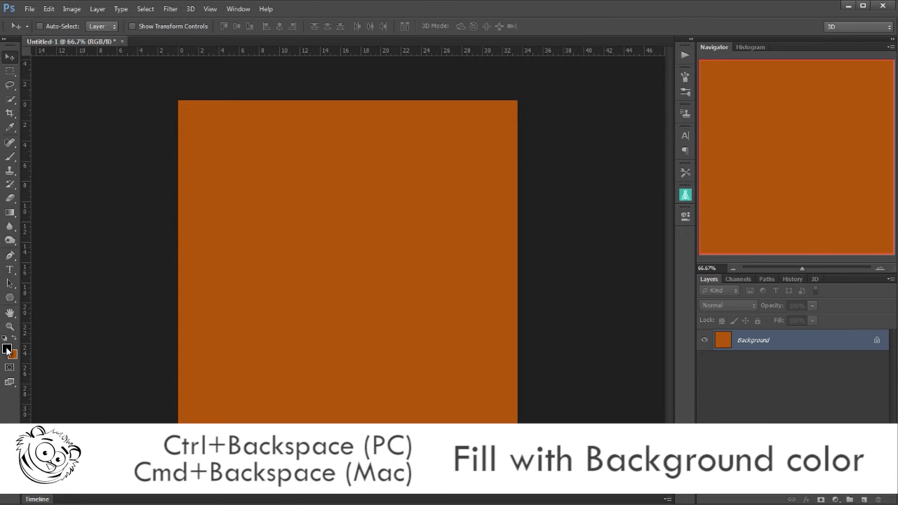
{"action": "left_click", "coordinate": [9, 349]}
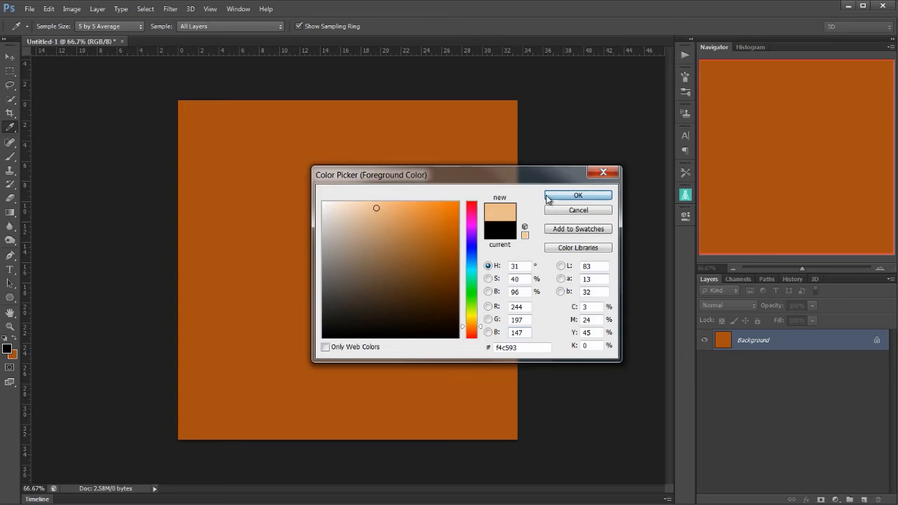
{"action": "left_click", "coordinate": [577, 195]}
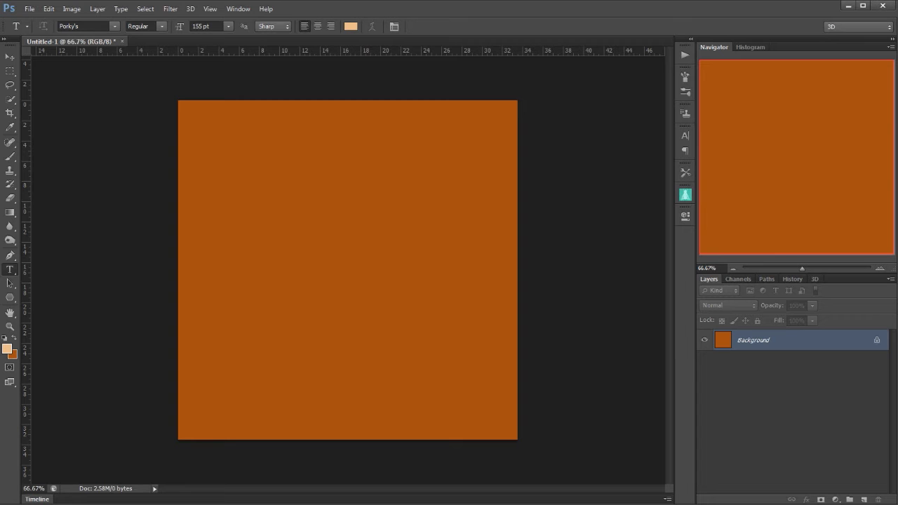
{"action": "mouse_move", "coordinate": [198, 39]}
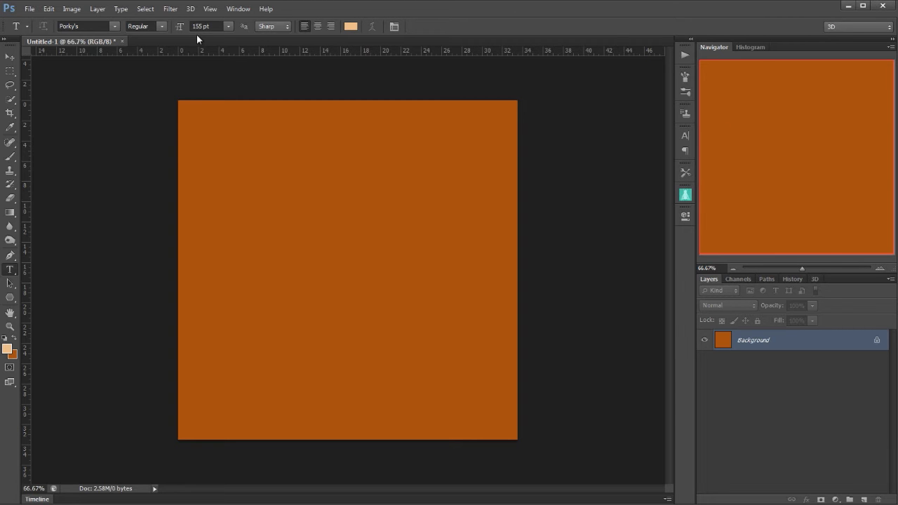
{"action": "mouse_move", "coordinate": [197, 282]}
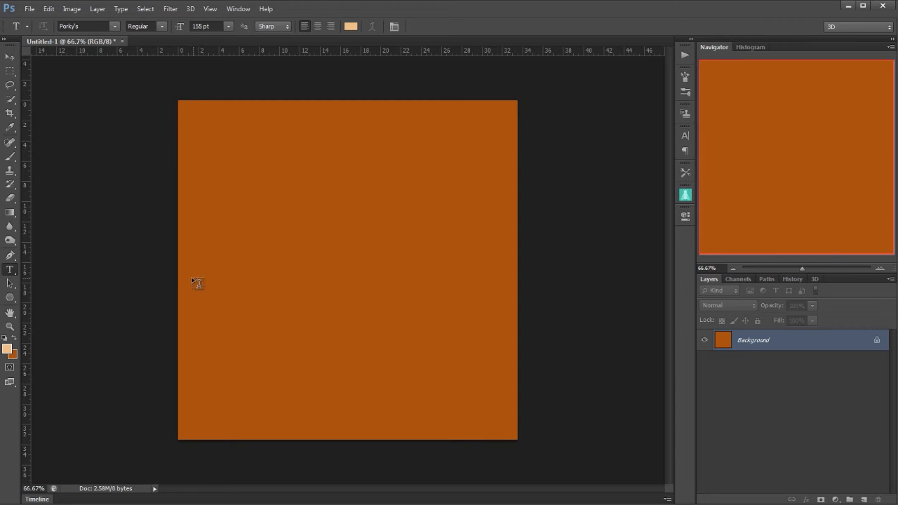
Step: Type 'TIPSQUIRREL' in 155 pt Porky's across the middle of the canvas
{"action": "left_click", "coordinate": [190, 280]}
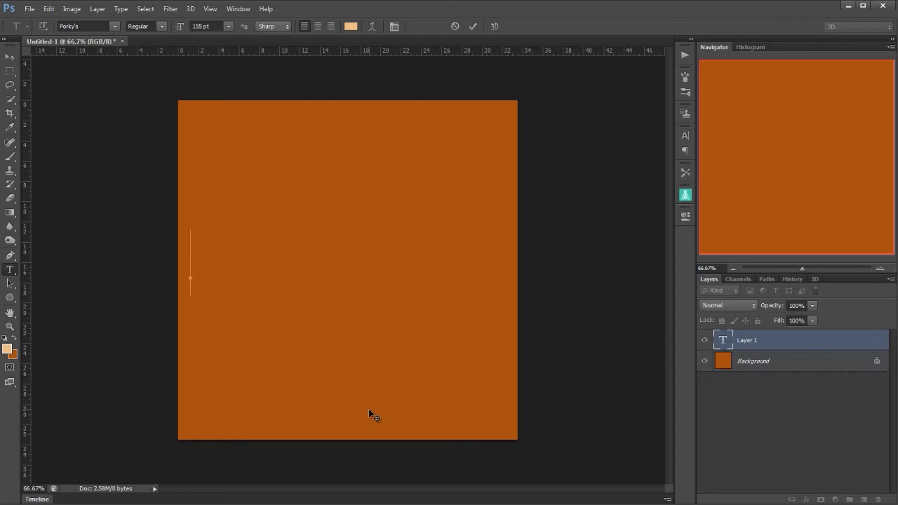
{"action": "type", "text": "TIPS"}
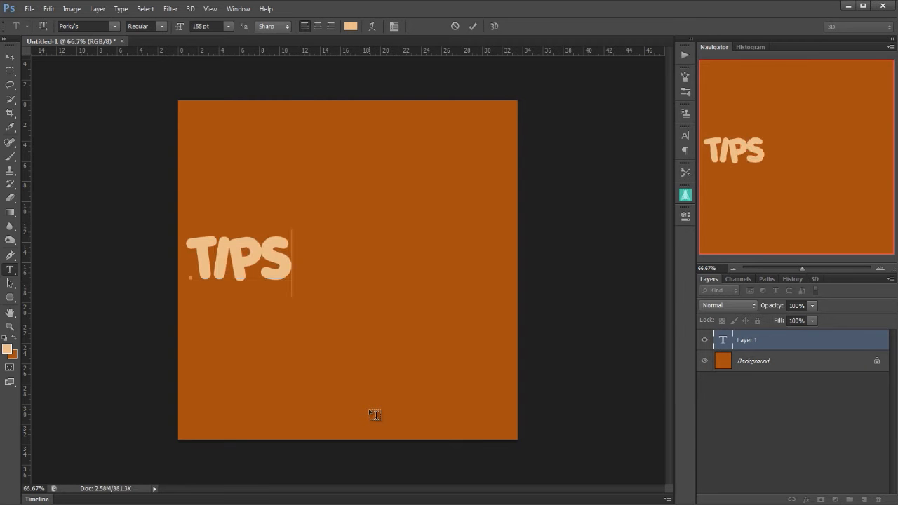
{"action": "type", "text": "QUIRRE"}
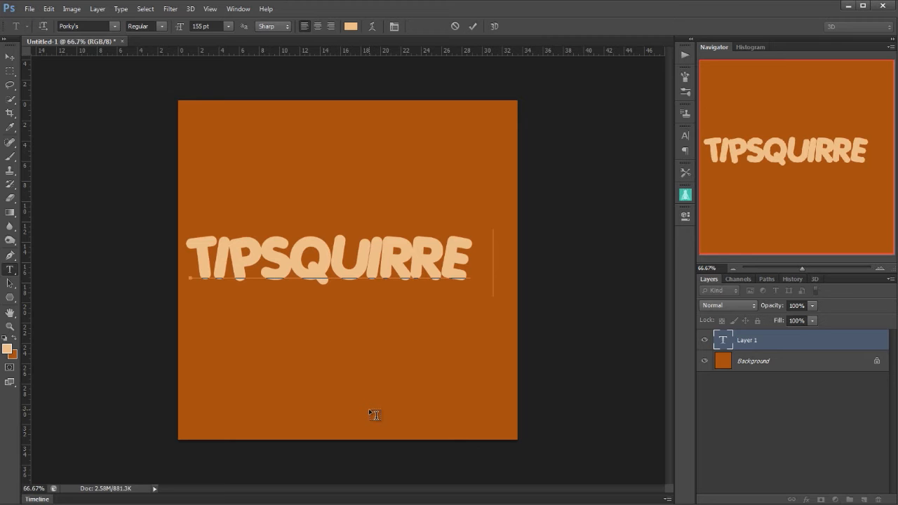
{"action": "type", "text": "L"}
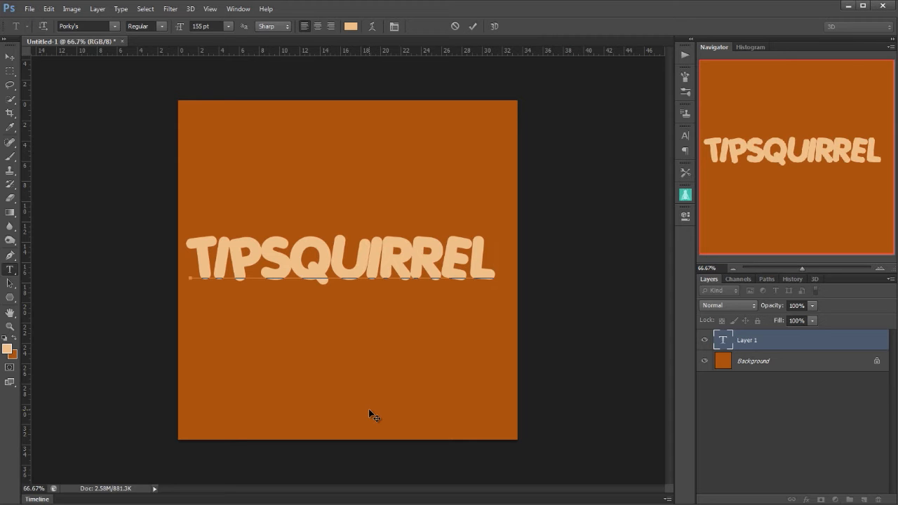
{"action": "left_click", "coordinate": [491, 263]}
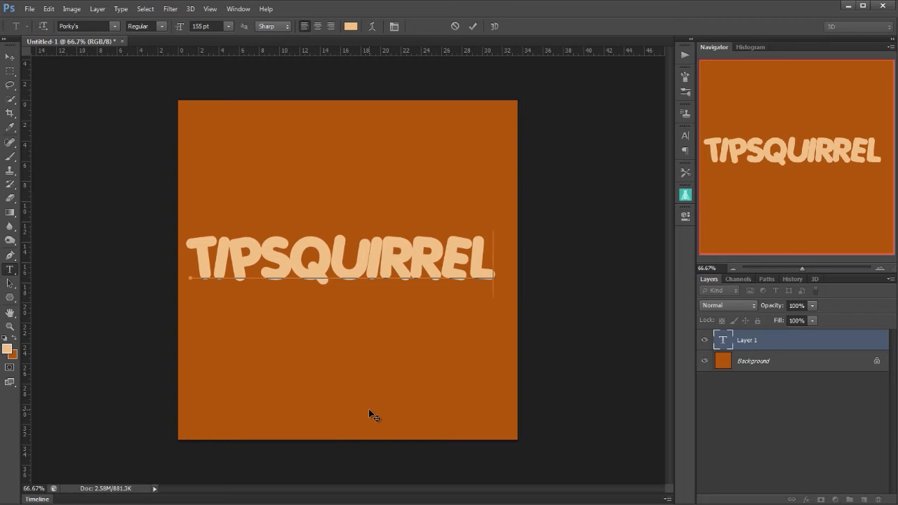
{"action": "mouse_move", "coordinate": [141, 39]}
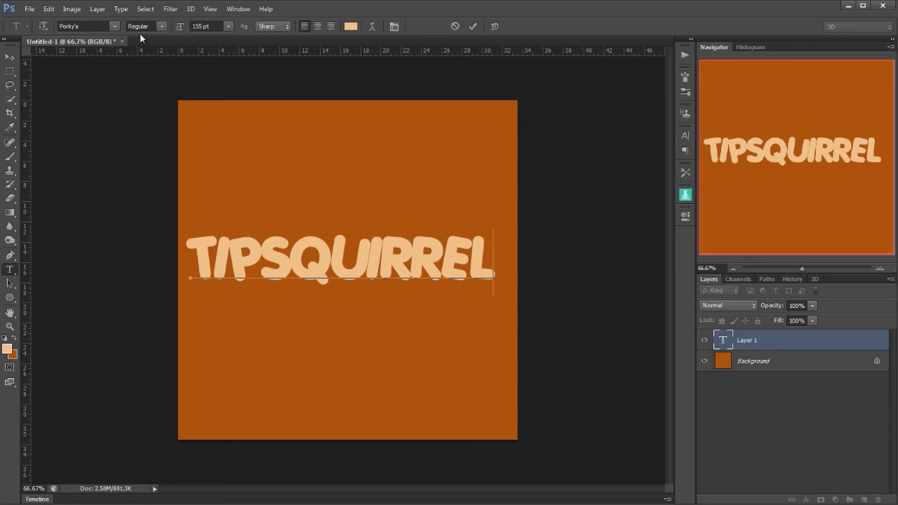
Step: Open the Type menu to convert the TIPSQUIRREL text into a work path
{"action": "left_click", "coordinate": [121, 8]}
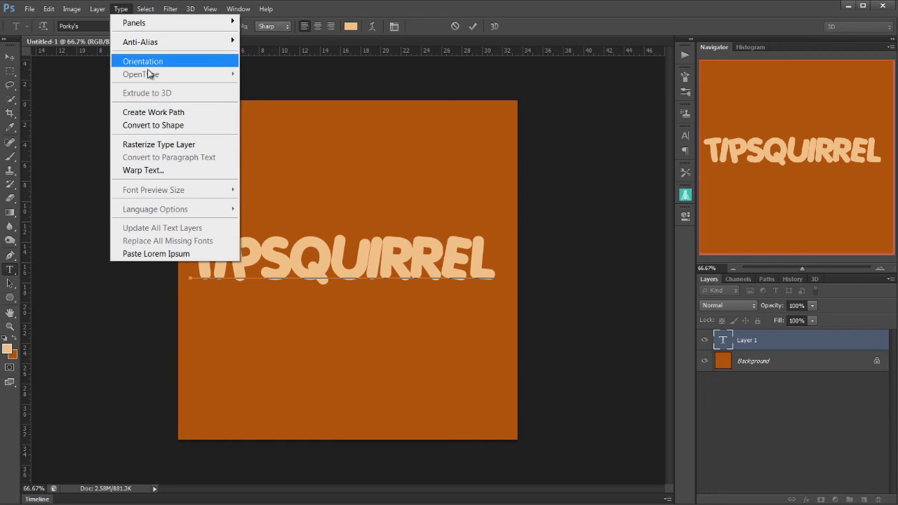
{"action": "mouse_move", "coordinate": [167, 113]}
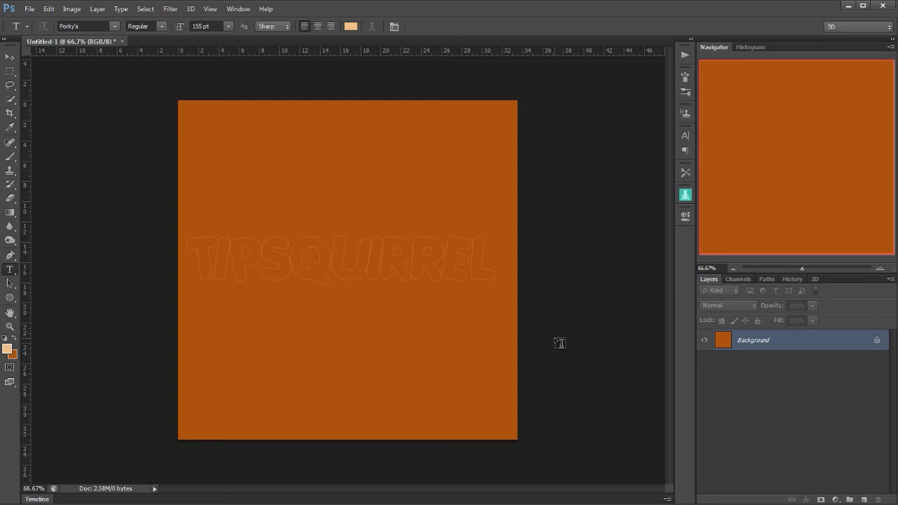
{"action": "mouse_move", "coordinate": [9, 286]}
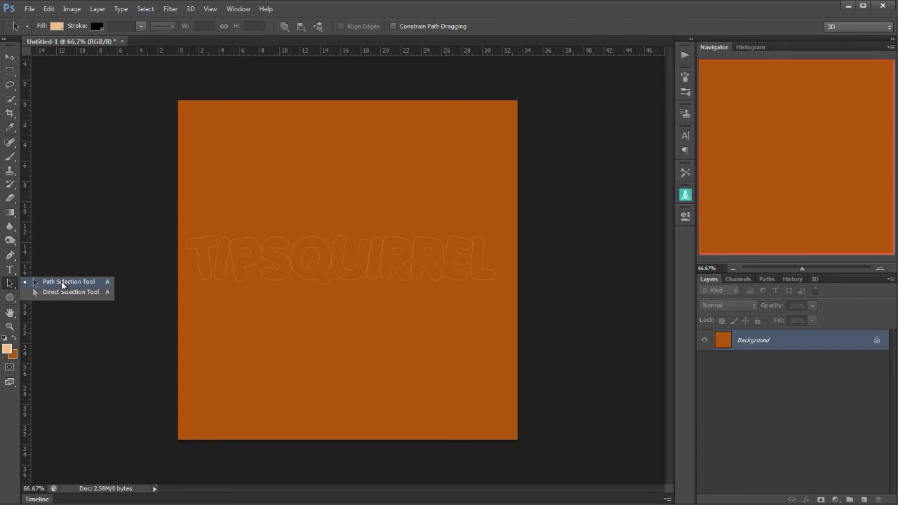
Step: Free-transform individual letter paths, tilting the Q and shifting the L lower
{"action": "left_click", "coordinate": [69, 281]}
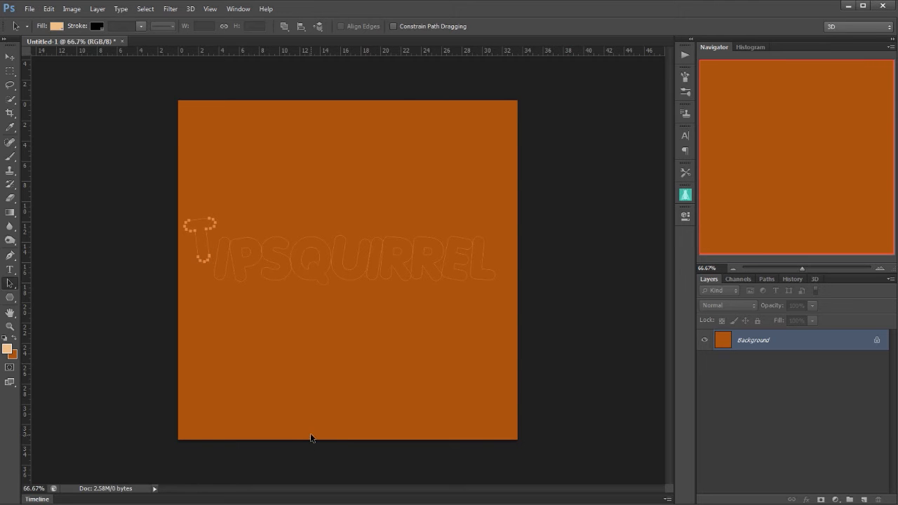
{"action": "key", "text": "ctrl+t"}
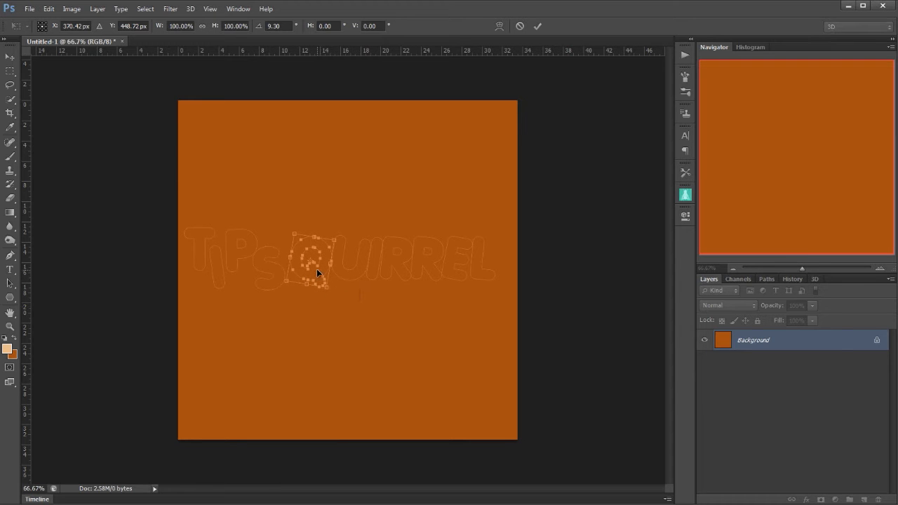
{"action": "left_click_drag", "start_coordinate": [315, 263], "coordinate": [309, 265]}
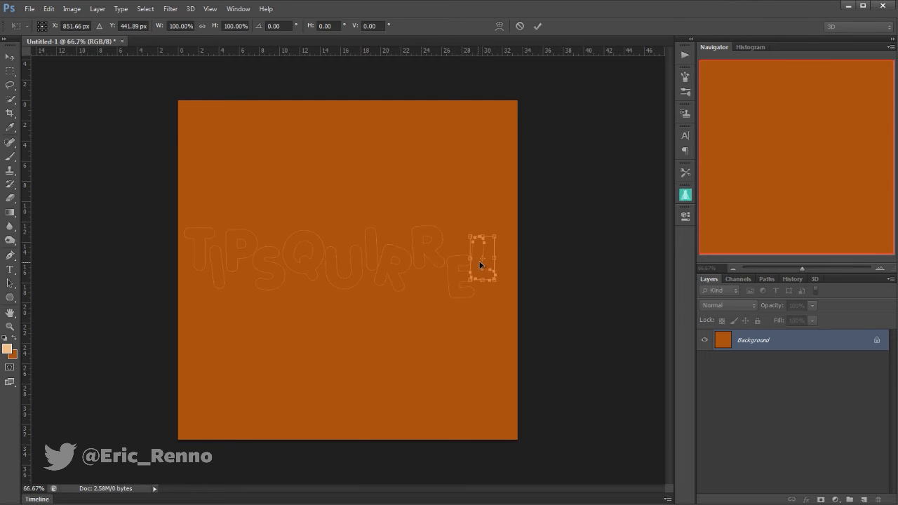
{"action": "left_click_drag", "start_coordinate": [480, 242], "coordinate": [488, 263]}
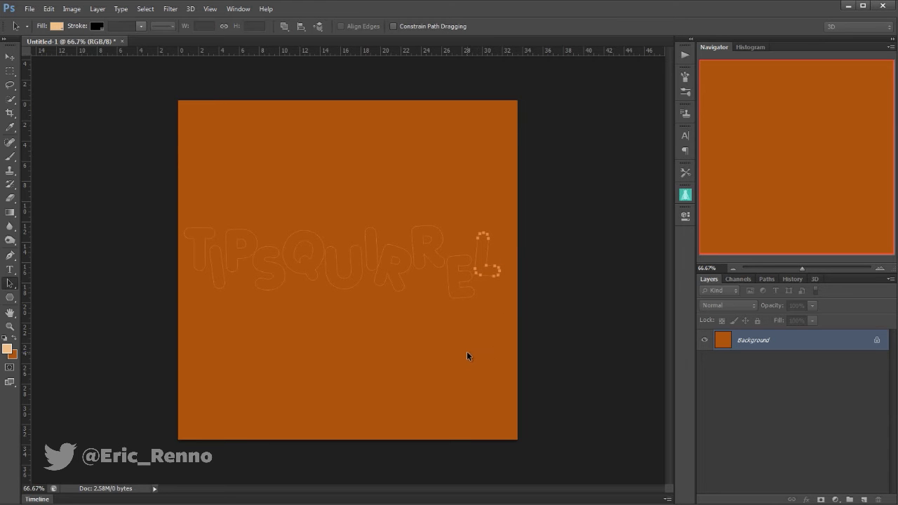
{"action": "mouse_move", "coordinate": [434, 256]}
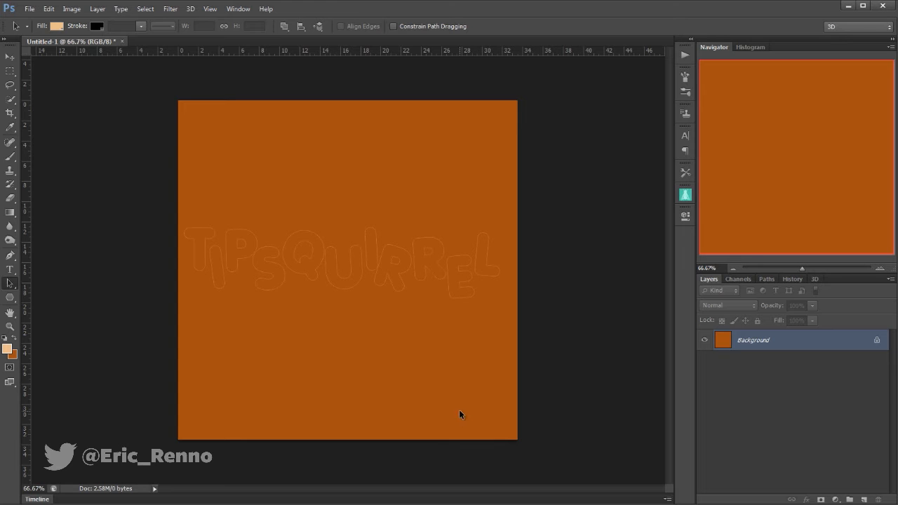
{"action": "mouse_move", "coordinate": [422, 404]}
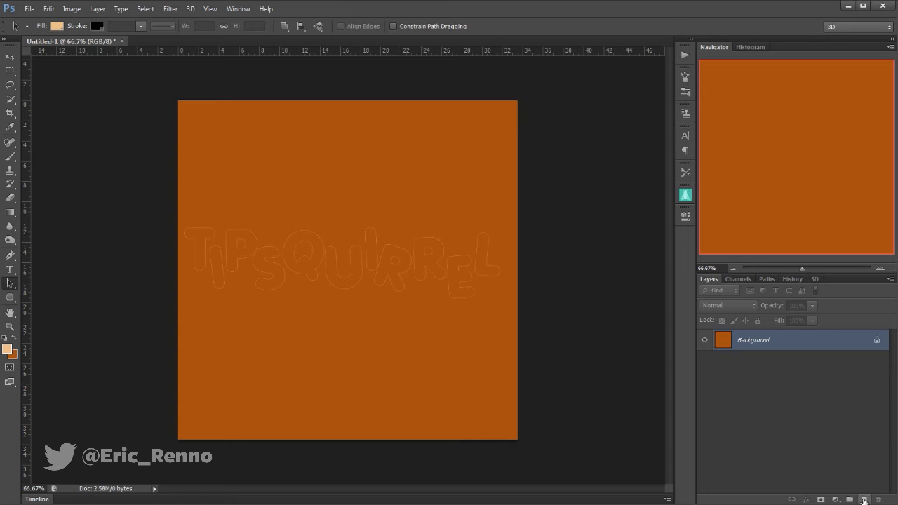
Step: On a new layer, fill the work path with the peach foreground colour and hide the path
{"action": "left_click", "coordinate": [865, 500]}
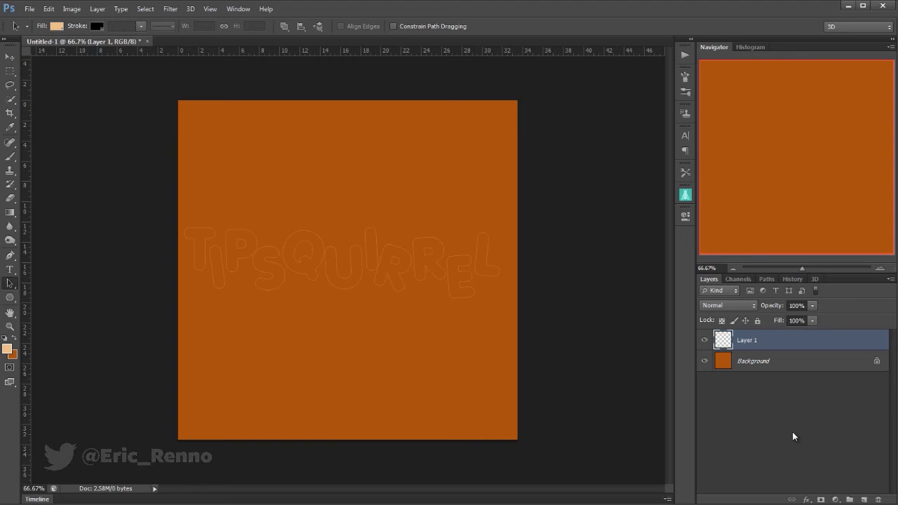
{"action": "mouse_move", "coordinate": [763, 288]}
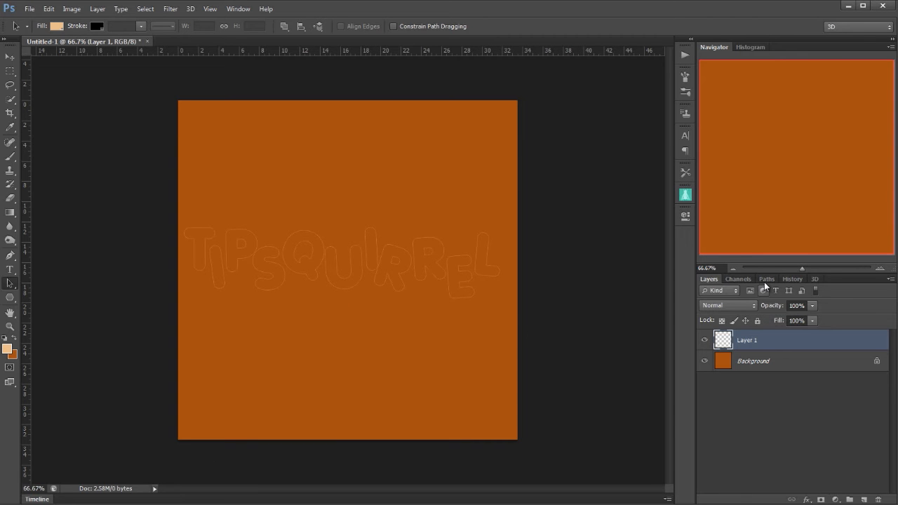
{"action": "left_click", "coordinate": [766, 278]}
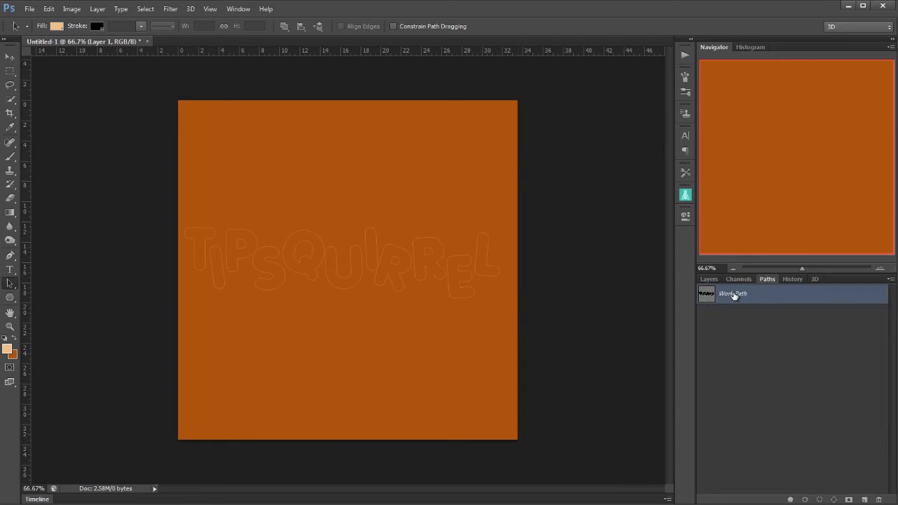
{"action": "right_click", "coordinate": [733, 294]}
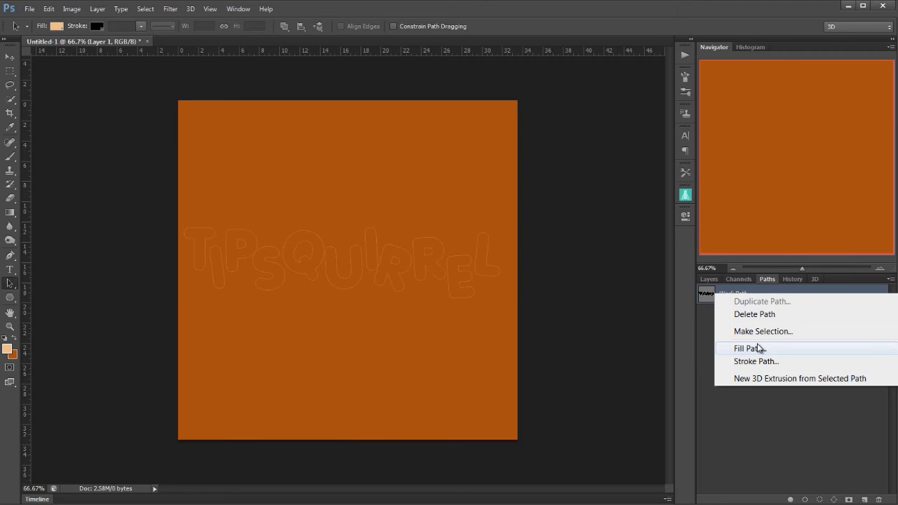
{"action": "left_click", "coordinate": [749, 348]}
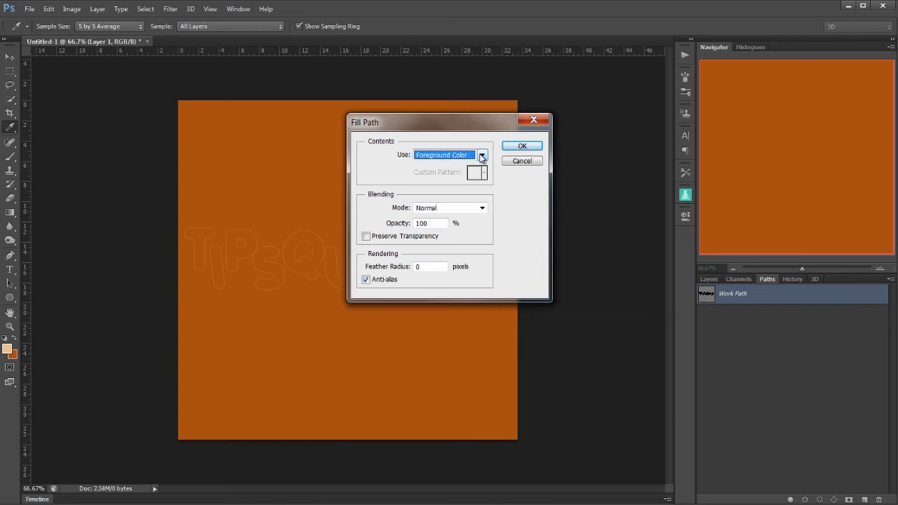
{"action": "left_click", "coordinate": [481, 155]}
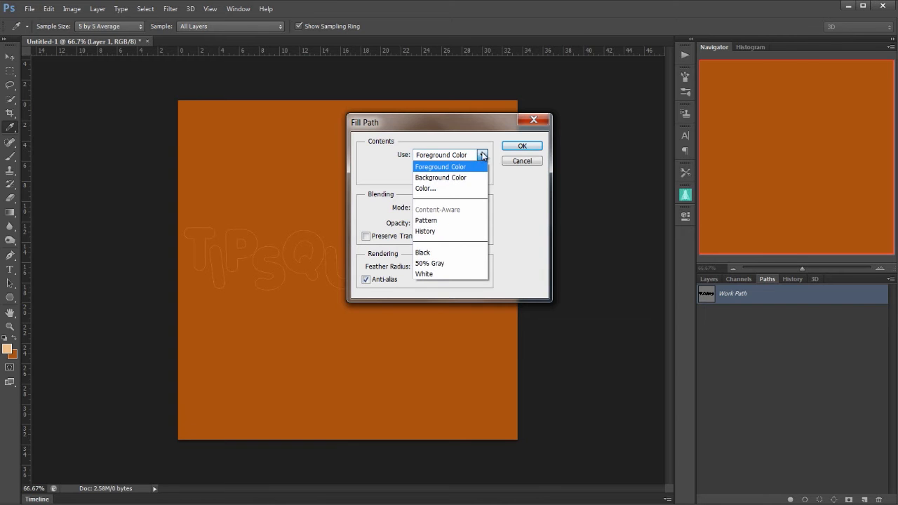
{"action": "mouse_move", "coordinate": [488, 160]}
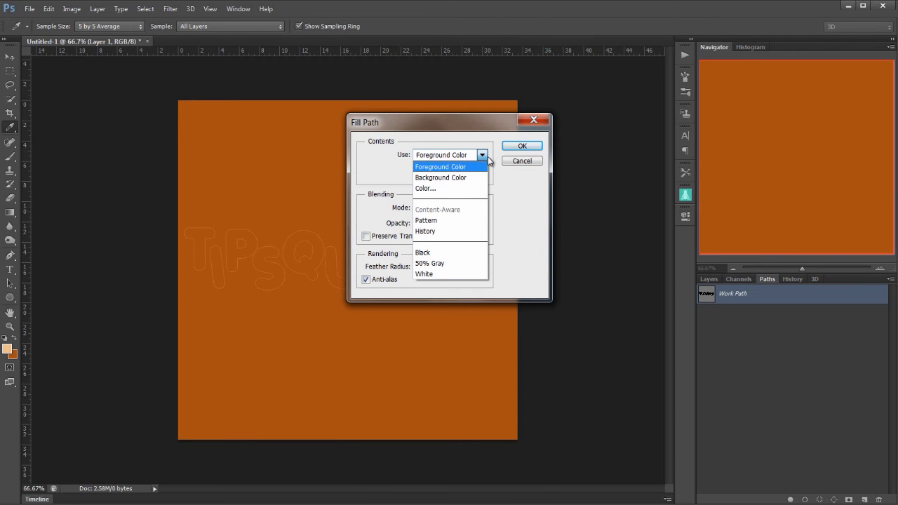
{"action": "left_click", "coordinate": [522, 145]}
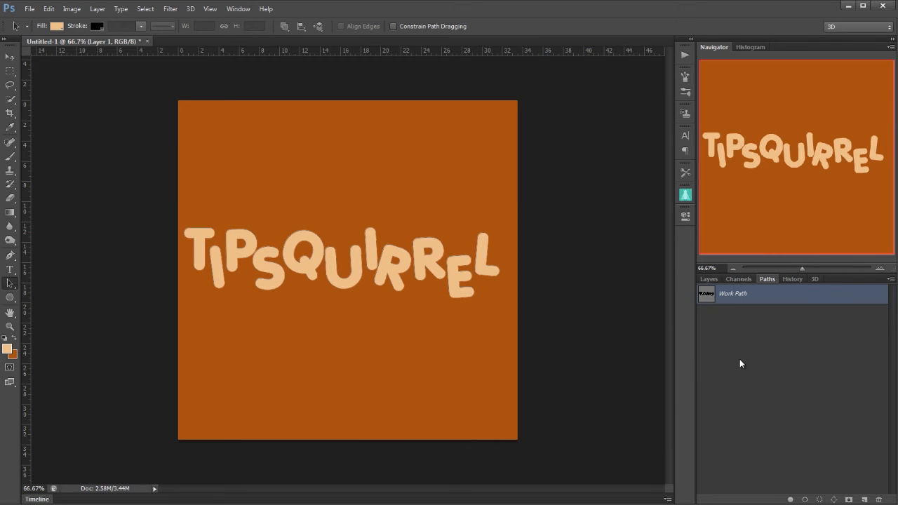
{"action": "mouse_move", "coordinate": [754, 342]}
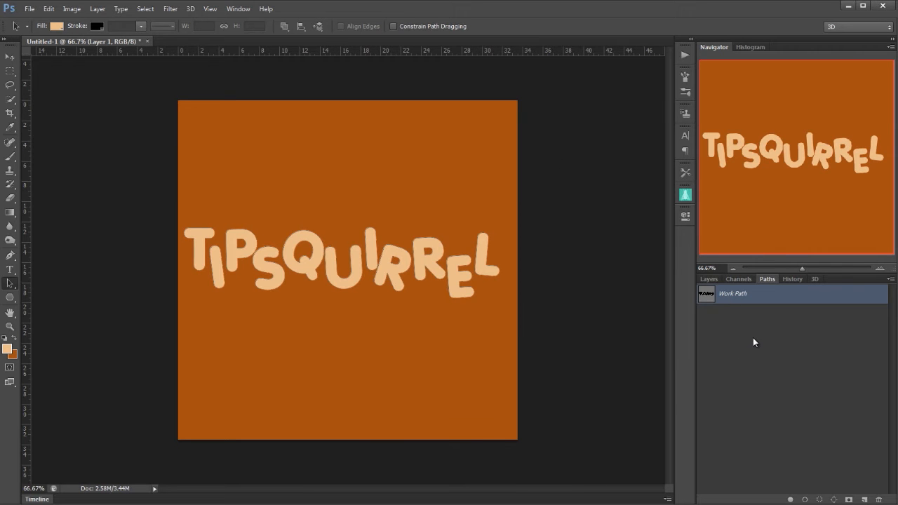
{"action": "left_click", "coordinate": [791, 329]}
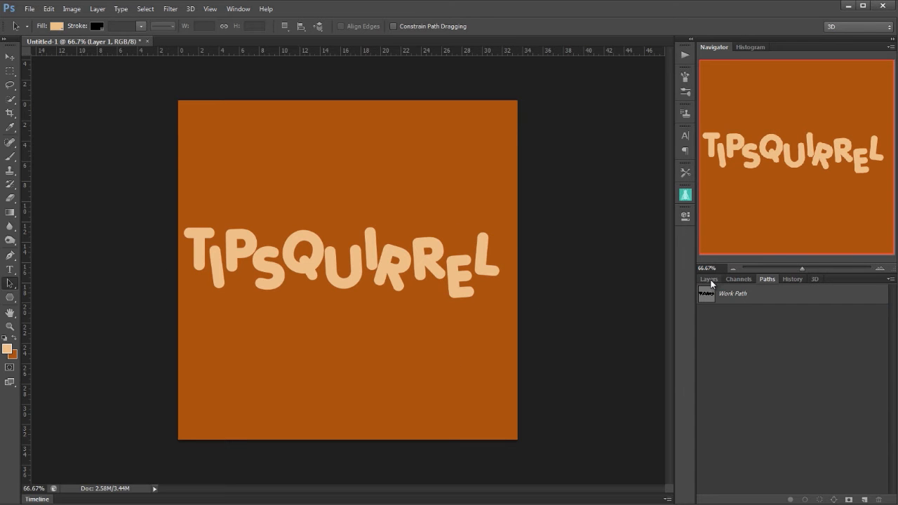
Step: Add a Bevel & Emboss style with Size 13 to Layer 1
{"action": "left_click", "coordinate": [708, 279]}
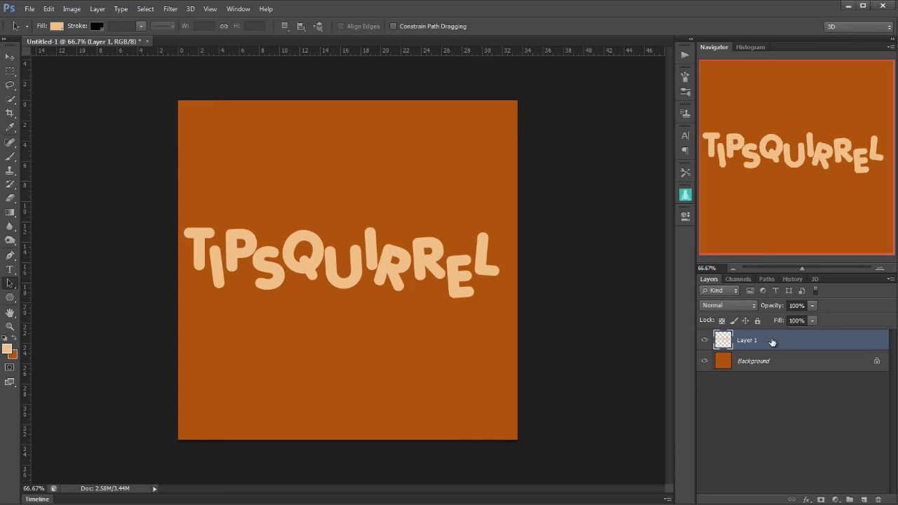
{"action": "double_click", "coordinate": [746, 340]}
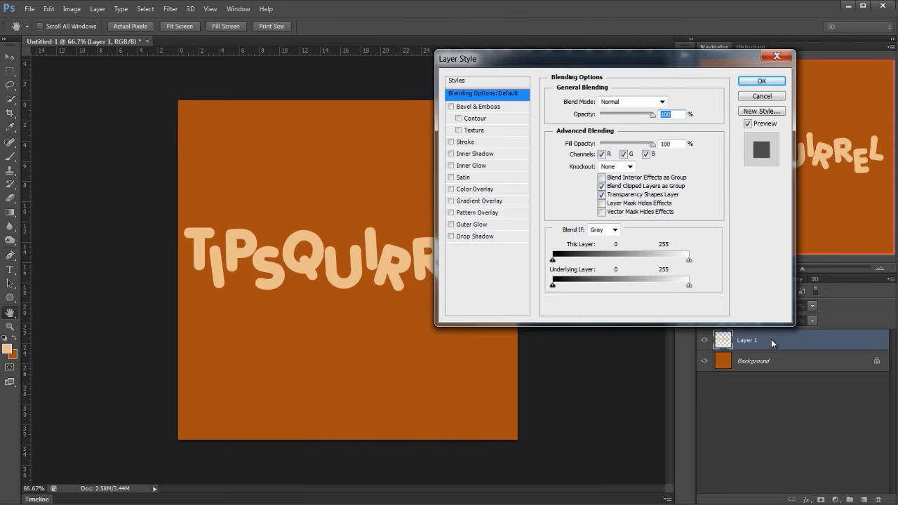
{"action": "left_click", "coordinate": [478, 105]}
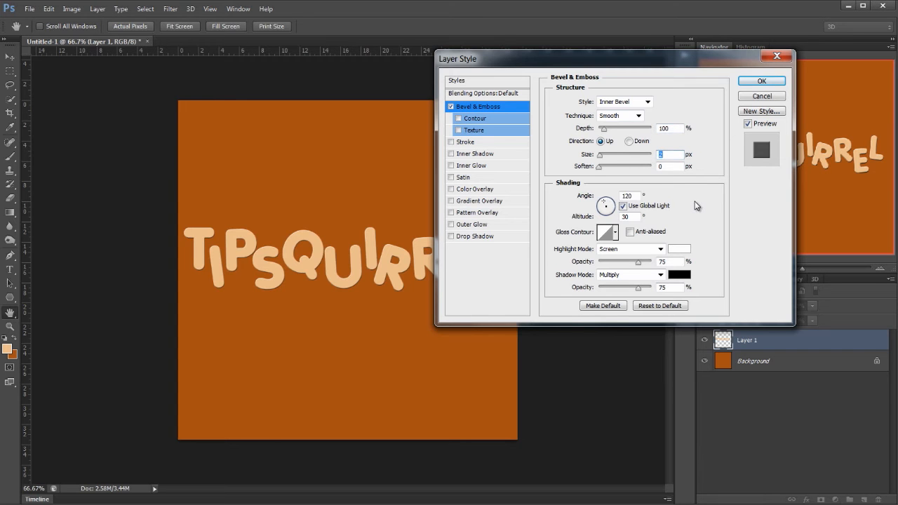
{"action": "type", "text": "13"}
{"action": "left_click", "coordinate": [670, 166]}
{"action": "type", "text": "8"}
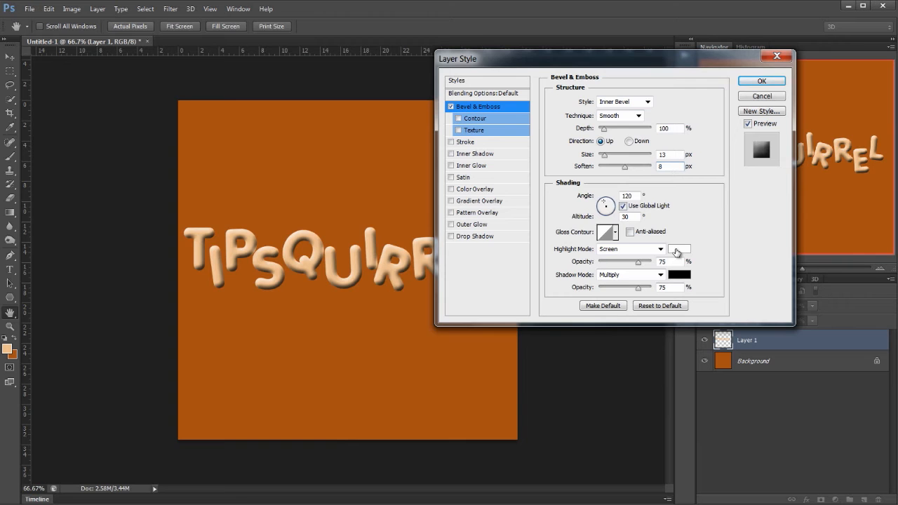
Step: Set the bevel highlight to pale peach f1dabd and the shadow to orange, then apply
{"action": "left_click", "coordinate": [677, 249]}
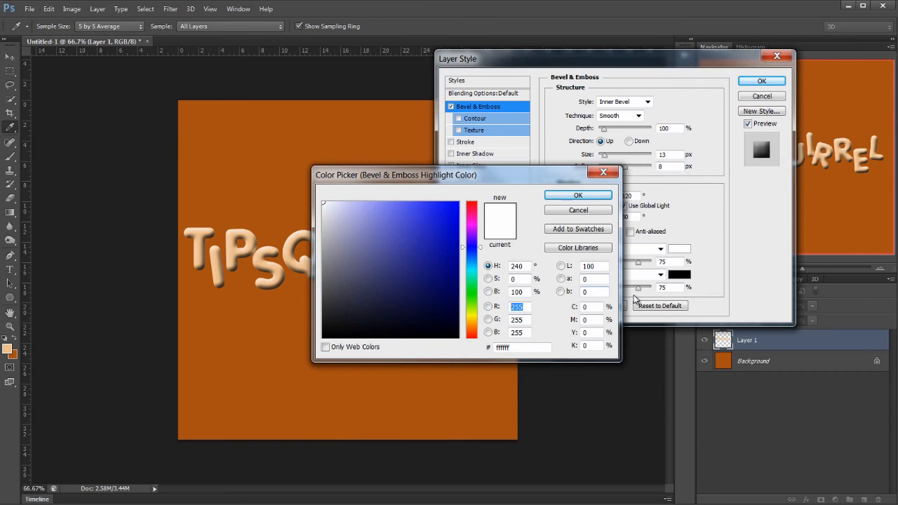
{"action": "left_click", "coordinate": [446, 202]}
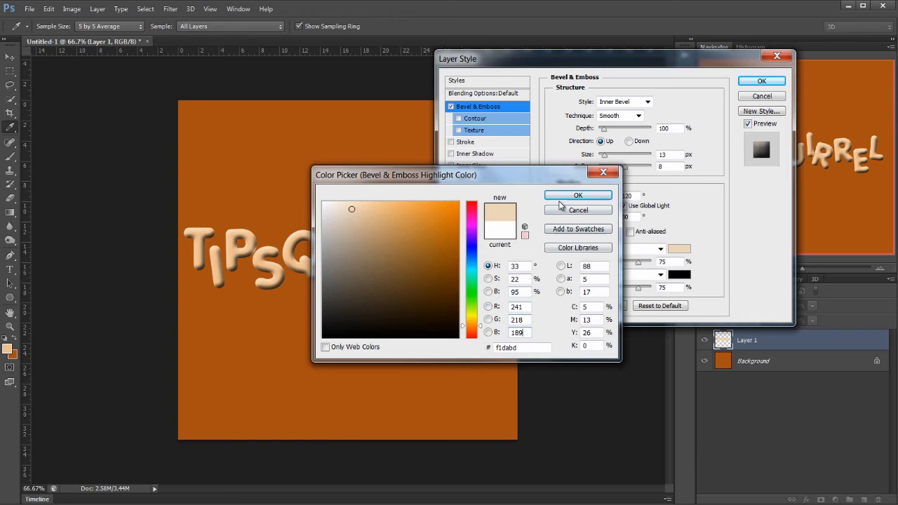
{"action": "left_click", "coordinate": [577, 195]}
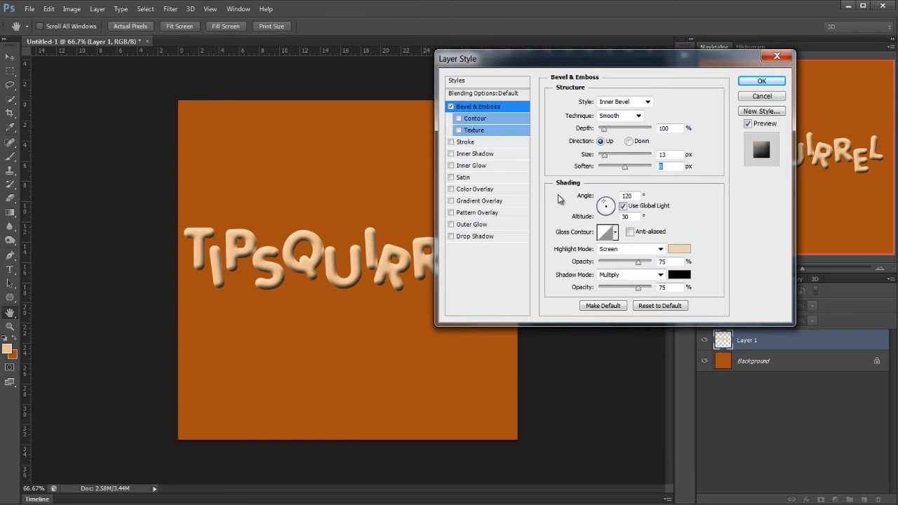
{"action": "left_click", "coordinate": [679, 274]}
{"action": "type", "text": "12"}
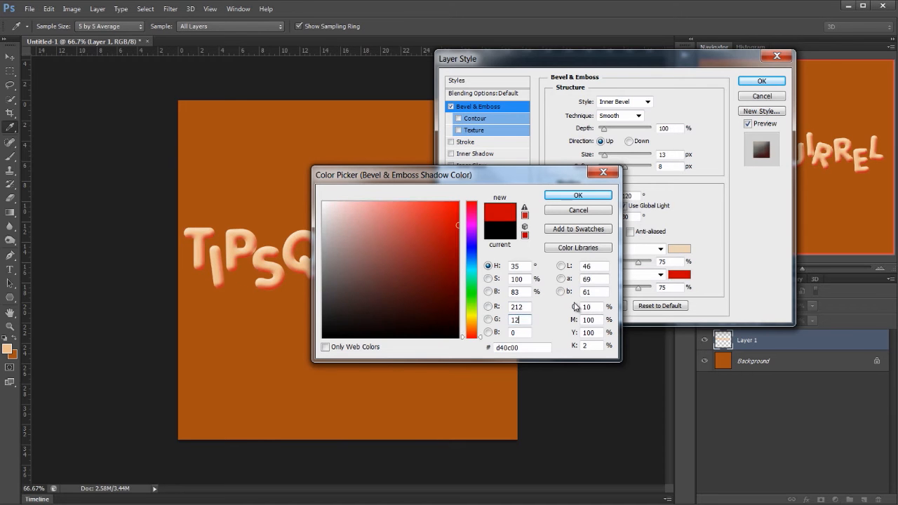
{"action": "left_click", "coordinate": [438, 224]}
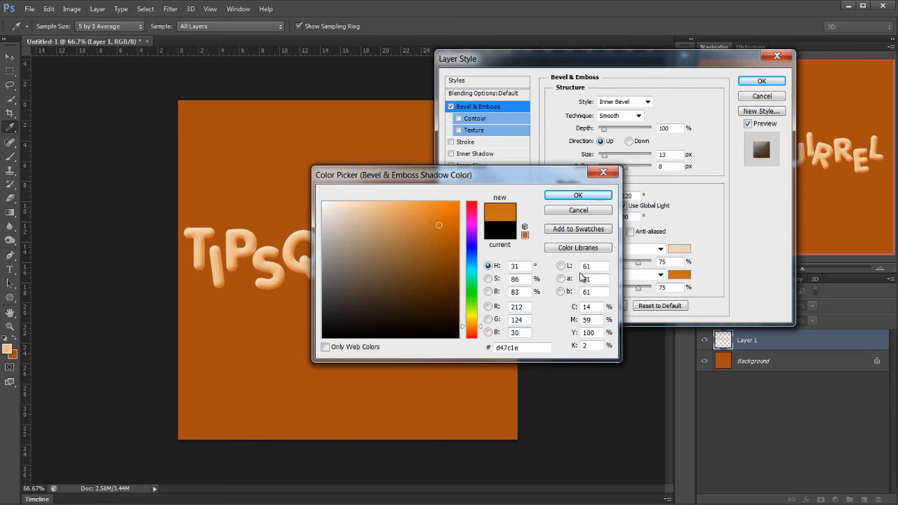
{"action": "left_click", "coordinate": [577, 195]}
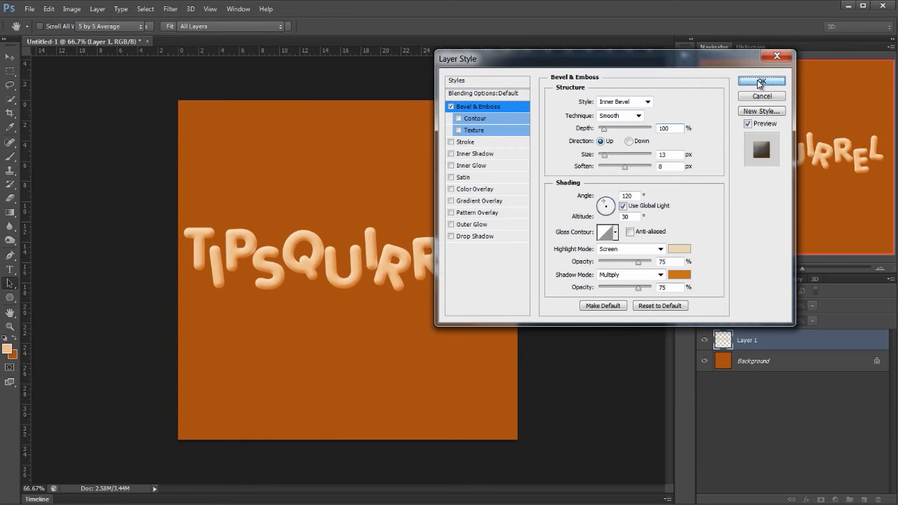
{"action": "left_click", "coordinate": [761, 80]}
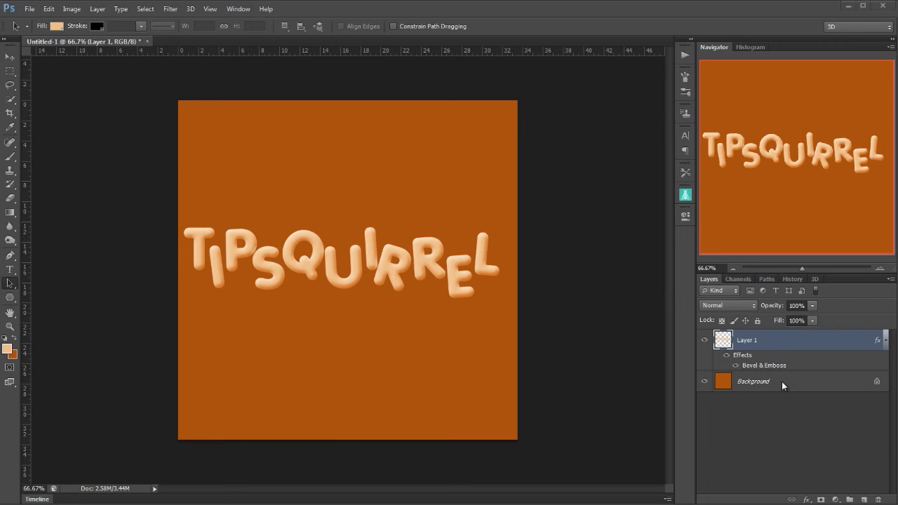
Step: Convert Layer 1 to a smart object and dismiss the information message
{"action": "right_click", "coordinate": [746, 340]}
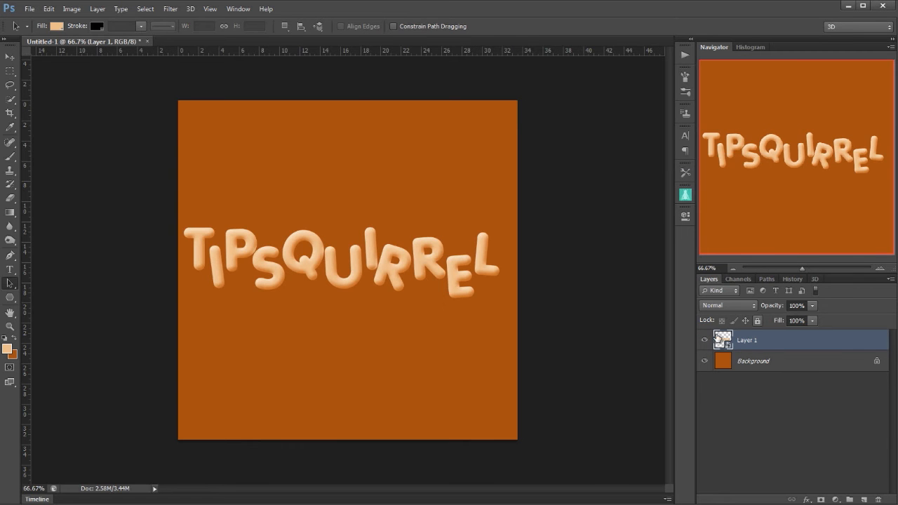
{"action": "mouse_move", "coordinate": [723, 360]}
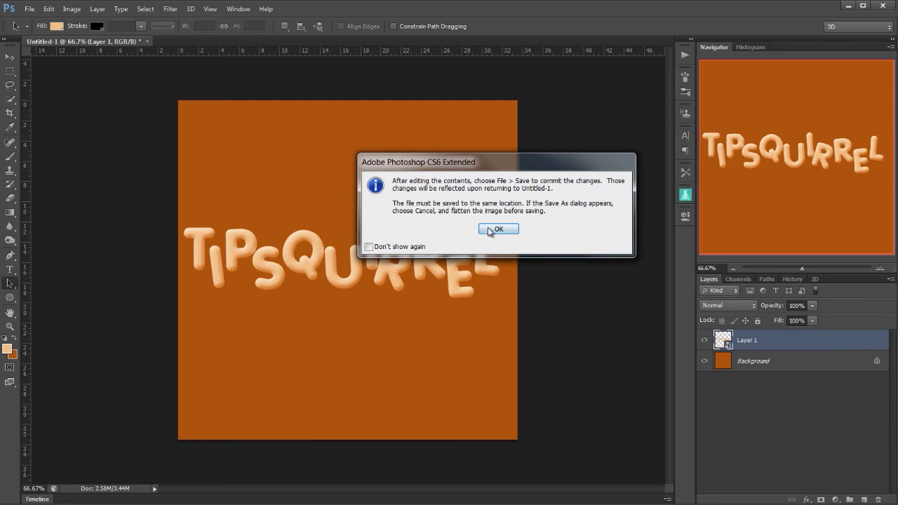
{"action": "left_click", "coordinate": [498, 229]}
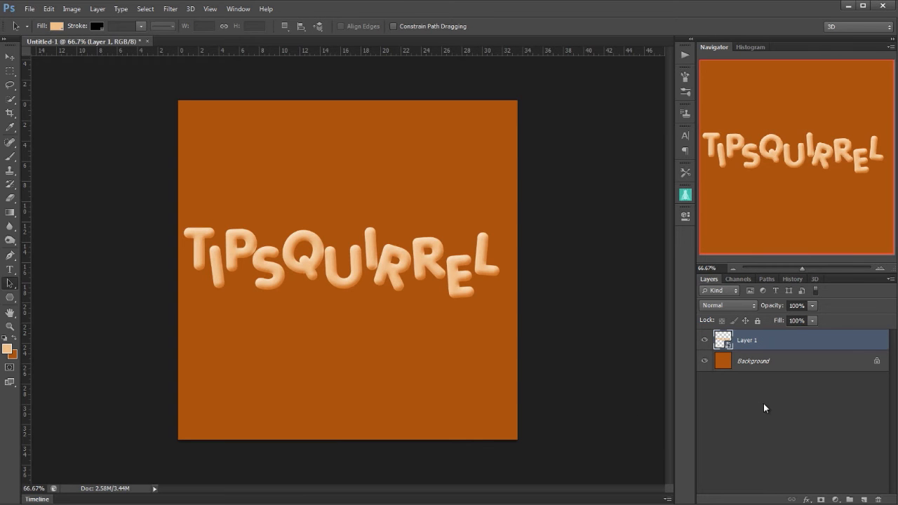
{"action": "mouse_move", "coordinate": [763, 406]}
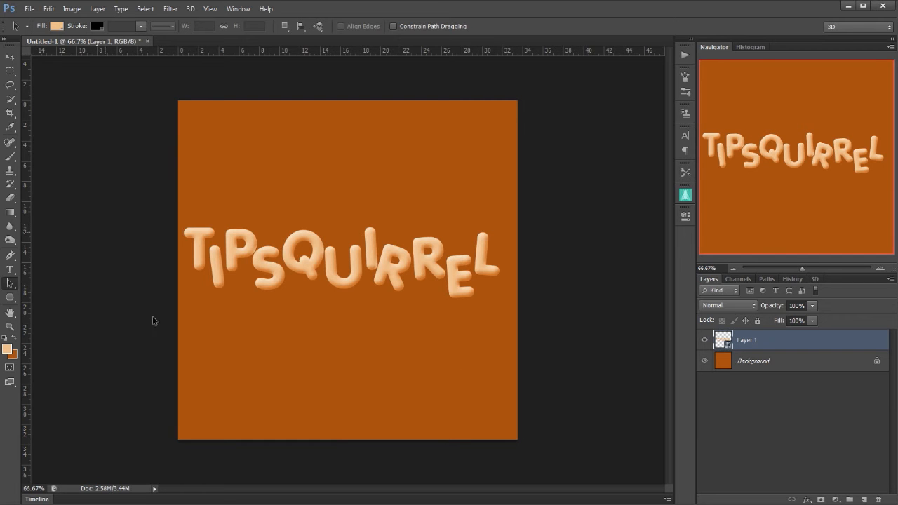
{"action": "mouse_move", "coordinate": [278, 218]}
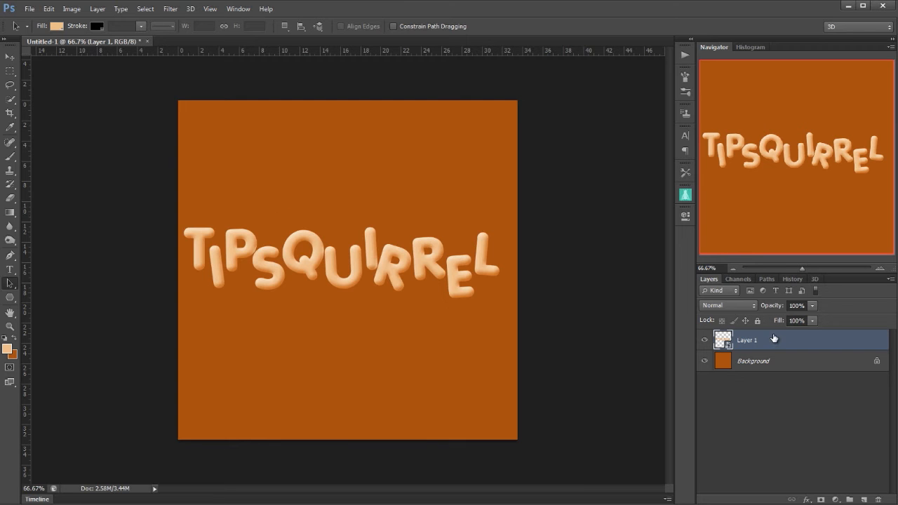
{"action": "mouse_move", "coordinate": [766, 339]}
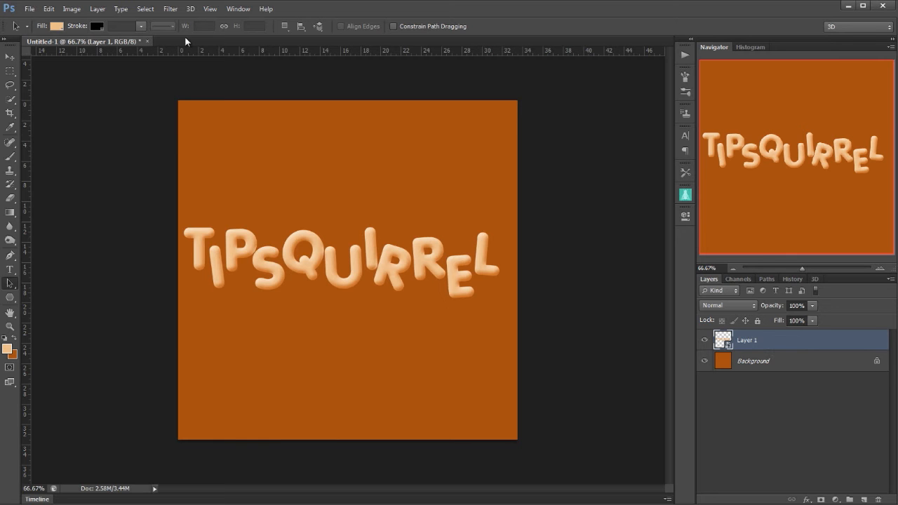
Step: Apply Artistic > Plastic Wrap (Highlight 15, Detail 13, Smoothness 12) from the Filter Gallery
{"action": "left_click", "coordinate": [170, 8]}
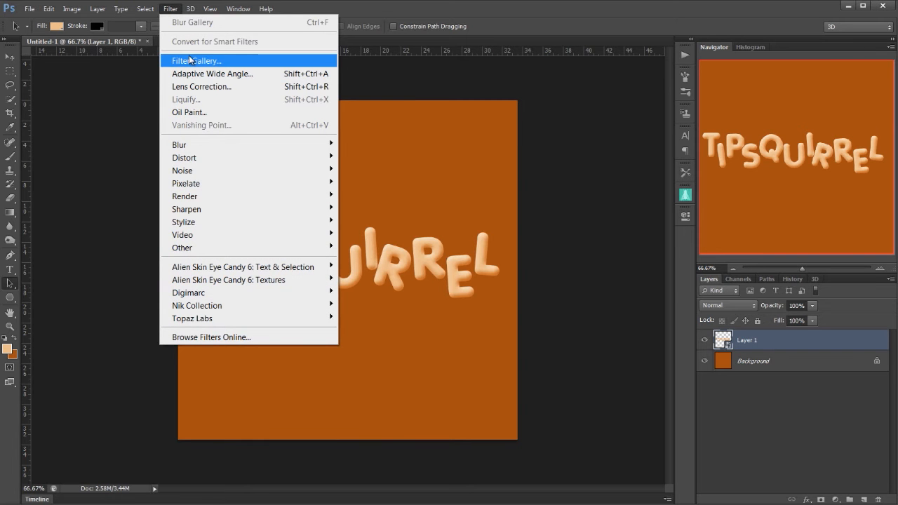
{"action": "left_click", "coordinate": [196, 60]}
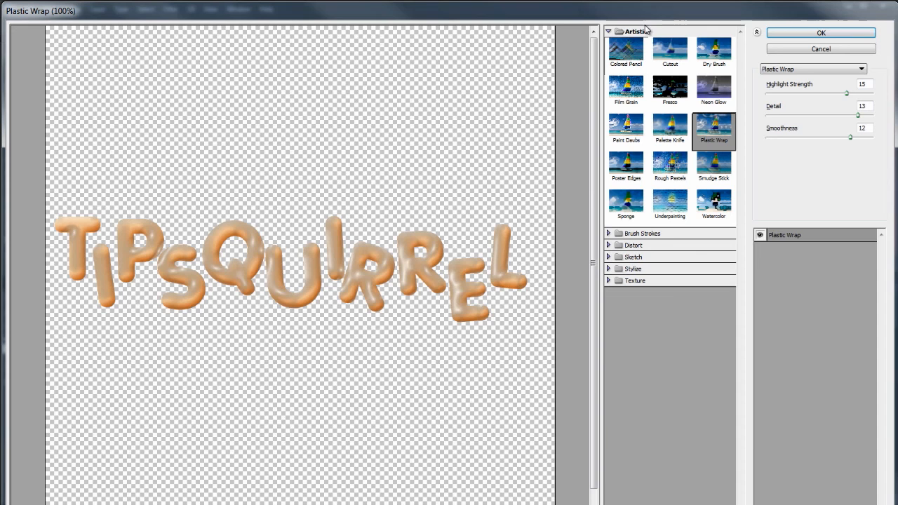
{"action": "mouse_move", "coordinate": [732, 140]}
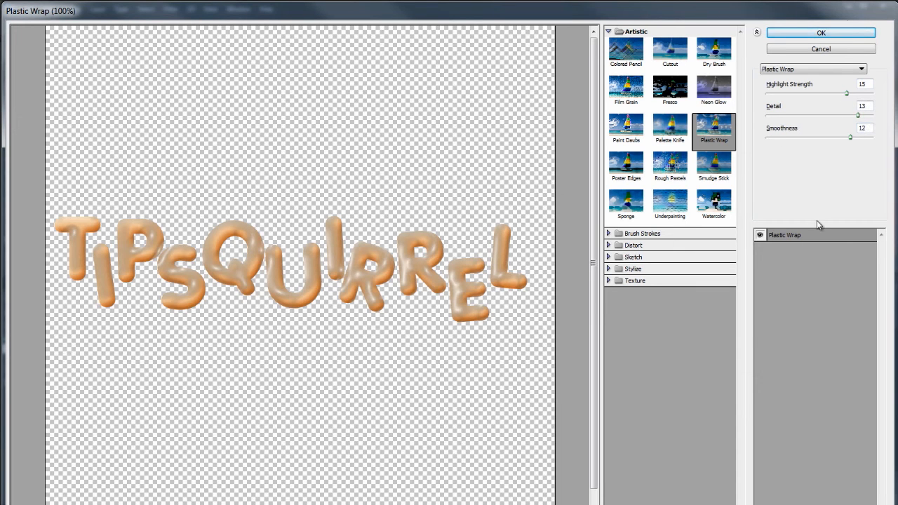
{"action": "mouse_move", "coordinate": [777, 219]}
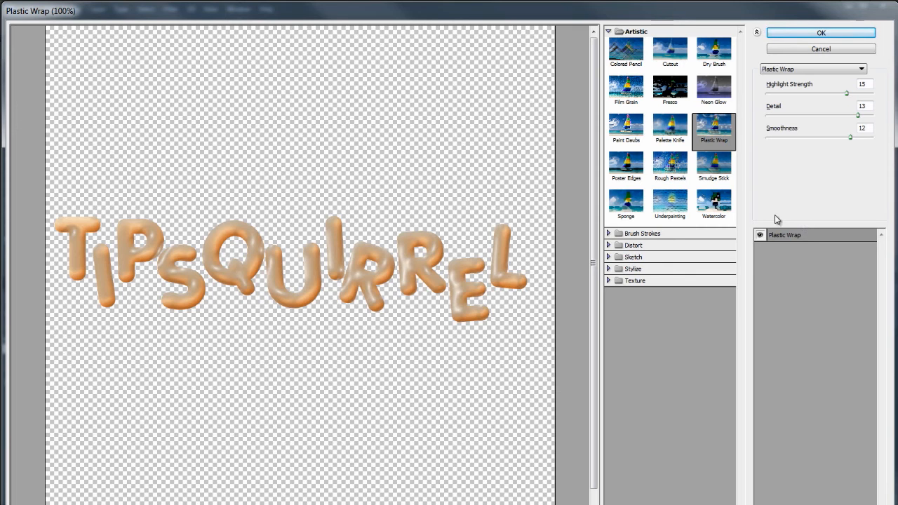
{"action": "mouse_move", "coordinate": [214, 287]}
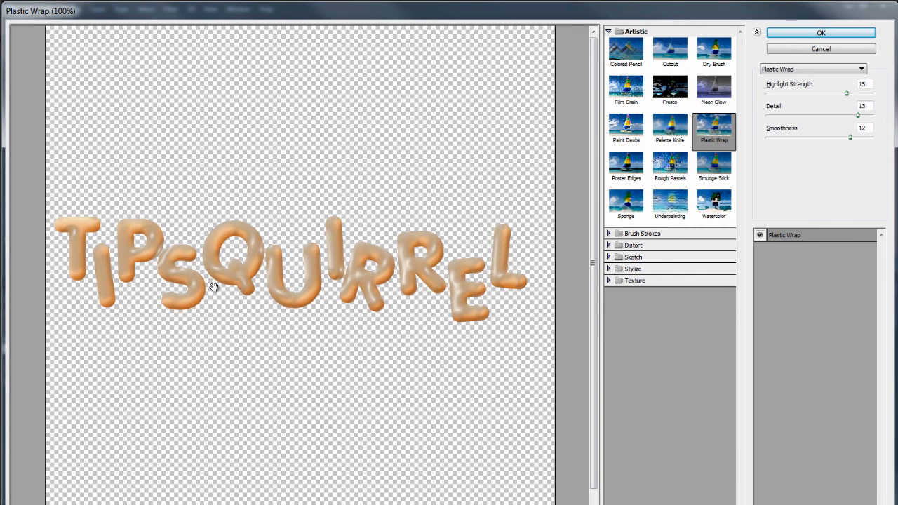
{"action": "mouse_move", "coordinate": [482, 387]}
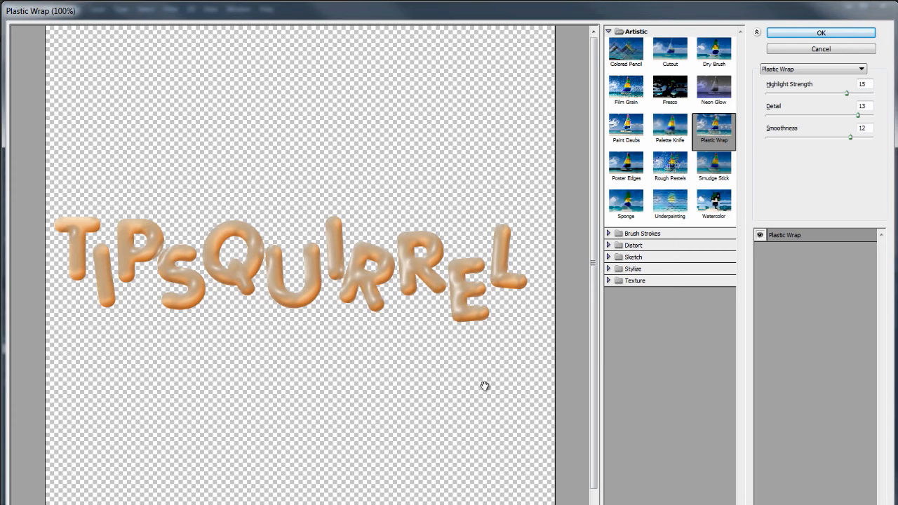
{"action": "mouse_move", "coordinate": [456, 284]}
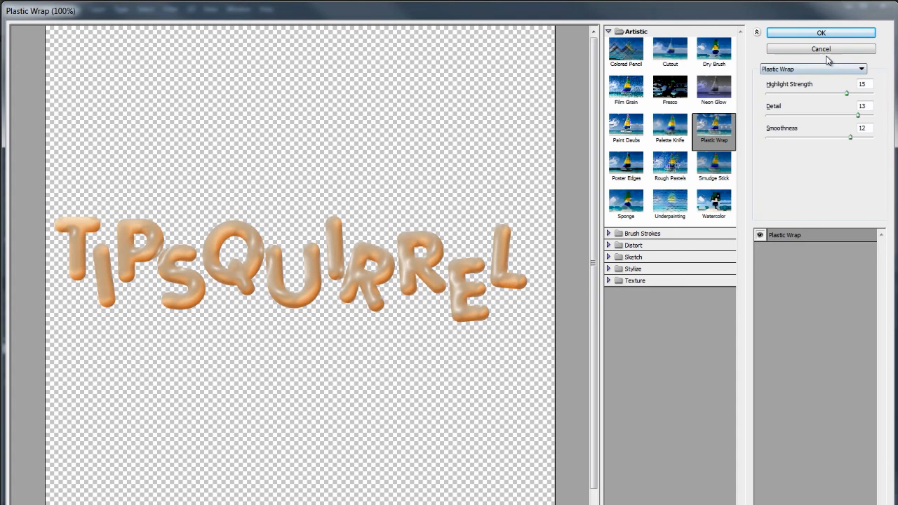
{"action": "left_click", "coordinate": [820, 33]}
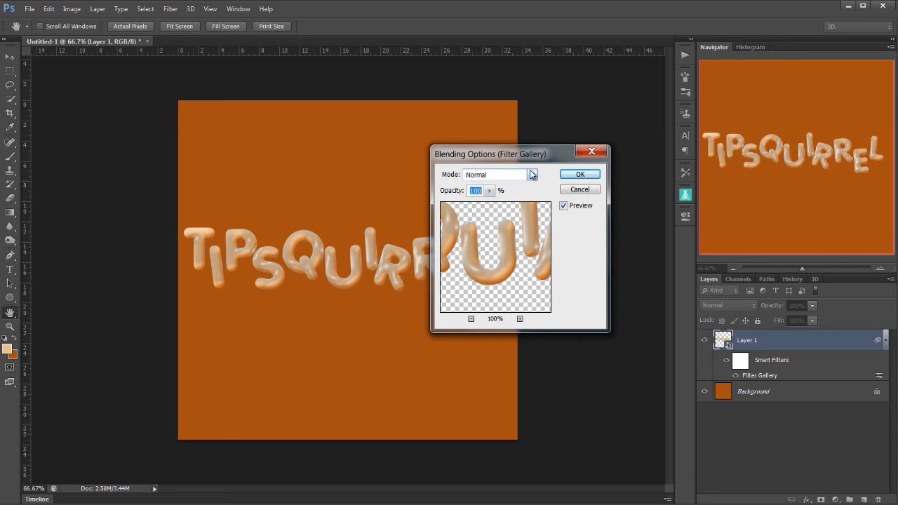
Step: Set the Plastic Wrap filter blending to Linear Burn at 81% opacity
{"action": "left_click", "coordinate": [531, 174]}
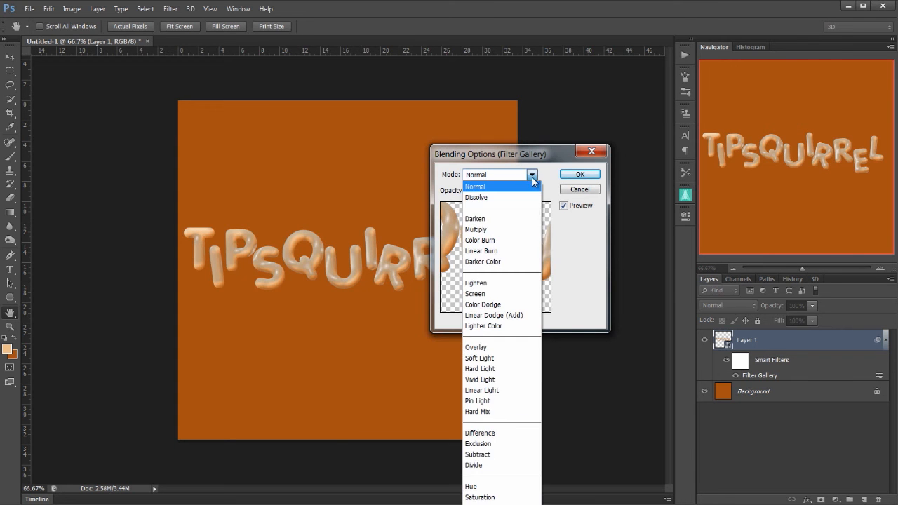
{"action": "left_click", "coordinate": [481, 250]}
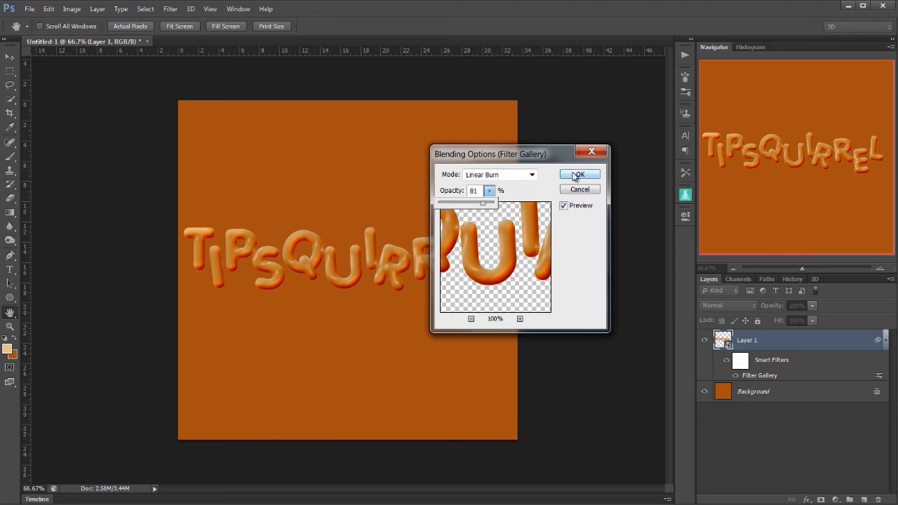
{"action": "left_click", "coordinate": [577, 174]}
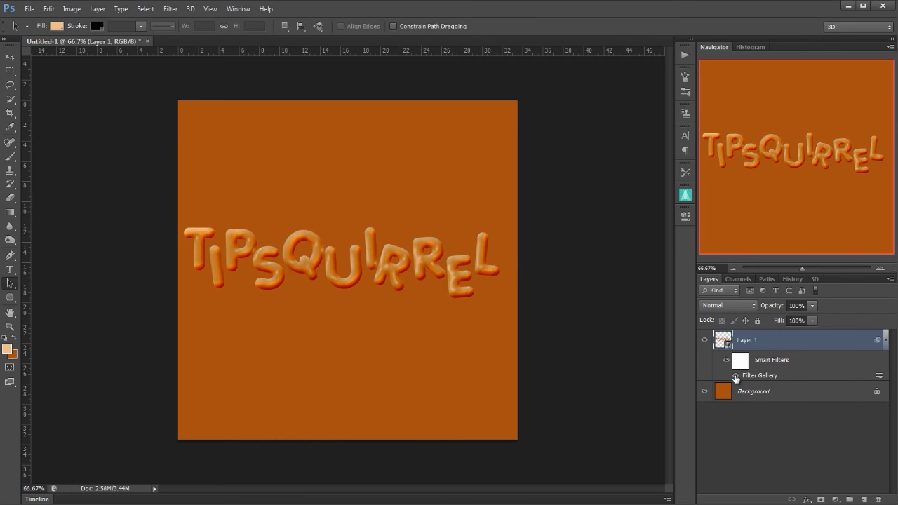
{"action": "left_click", "coordinate": [735, 375]}
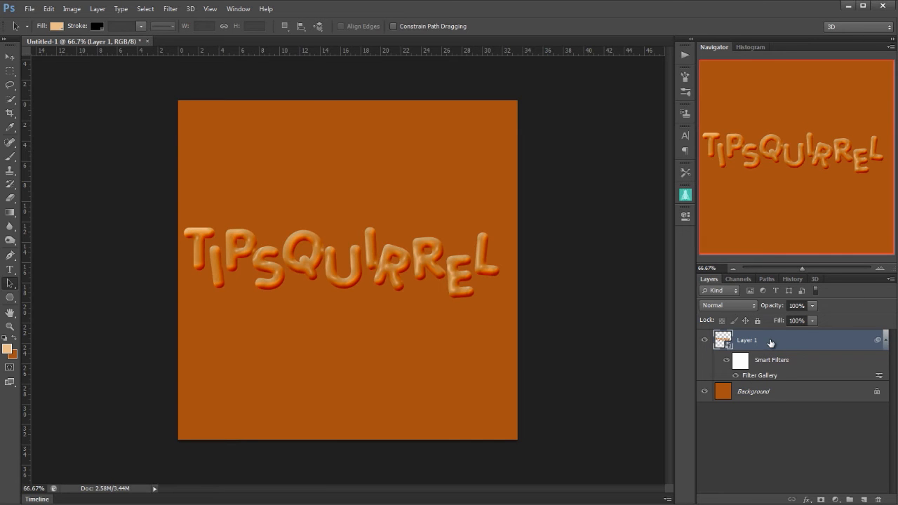
{"action": "mouse_move", "coordinate": [813, 342]}
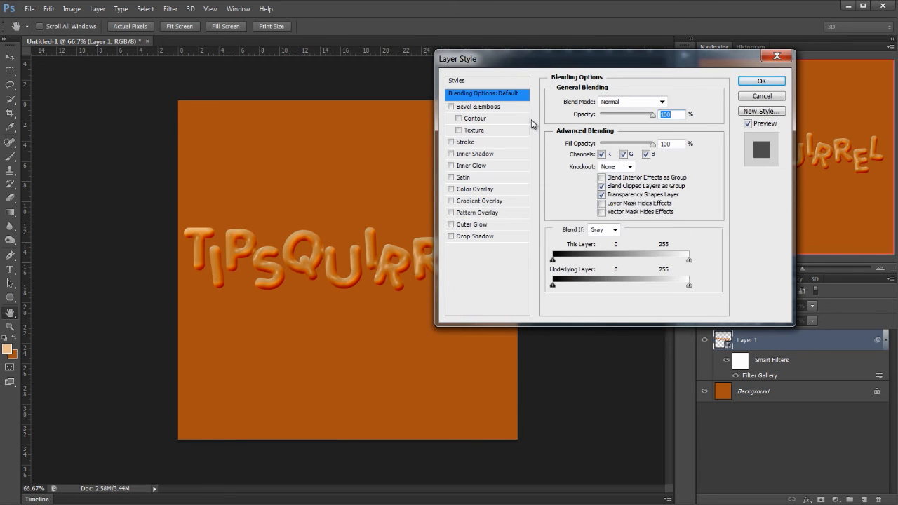
Step: Add an inner bevel (depth 184, size 8, soften 8) with orange highlight and shadow colours
{"action": "left_click", "coordinate": [451, 106]}
{"action": "type", "text": "8"}
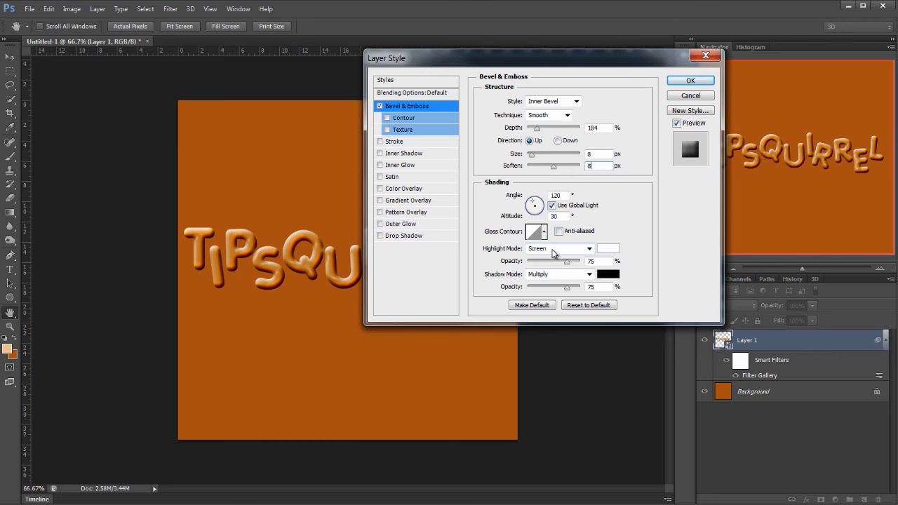
{"action": "mouse_move", "coordinate": [600, 251]}
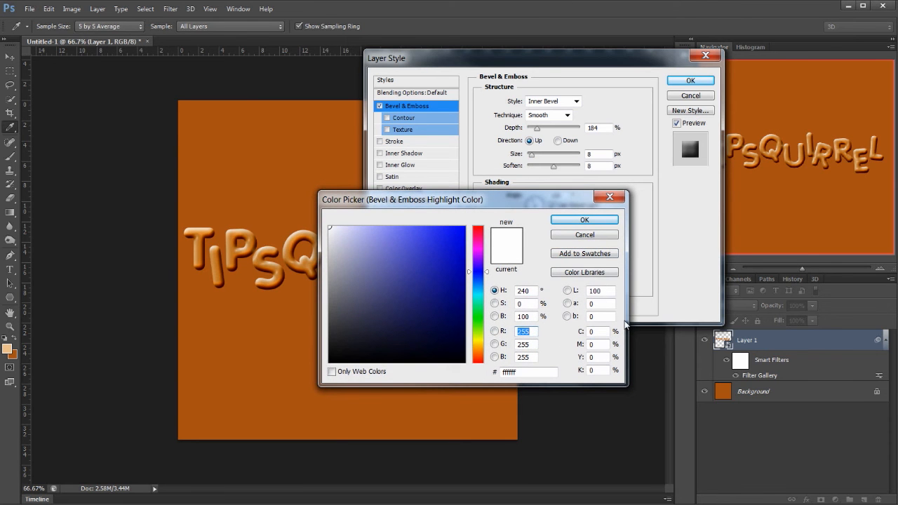
{"action": "left_click", "coordinate": [406, 227]}
{"action": "type", "text": "51"}
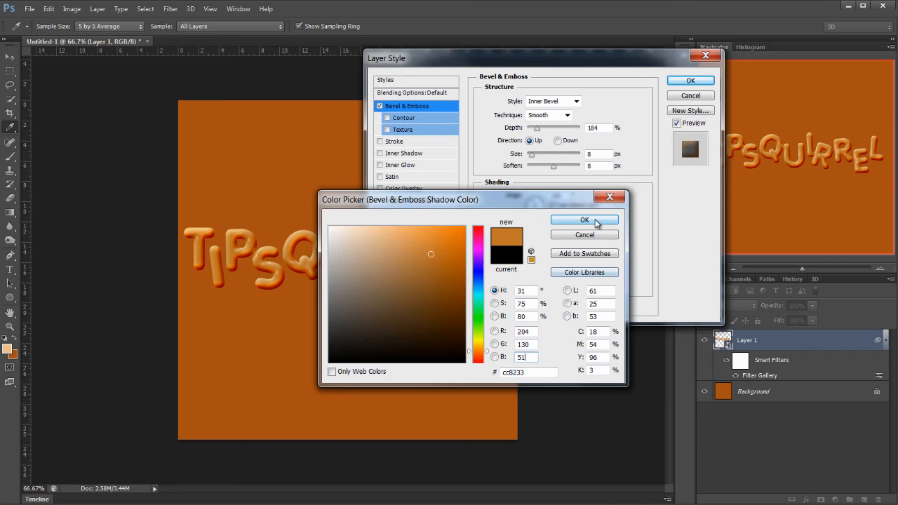
{"action": "left_click", "coordinate": [584, 220]}
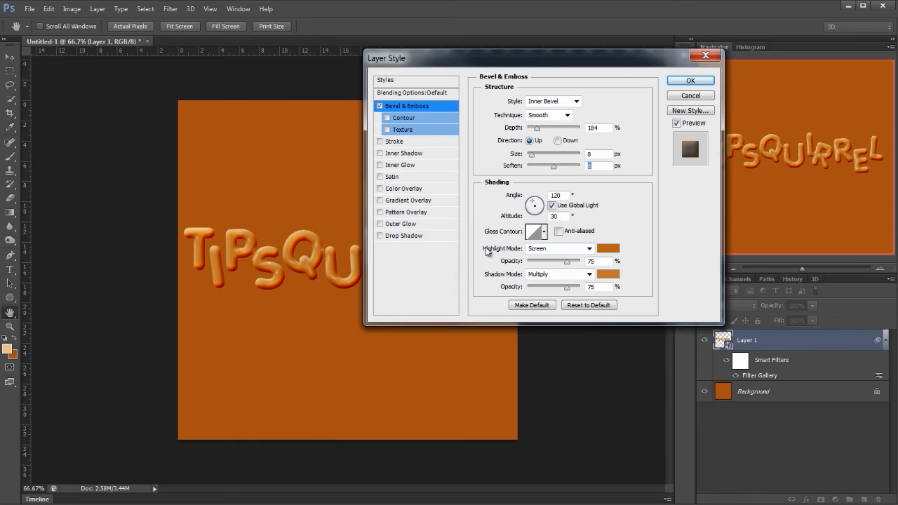
{"action": "mouse_move", "coordinate": [600, 239]}
{"action": "type", "text": "8"}
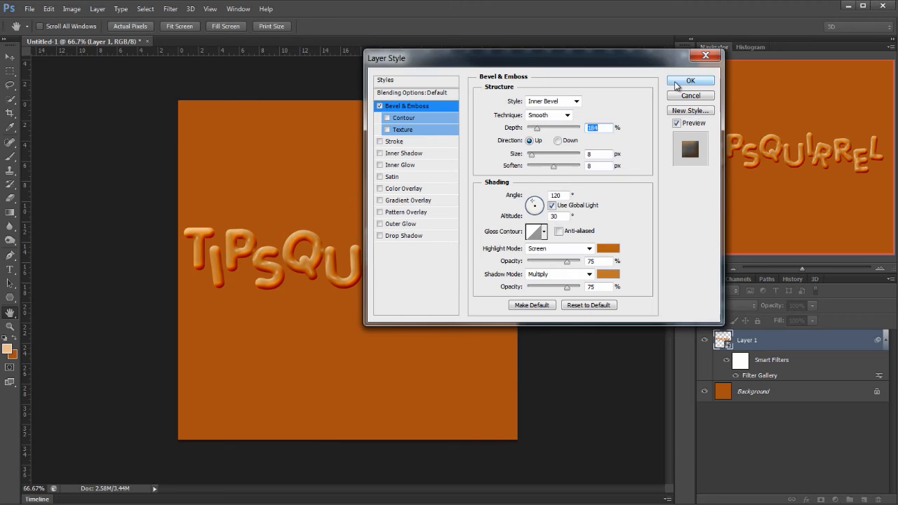
{"action": "left_click", "coordinate": [690, 80]}
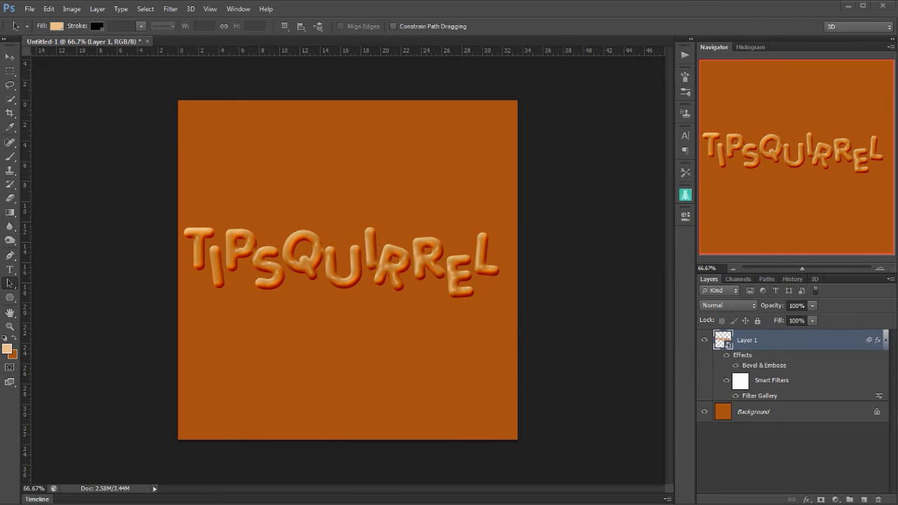
{"action": "mouse_move", "coordinate": [801, 383]}
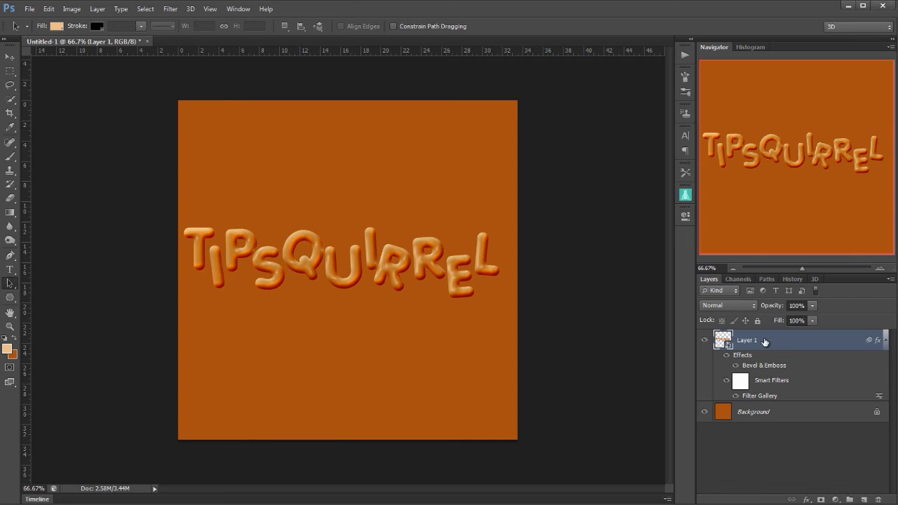
Step: Convert Layer 1 into a smart object from its layer context menu
{"action": "right_click", "coordinate": [746, 340]}
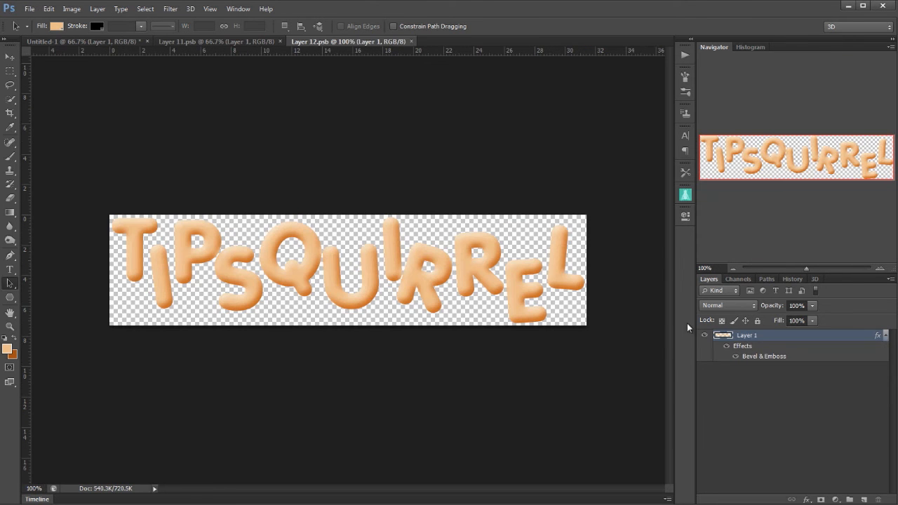
{"action": "mouse_move", "coordinate": [752, 363]}
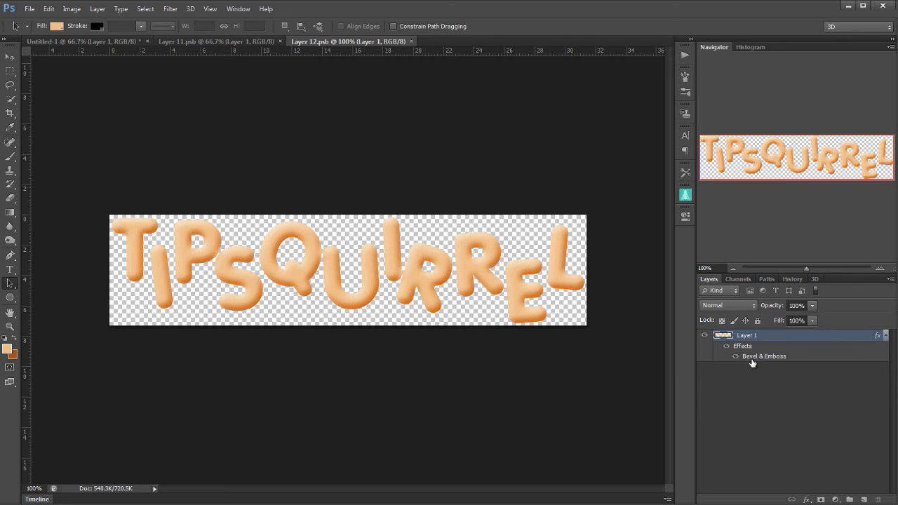
{"action": "mouse_move", "coordinate": [412, 44]}
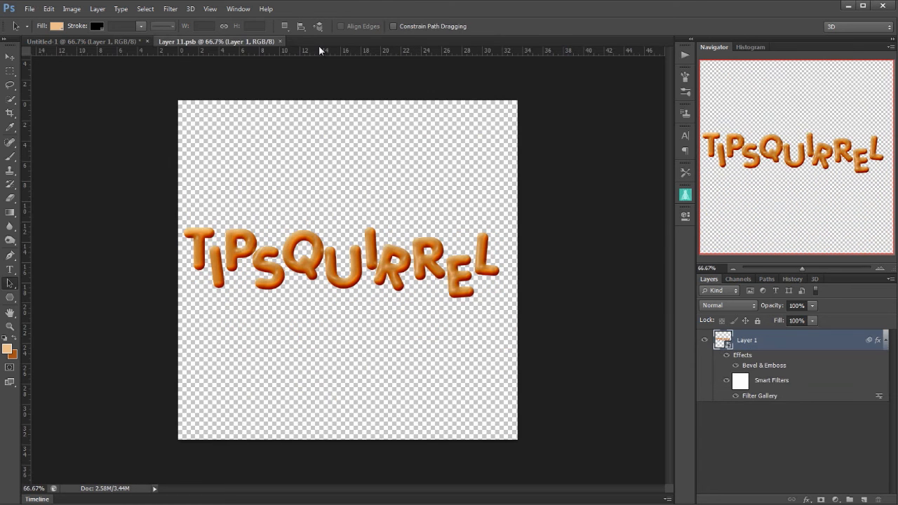
{"action": "mouse_move", "coordinate": [320, 262]}
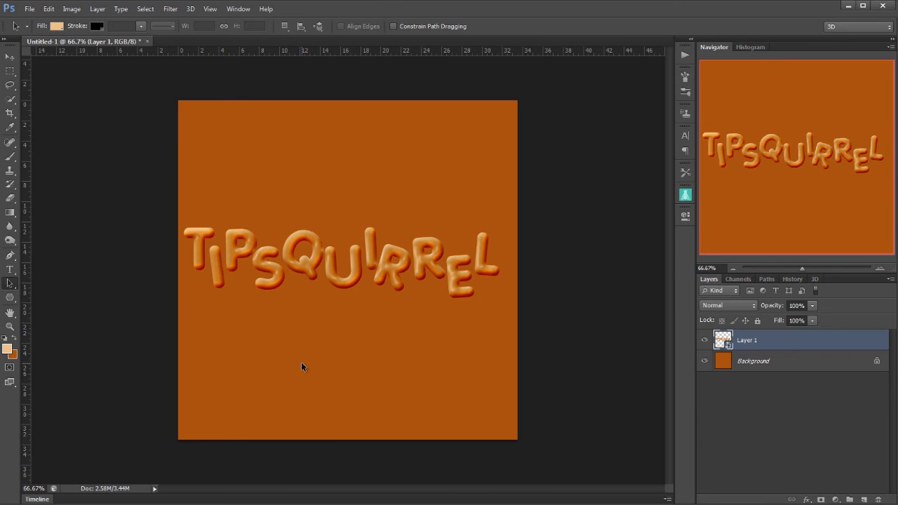
{"action": "mouse_move", "coordinate": [575, 376]}
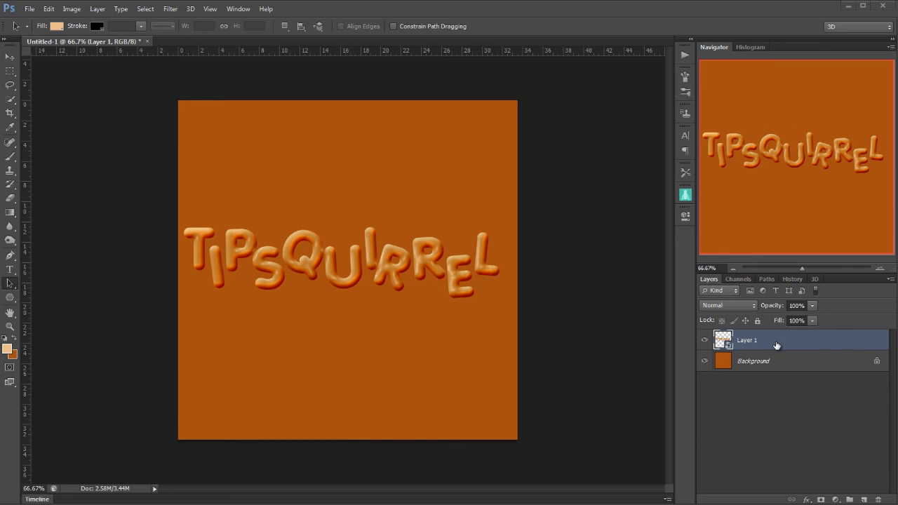
Step: Give the smart-object text a downward outer bevel with a dark orange (a8470a) shadow
{"action": "double_click", "coordinate": [746, 340]}
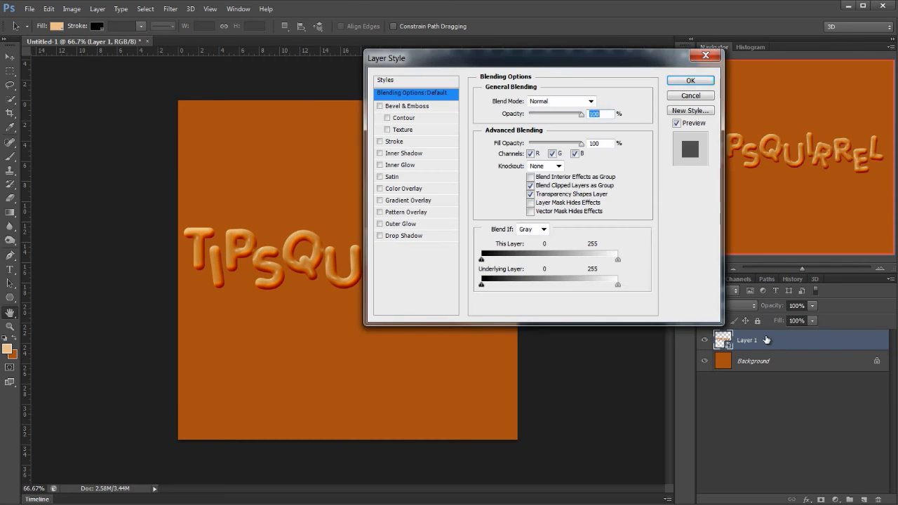
{"action": "left_click", "coordinate": [406, 106]}
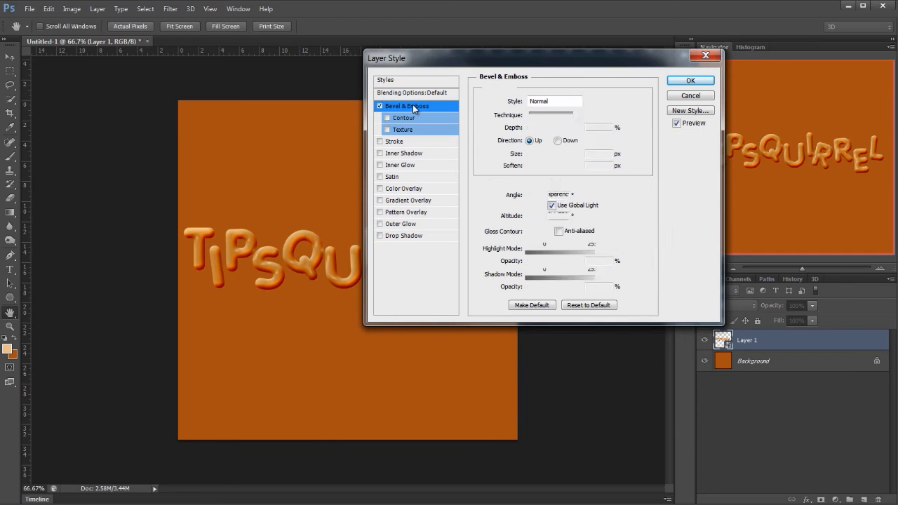
{"action": "left_click", "coordinate": [576, 101]}
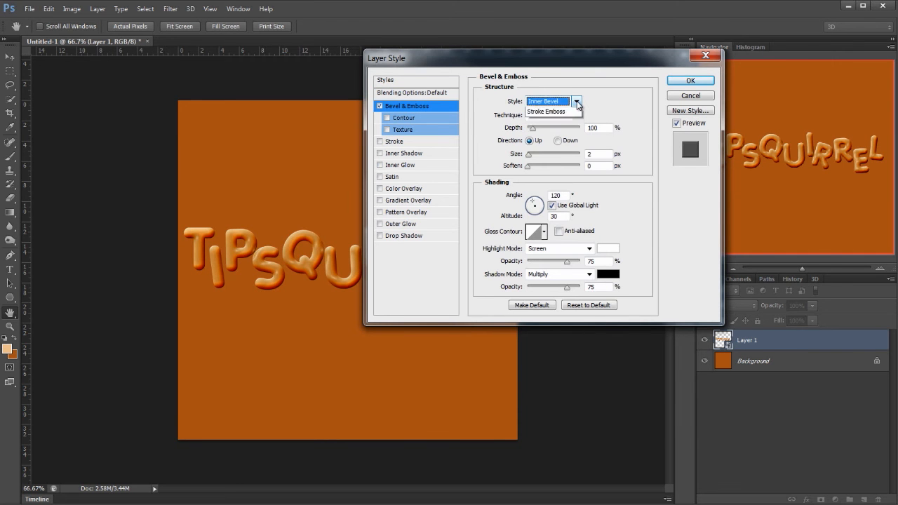
{"action": "left_click", "coordinate": [547, 100]}
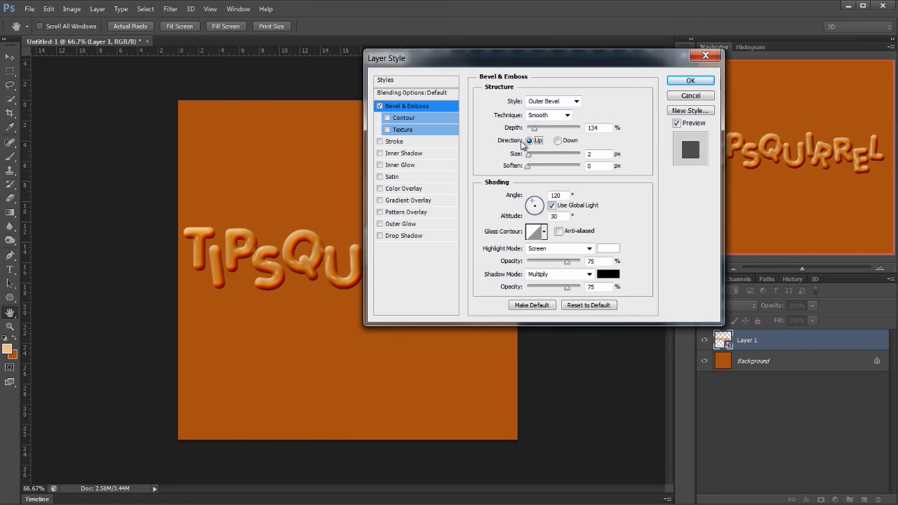
{"action": "mouse_move", "coordinate": [558, 142]}
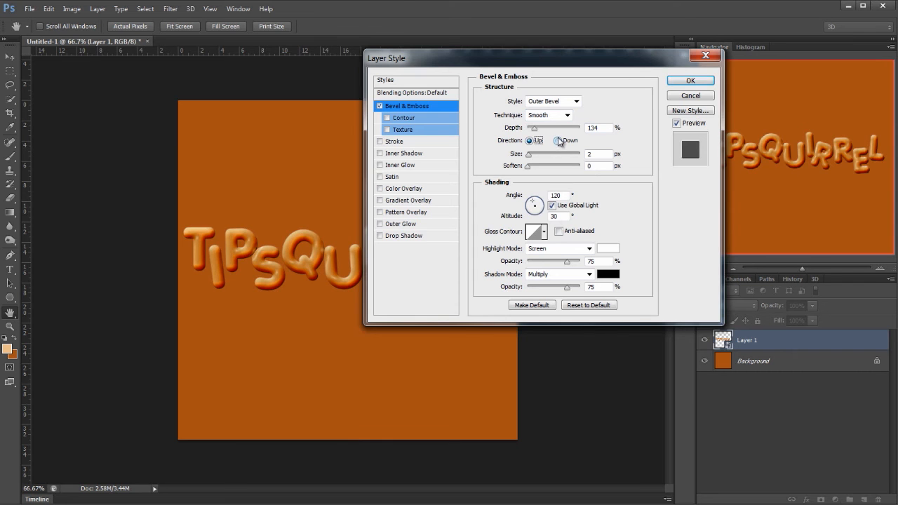
{"action": "left_click", "coordinate": [559, 140]}
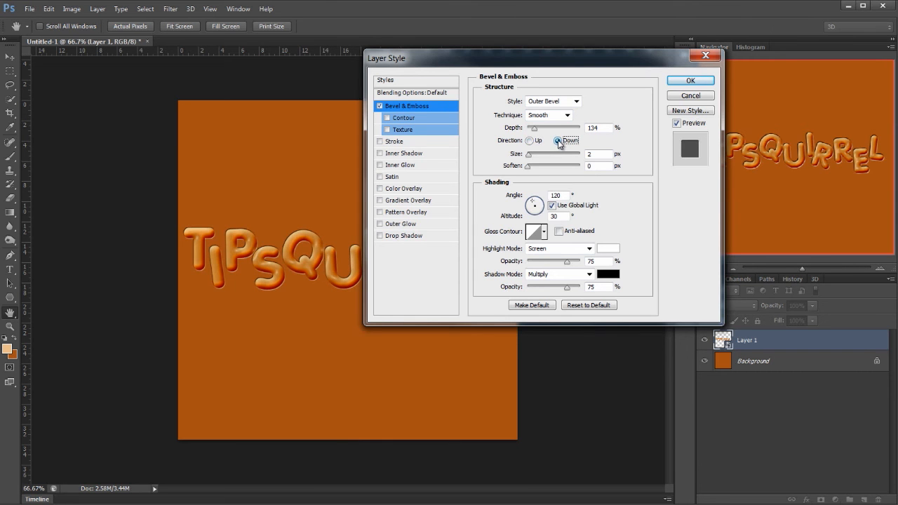
{"action": "left_click", "coordinate": [597, 154]}
{"action": "type", "text": "8"}
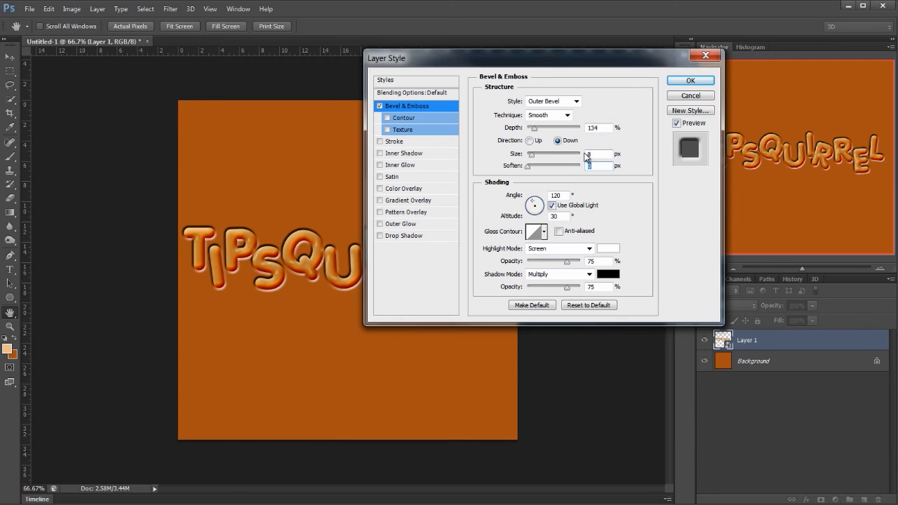
{"action": "type", "text": "11"}
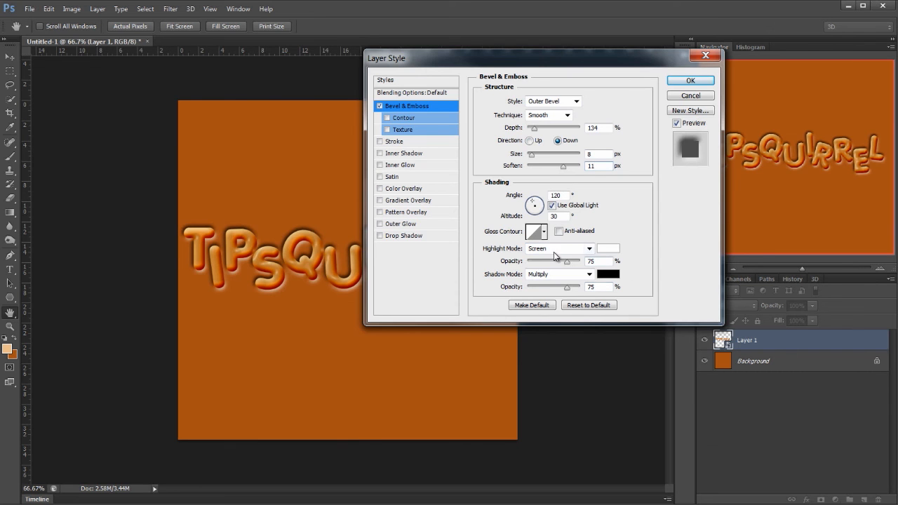
{"action": "mouse_move", "coordinate": [611, 254]}
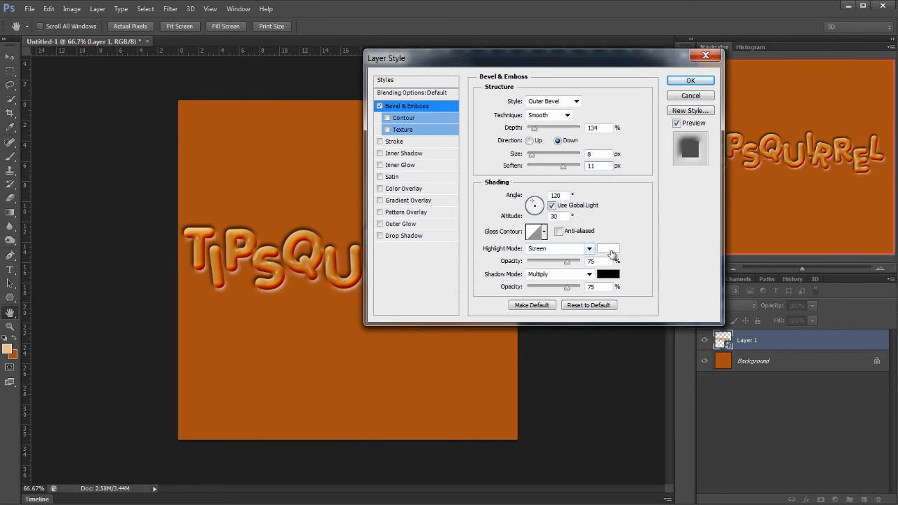
{"action": "left_click", "coordinate": [608, 274]}
{"action": "type", "text": "10"}
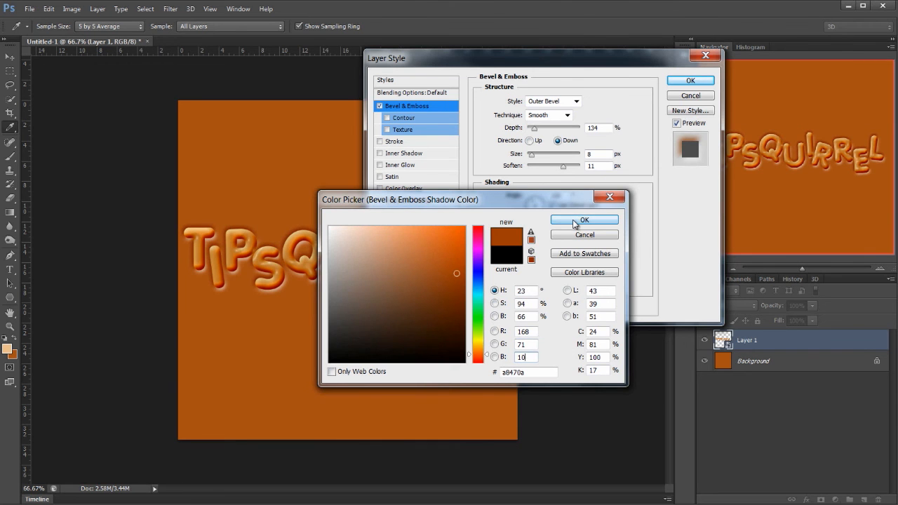
{"action": "left_click", "coordinate": [584, 219]}
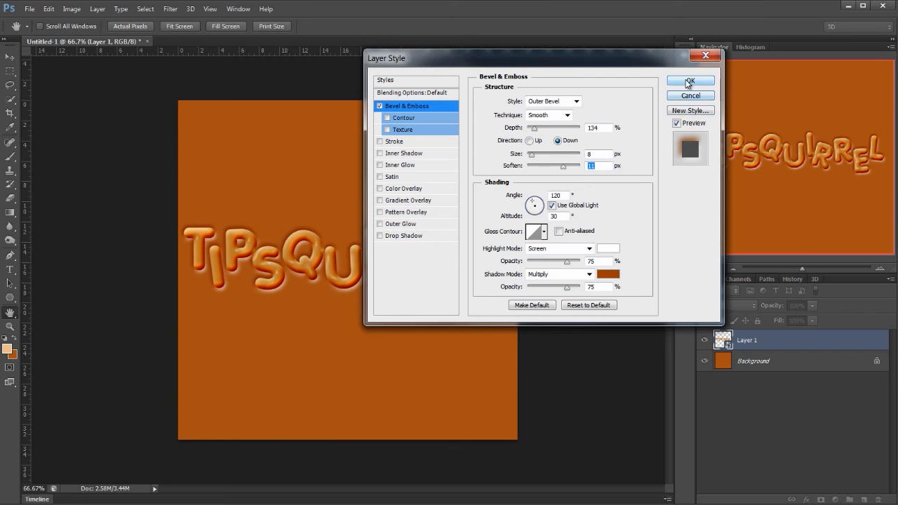
{"action": "left_click", "coordinate": [690, 80]}
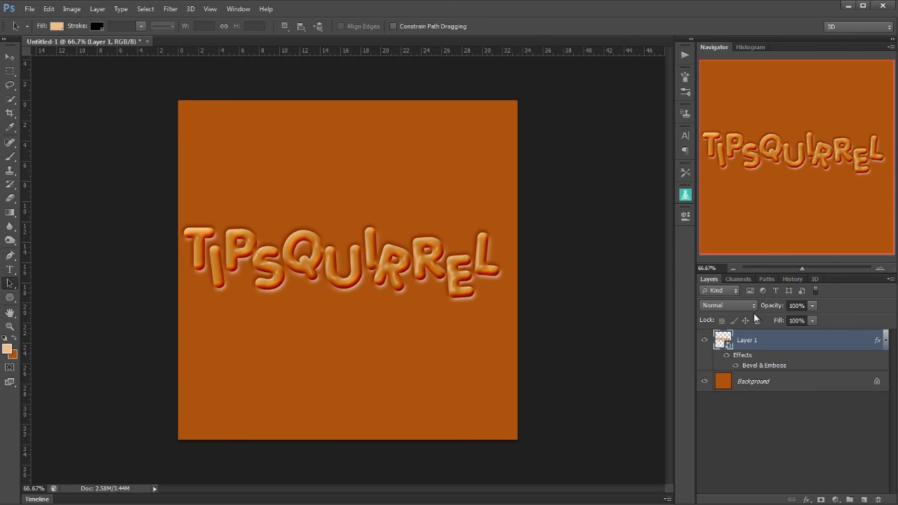
{"action": "mouse_move", "coordinate": [558, 370]}
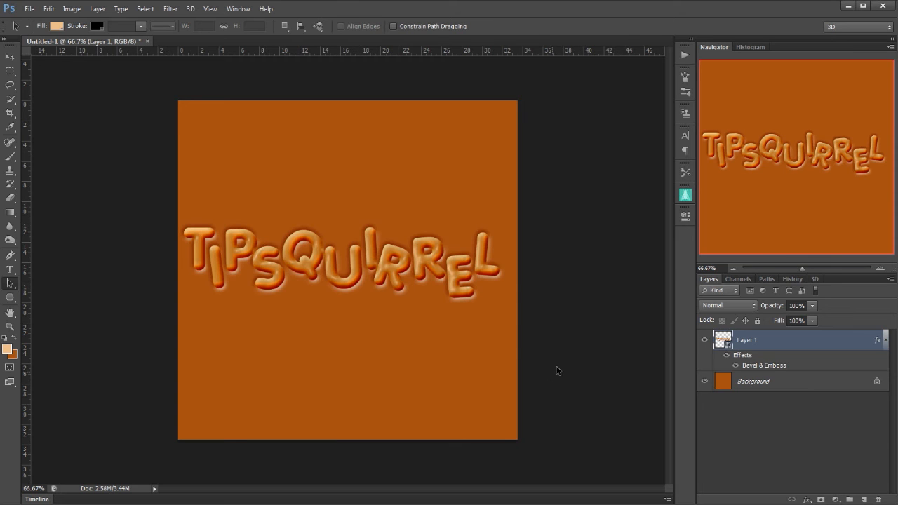
{"action": "mouse_move", "coordinate": [381, 355]}
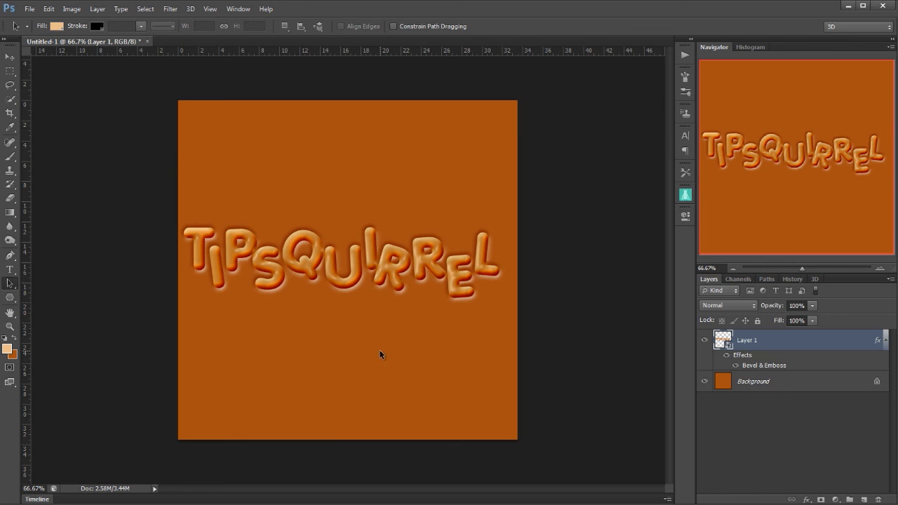
{"action": "mouse_move", "coordinate": [71, 291]}
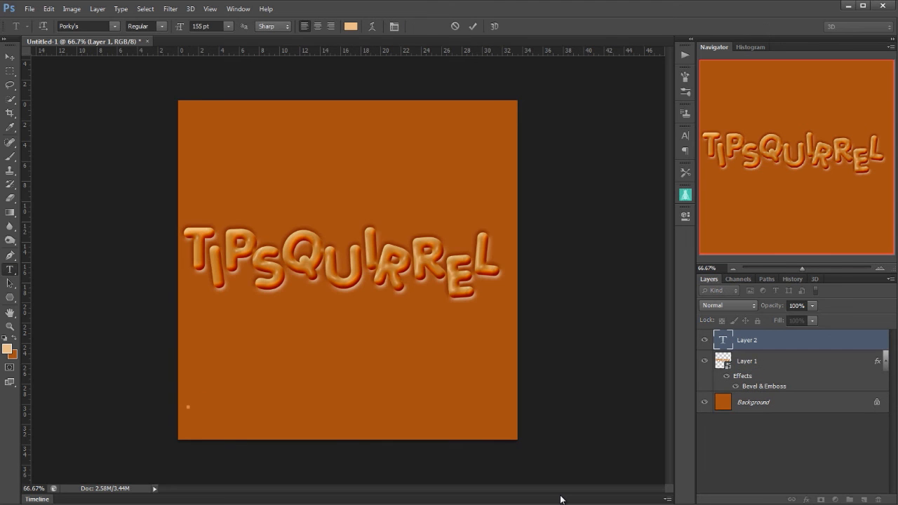
Step: Type the capital-letter row 'APLDTCBISKN', make it a work path and delete the text layer
{"action": "type", "text": "APL"}
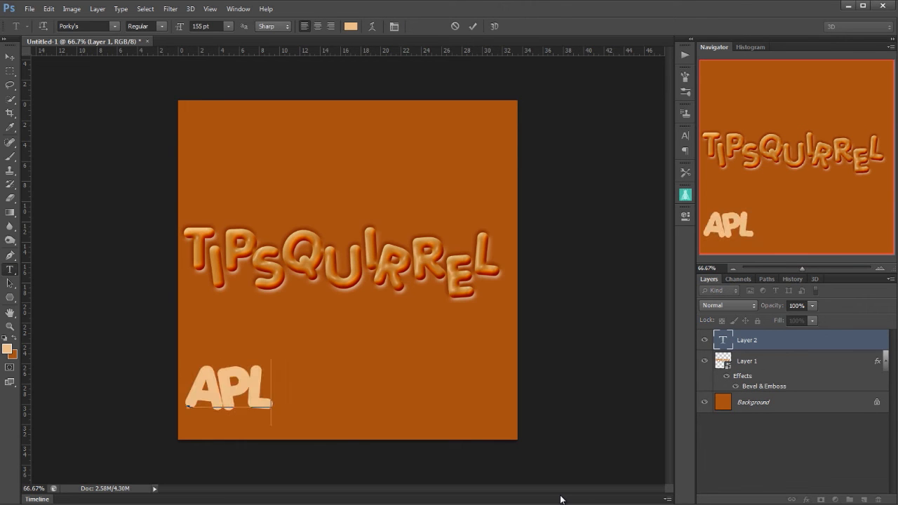
{"action": "type", "text": "DTCBIS"}
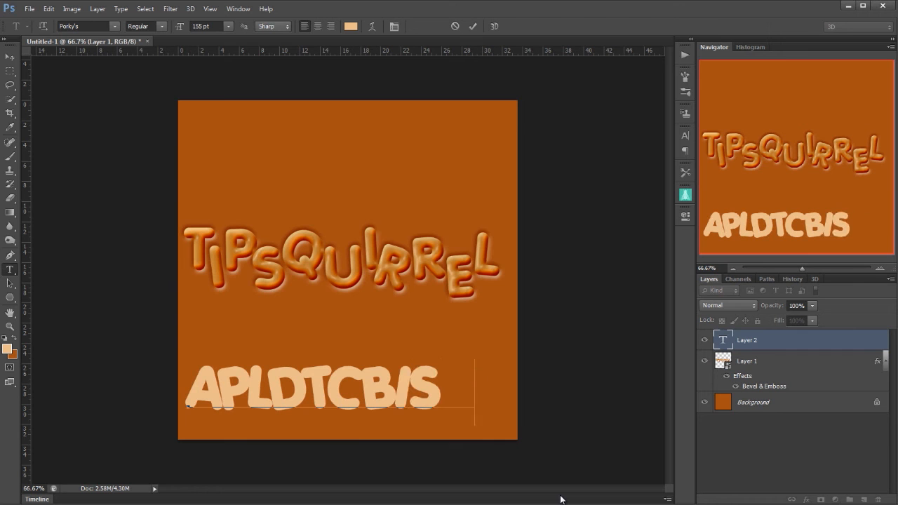
{"action": "type", "text": "KN"}
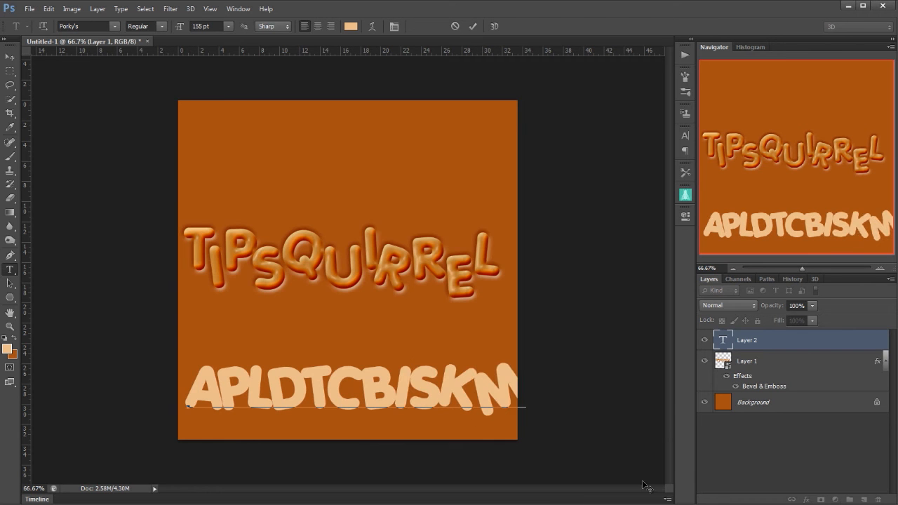
{"action": "left_click", "coordinate": [120, 8]}
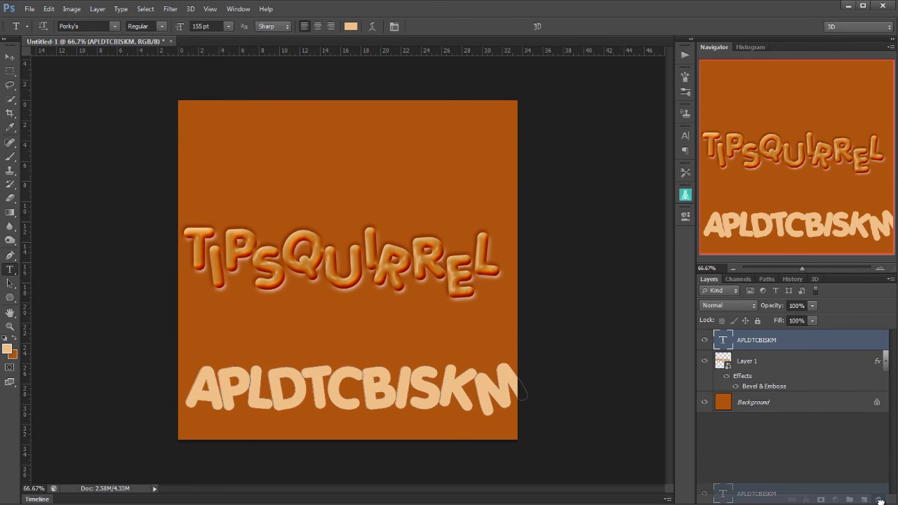
{"action": "left_click", "coordinate": [704, 340]}
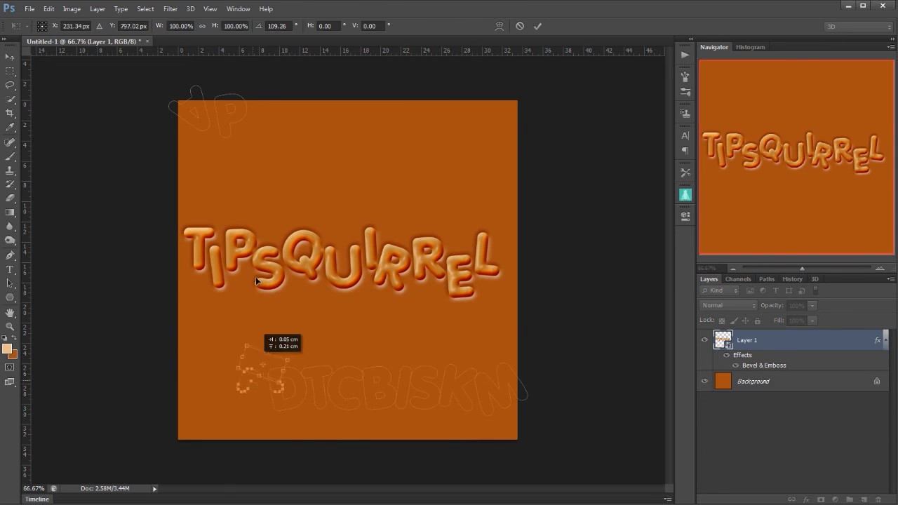
Step: Rotate two letter outlines and move them up toward the canvas's top edge
{"action": "left_click_drag", "start_coordinate": [280, 379], "coordinate": [277, 119]}
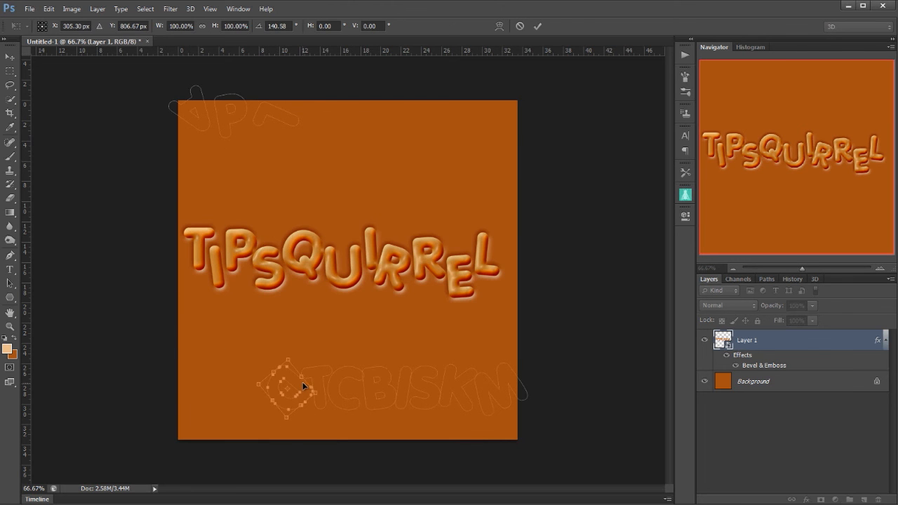
{"action": "left_click_drag", "start_coordinate": [287, 386], "coordinate": [295, 147]}
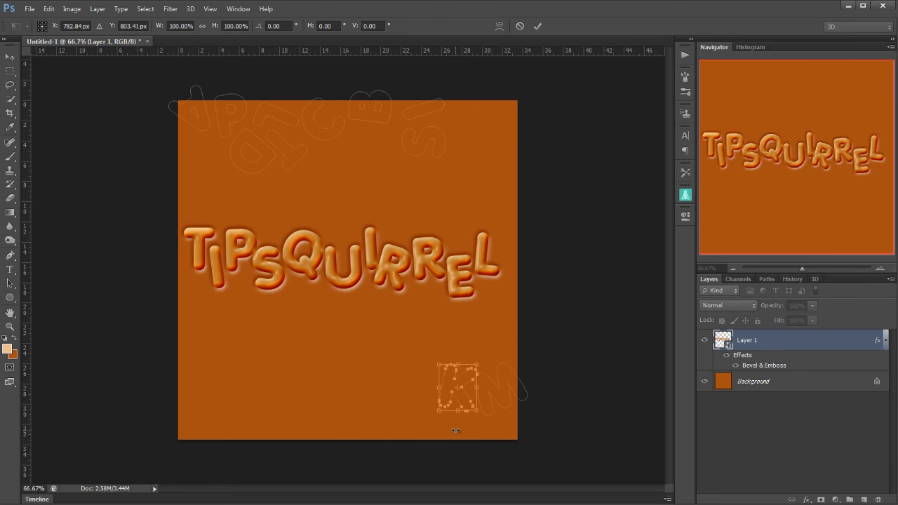
{"action": "left_click_drag", "start_coordinate": [456, 387], "coordinate": [379, 168]}
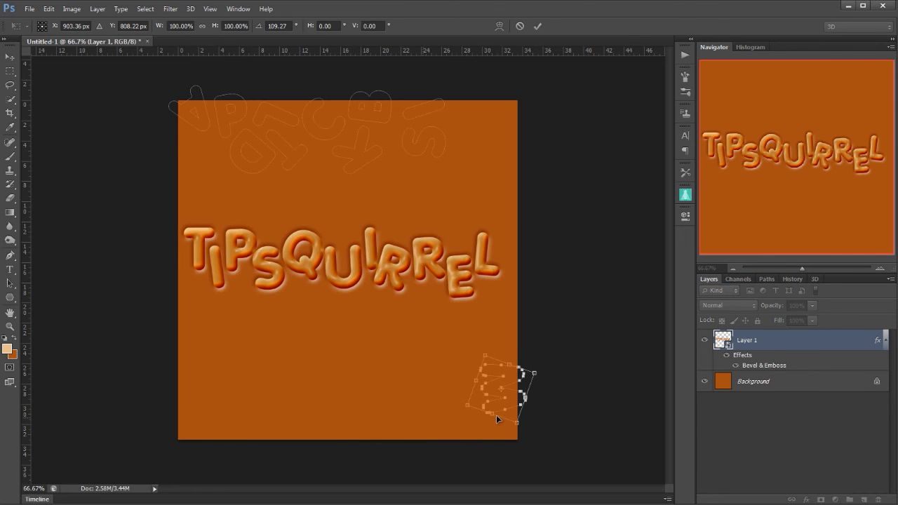
{"action": "left_click_drag", "start_coordinate": [498, 389], "coordinate": [487, 88]}
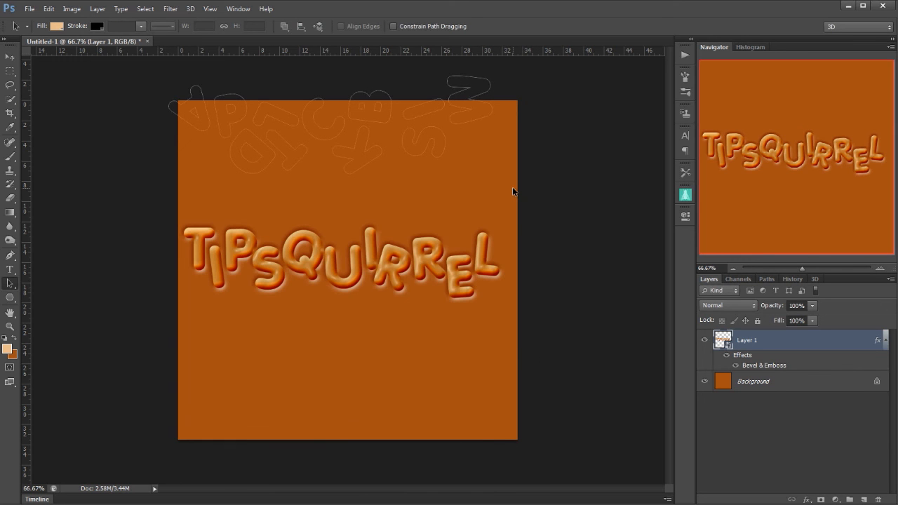
{"action": "mouse_move", "coordinate": [202, 96]}
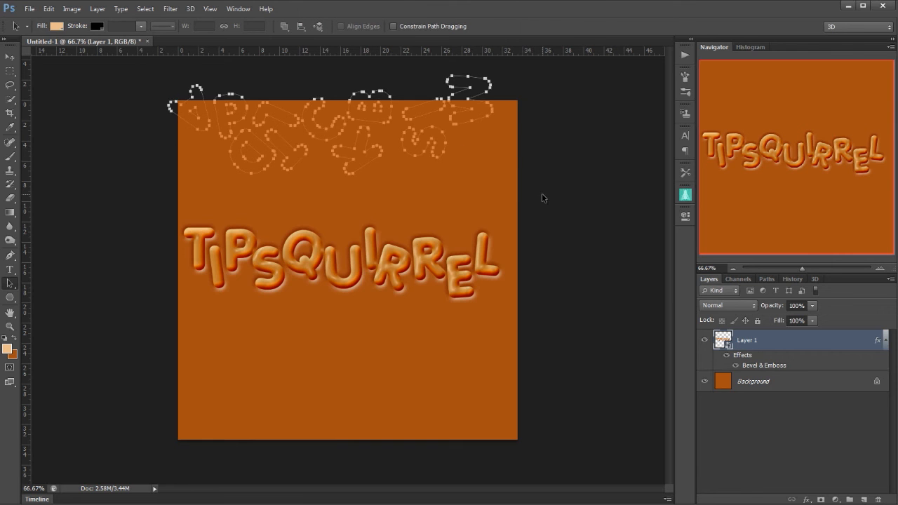
{"action": "mouse_move", "coordinate": [707, 315]}
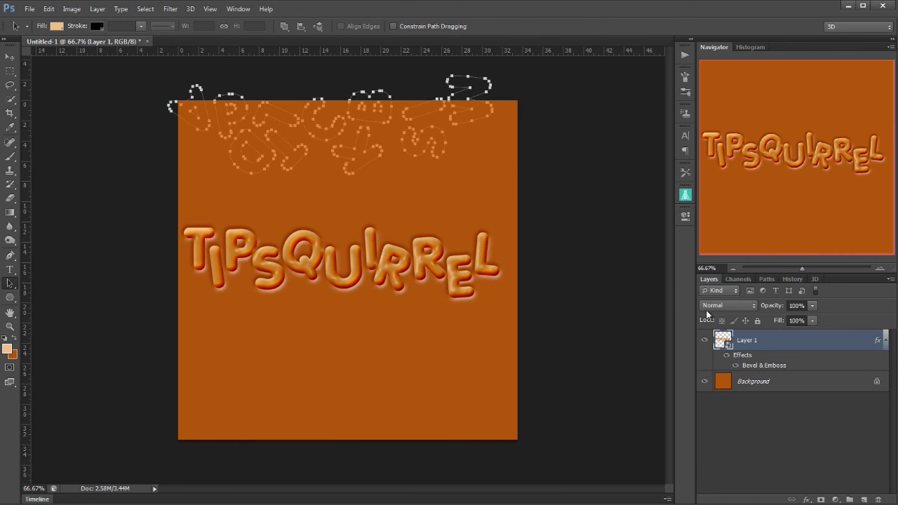
Step: Fill the scattered letter paths with the foreground colour on a new layer, then deselect the path
{"action": "right_click", "coordinate": [494, 118]}
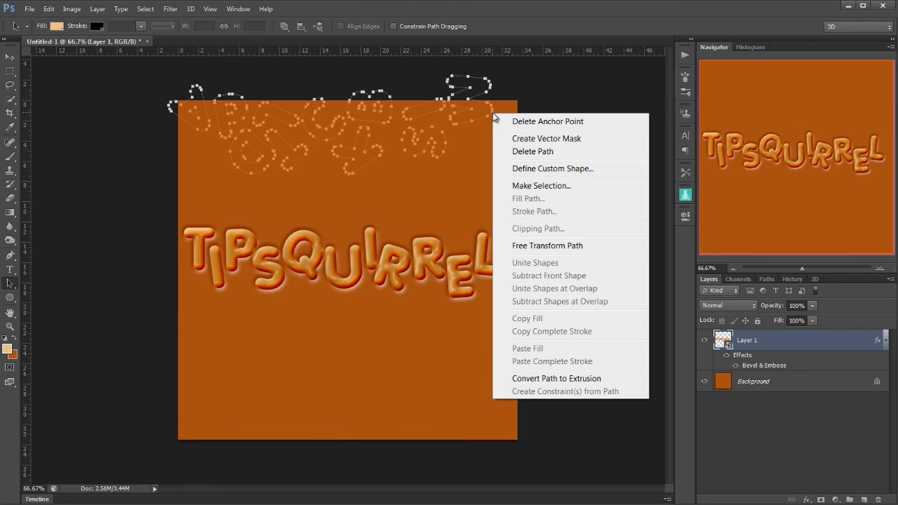
{"action": "mouse_move", "coordinate": [776, 437]}
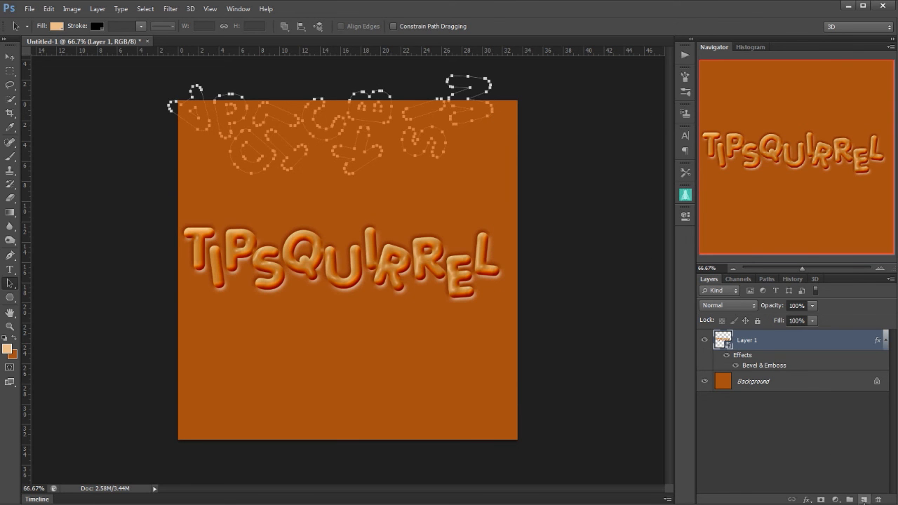
{"action": "right_click", "coordinate": [493, 113]}
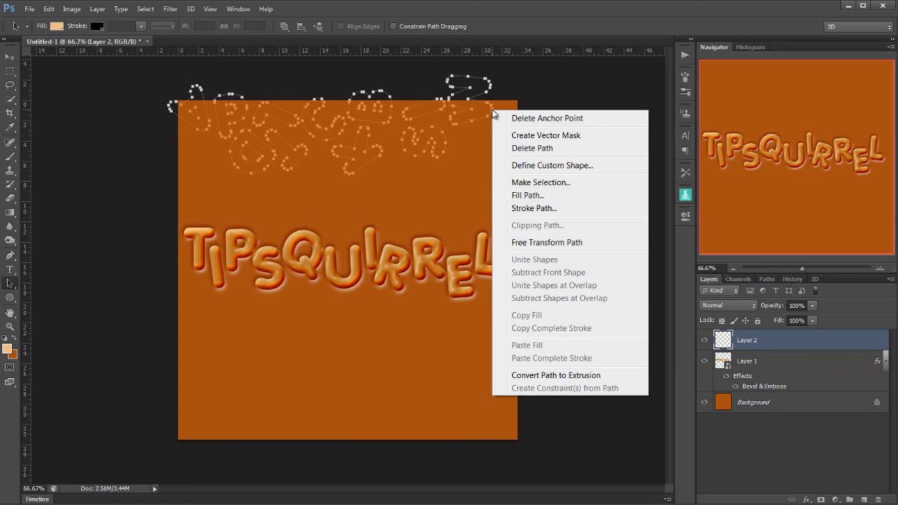
{"action": "left_click", "coordinate": [527, 195]}
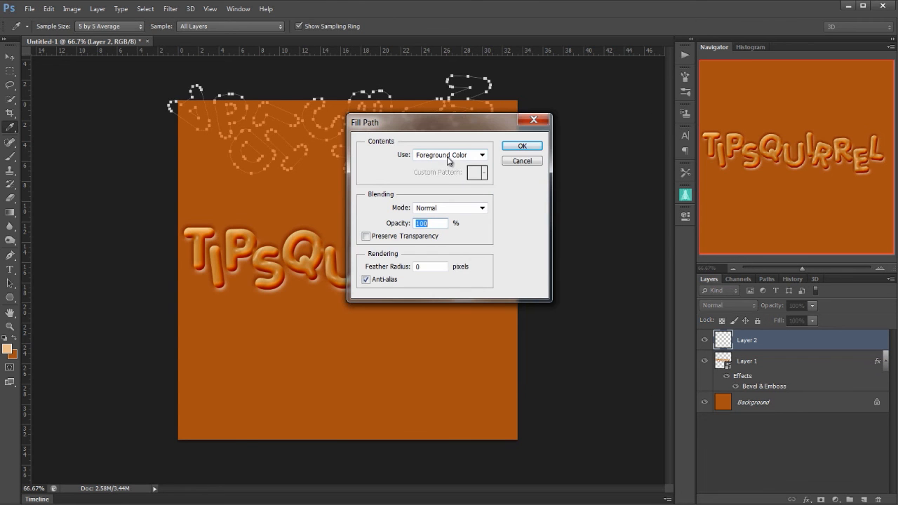
{"action": "left_click", "coordinate": [522, 145]}
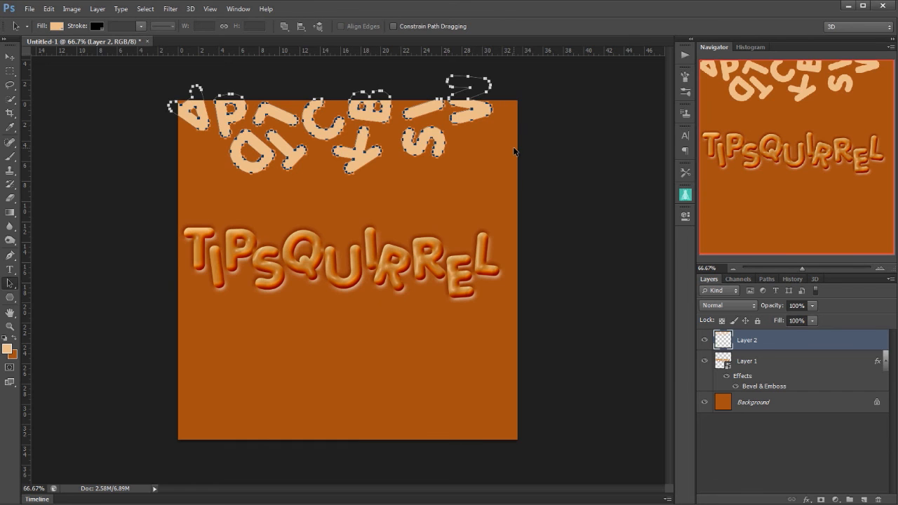
{"action": "left_click", "coordinate": [766, 278]}
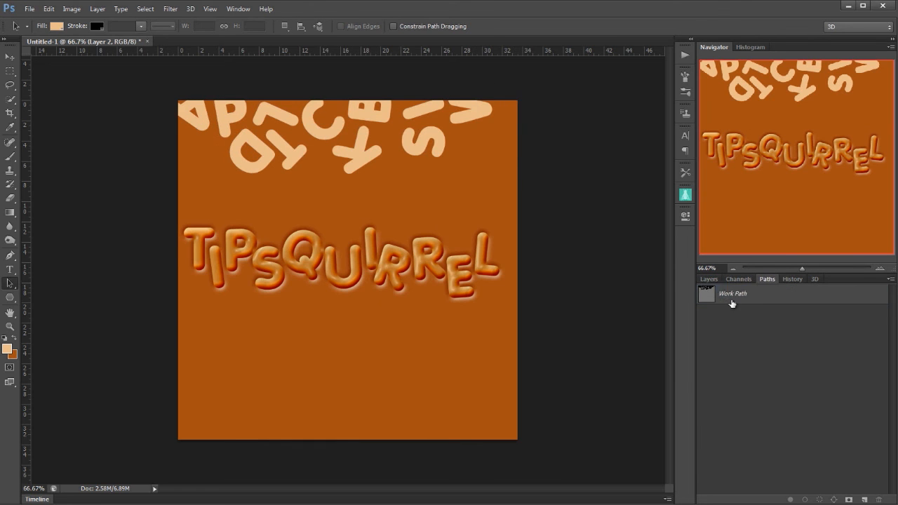
{"action": "left_click", "coordinate": [708, 279]}
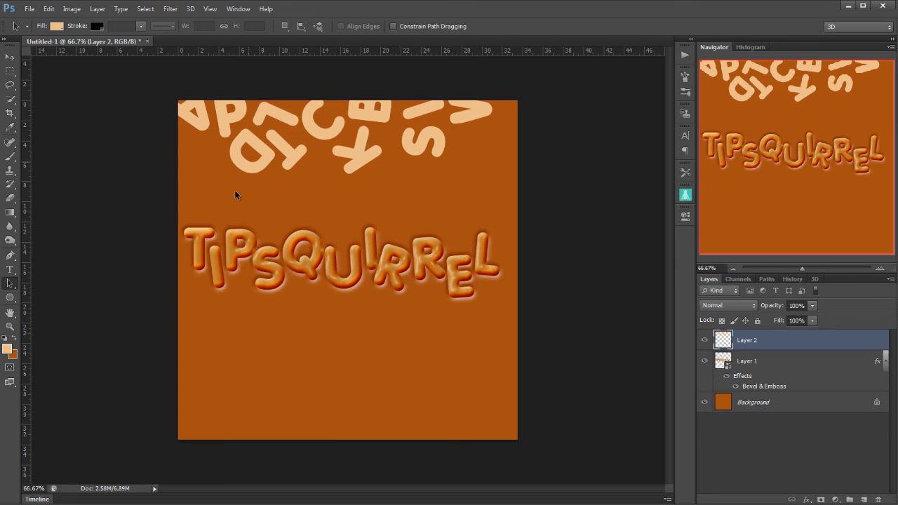
{"action": "mouse_move", "coordinate": [241, 257]}
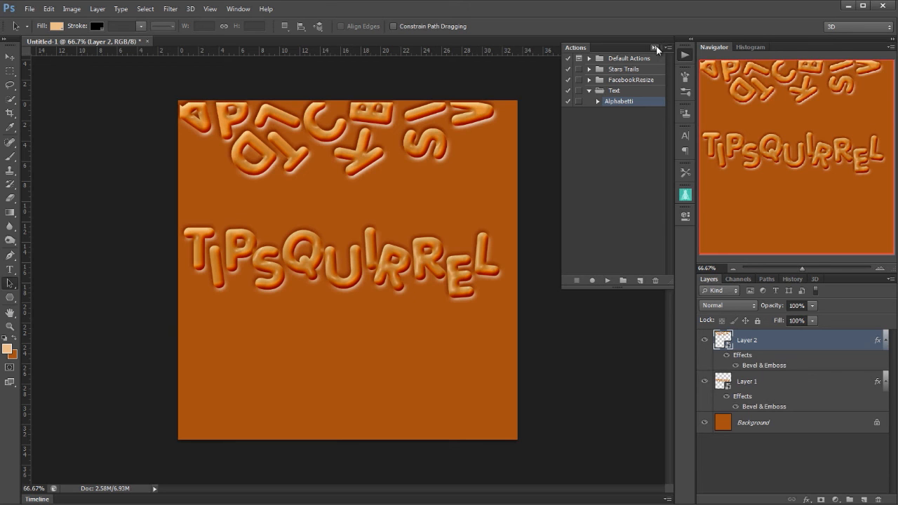
Step: Close the Actions panel and add more bevelled letters along the top and bottom
{"action": "left_click", "coordinate": [656, 48]}
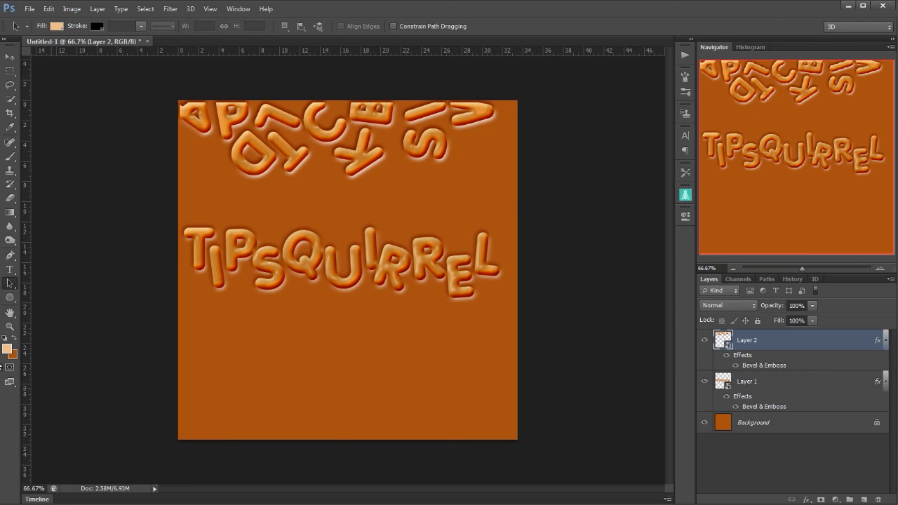
{"action": "mouse_move", "coordinate": [110, 170]}
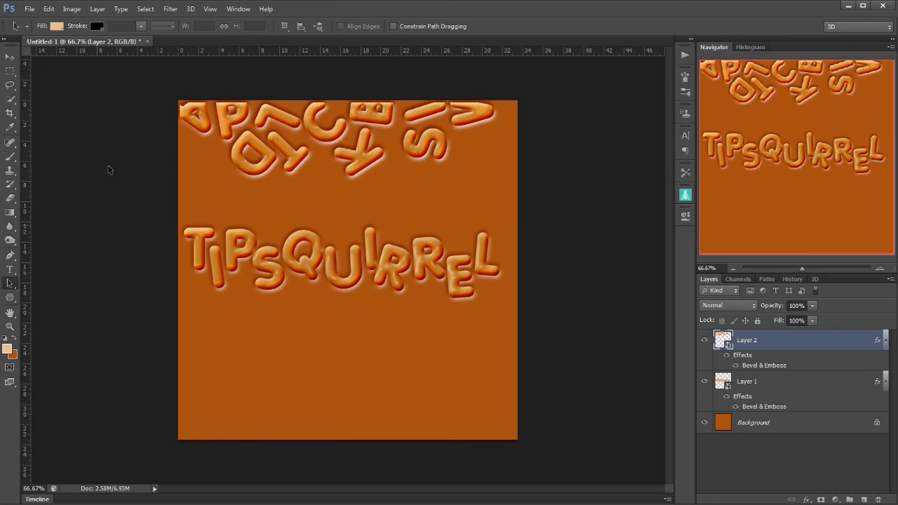
{"action": "mouse_move", "coordinate": [216, 116]}
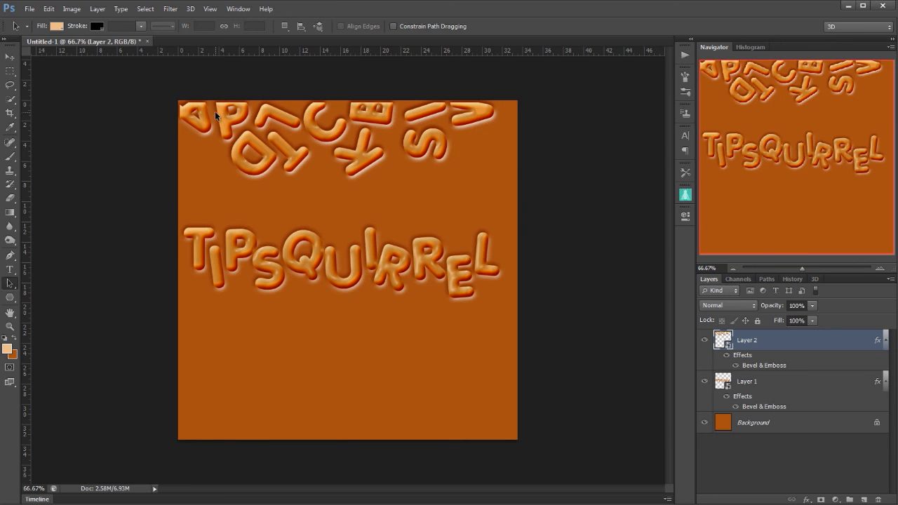
{"action": "mouse_move", "coordinate": [210, 321]}
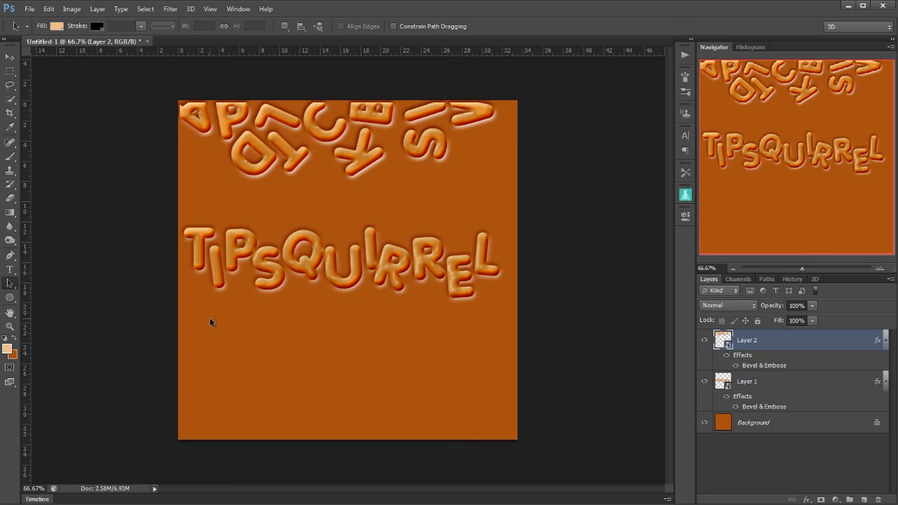
{"action": "mouse_move", "coordinate": [145, 346]}
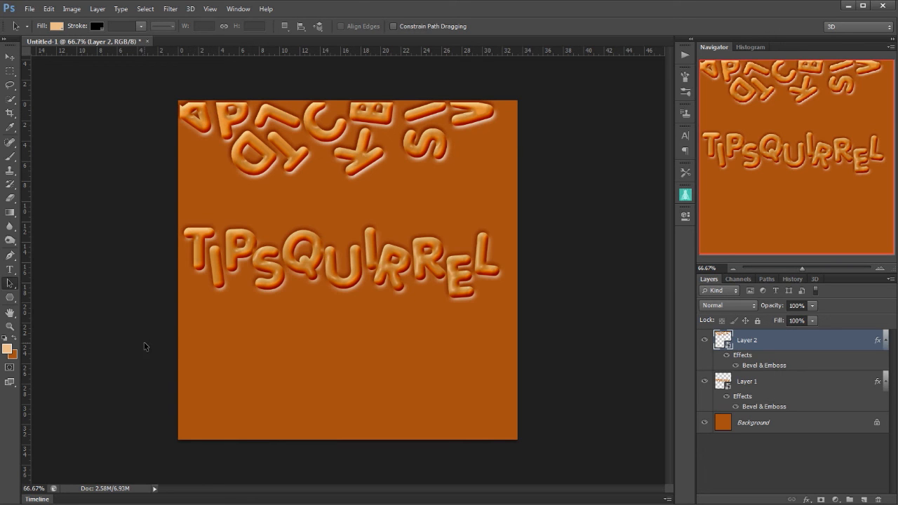
{"action": "left_click", "coordinate": [10, 269]}
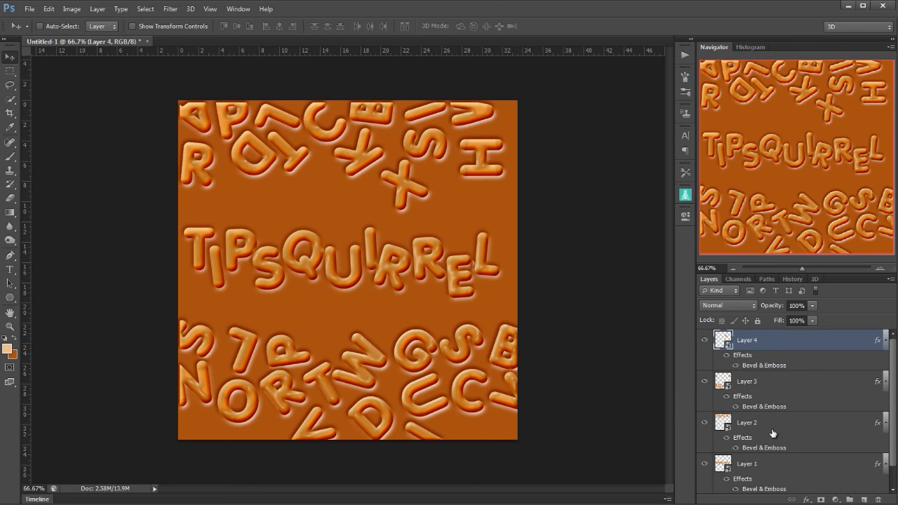
Step: Merge Layers 2–4 into a single Layer 4 and toggle its visibility to check
{"action": "scroll", "scroll_direction": "down", "scroll_amount": 3}
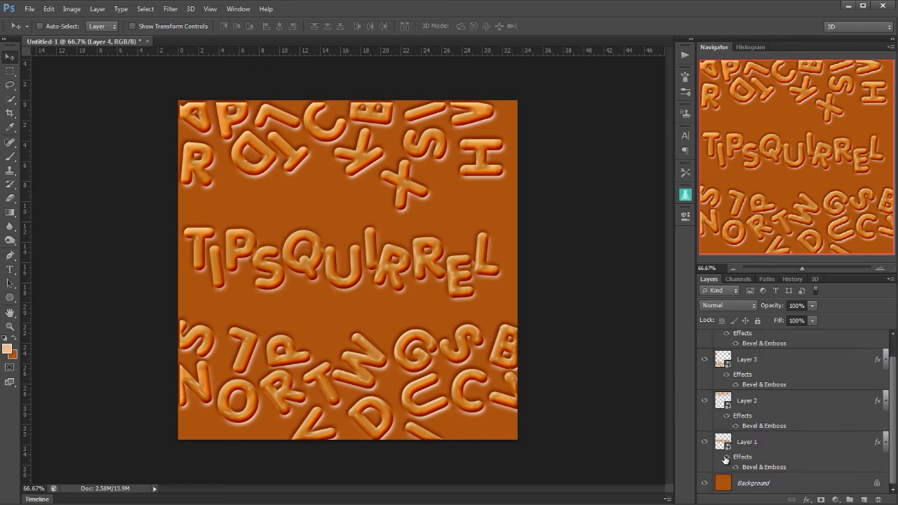
{"action": "left_click", "coordinate": [705, 441]}
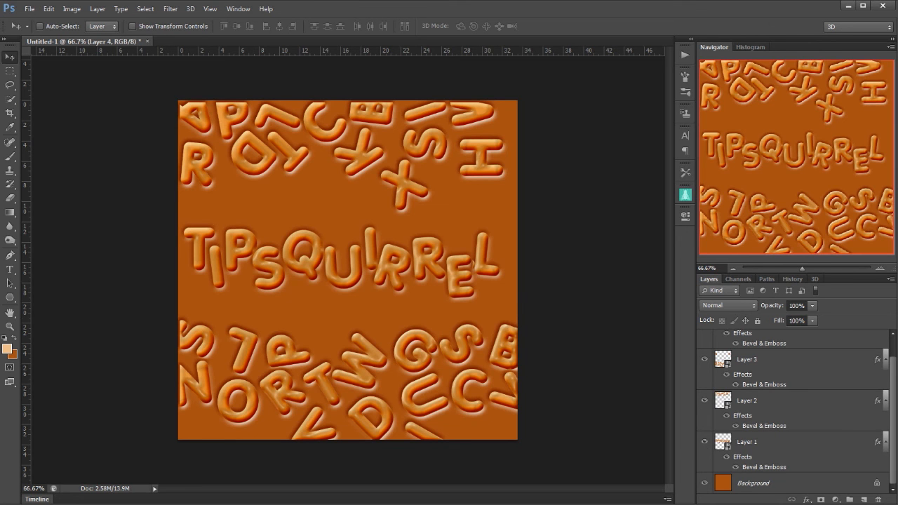
{"action": "left_click", "coordinate": [747, 400]}
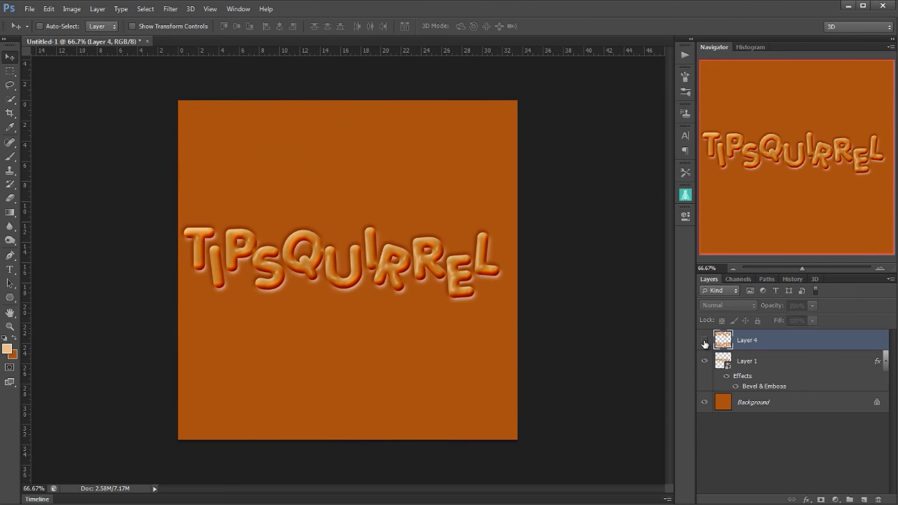
{"action": "left_click", "coordinate": [704, 343]}
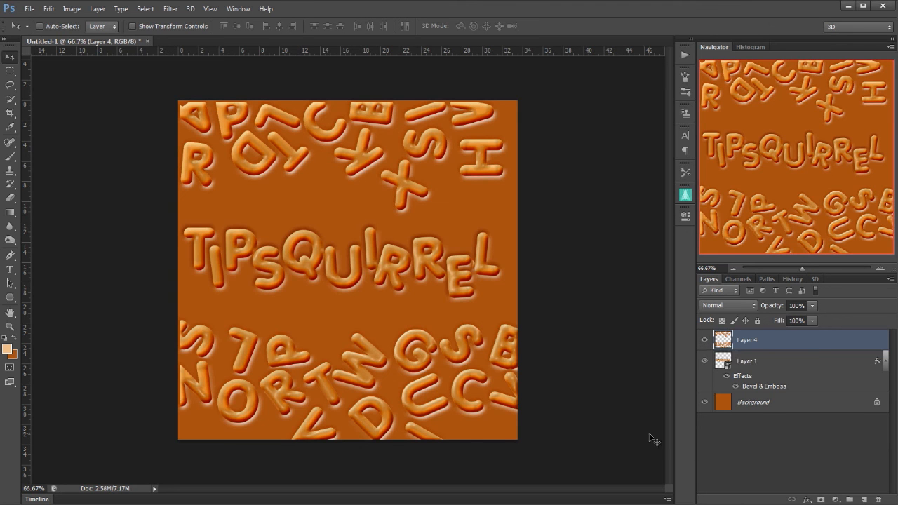
{"action": "mouse_move", "coordinate": [460, 231]}
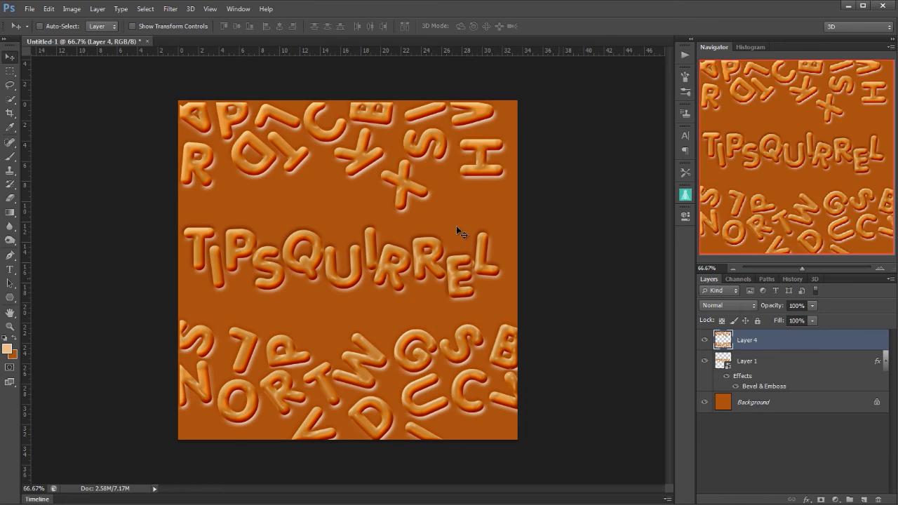
Step: Apply a 6 px Iris Blur to Layer 4, saving the blur mask to channels
{"action": "left_click", "coordinate": [170, 9]}
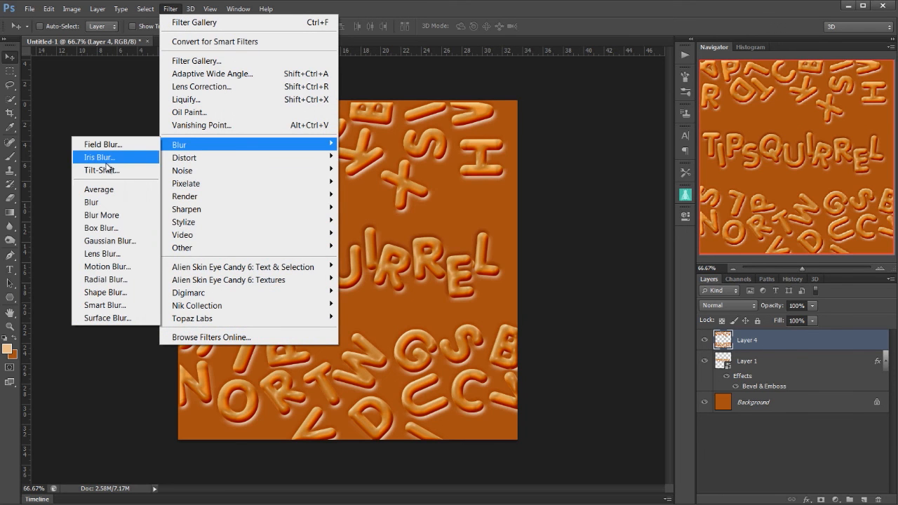
{"action": "left_click", "coordinate": [100, 170]}
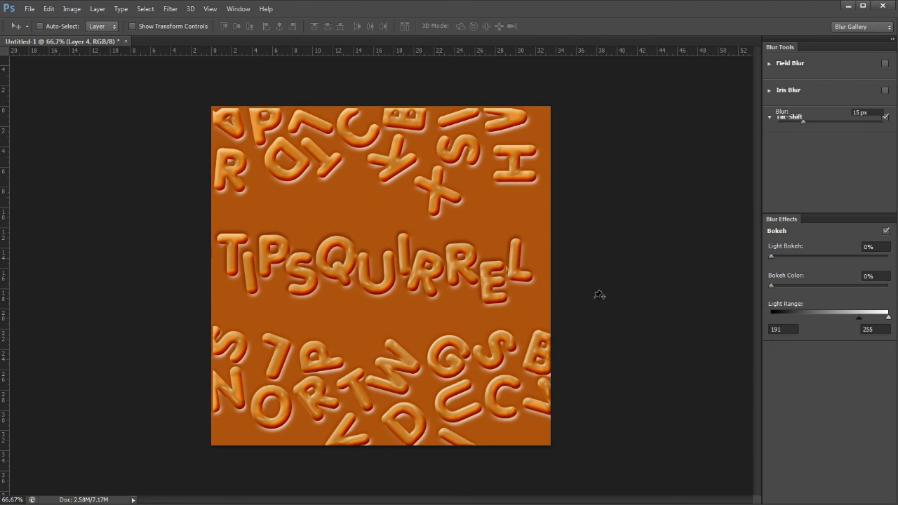
{"action": "left_click", "coordinate": [788, 90]}
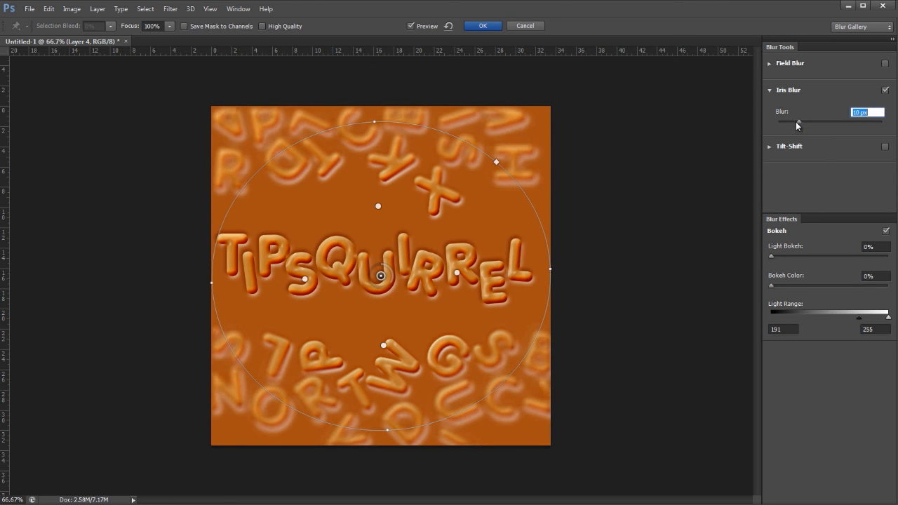
{"action": "left_click_drag", "start_coordinate": [797, 122], "coordinate": [792, 122]}
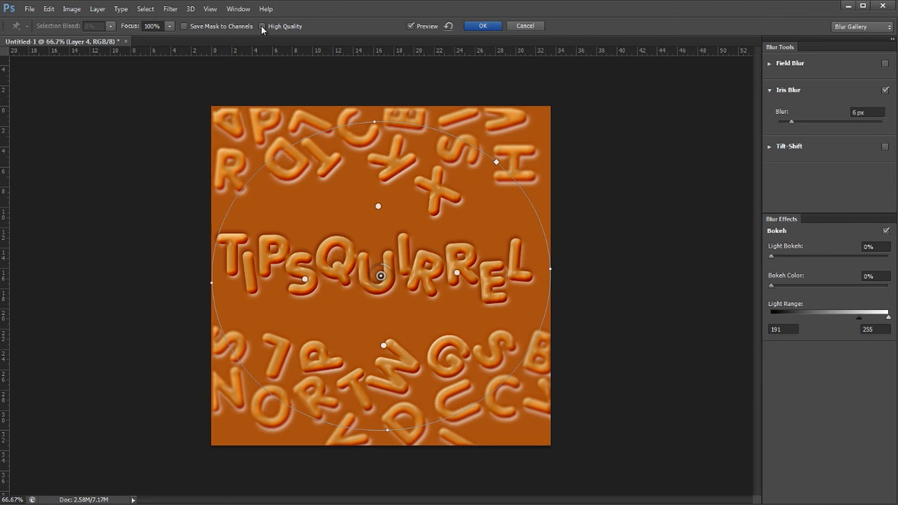
{"action": "left_click", "coordinate": [262, 26]}
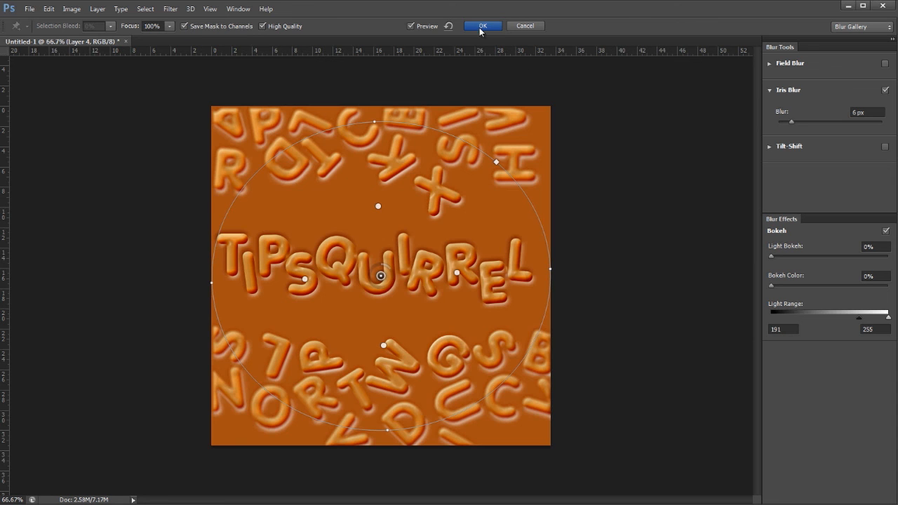
{"action": "left_click", "coordinate": [482, 26]}
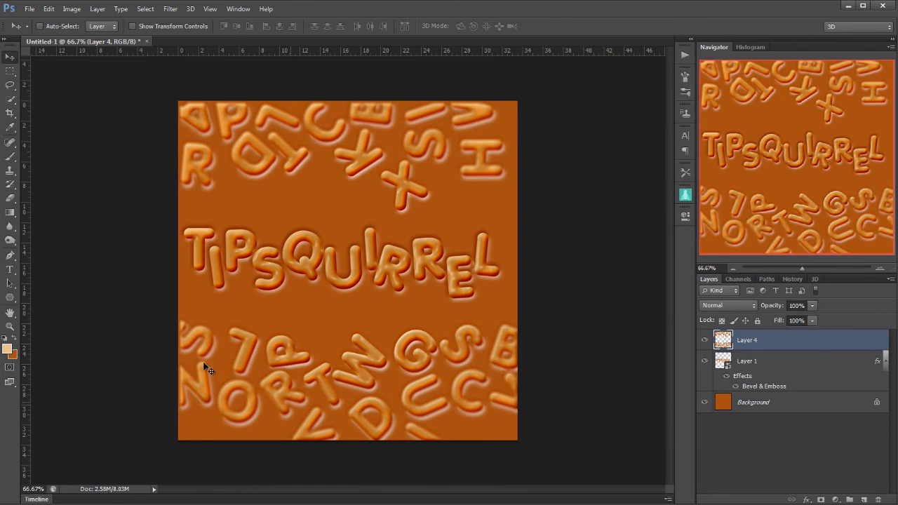
{"action": "mouse_move", "coordinate": [164, 64]}
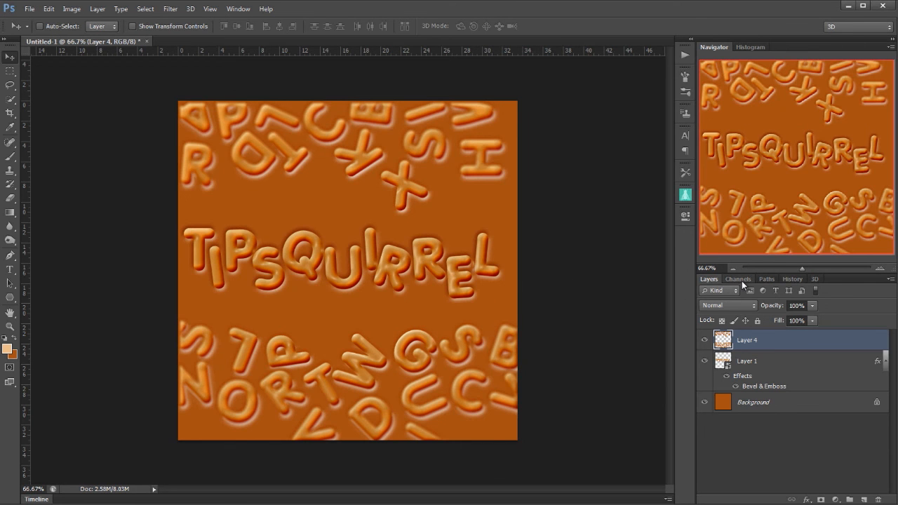
Step: Load the Blur Mask channel from the Channels panel as a selection
{"action": "left_click", "coordinate": [738, 278]}
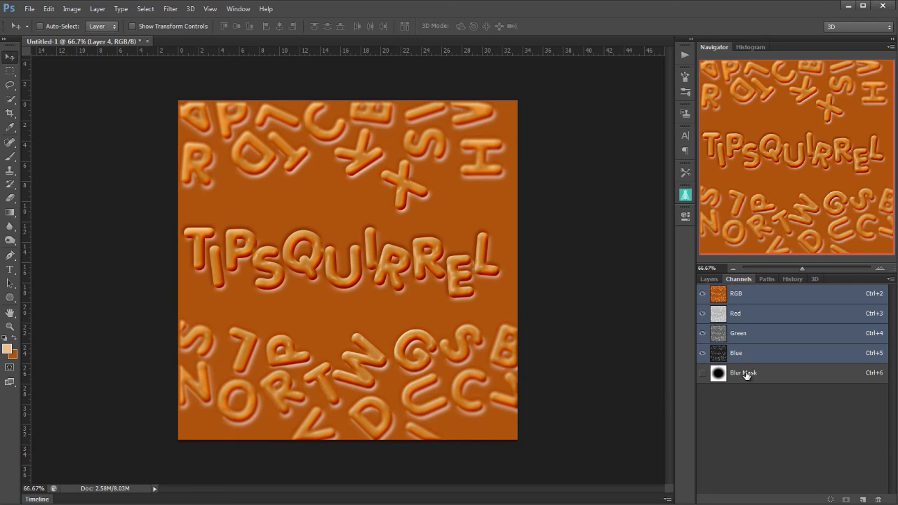
{"action": "mouse_move", "coordinate": [708, 396]}
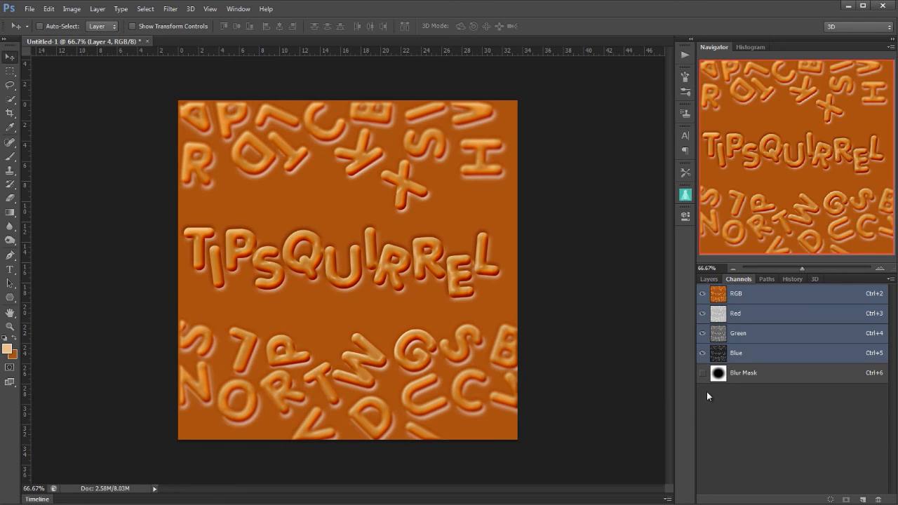
{"action": "mouse_move", "coordinate": [719, 410]}
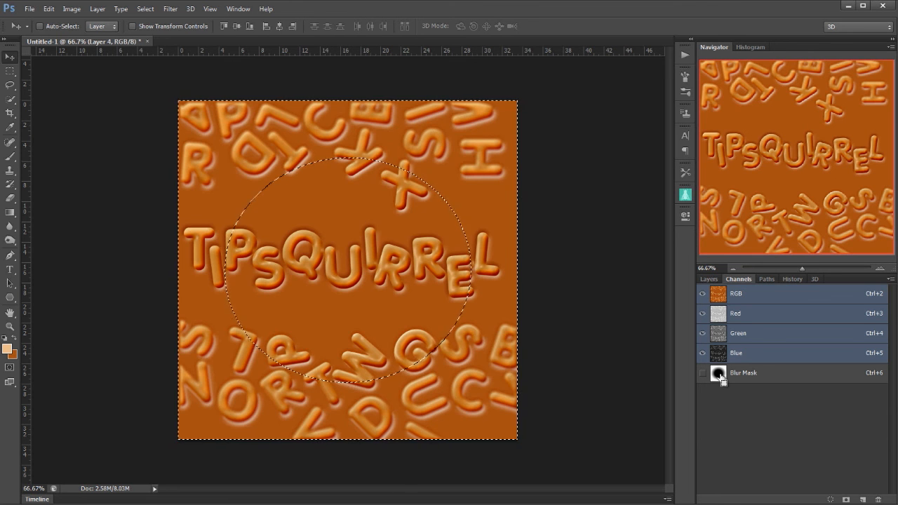
{"action": "left_click", "coordinate": [708, 279]}
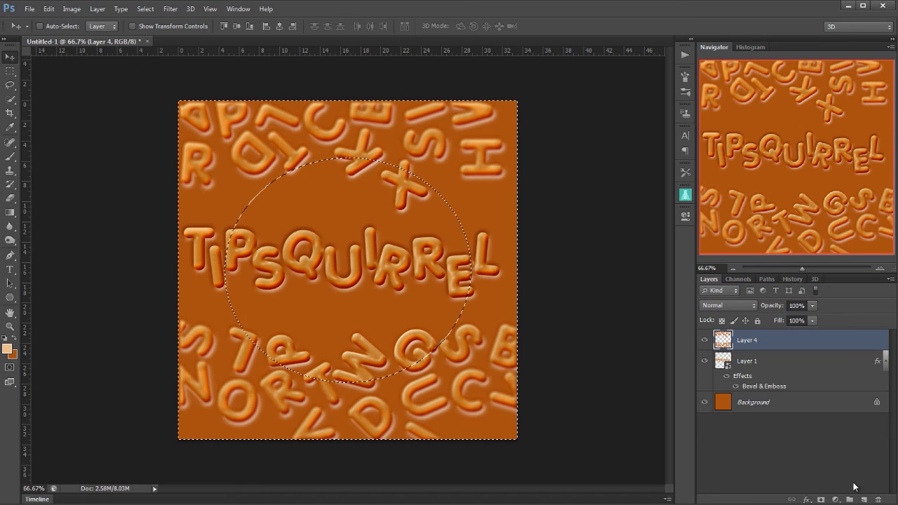
Step: Fill a new Layer 5 with black and set its opacity to 11% as a faint vignette
{"action": "left_click", "coordinate": [833, 499]}
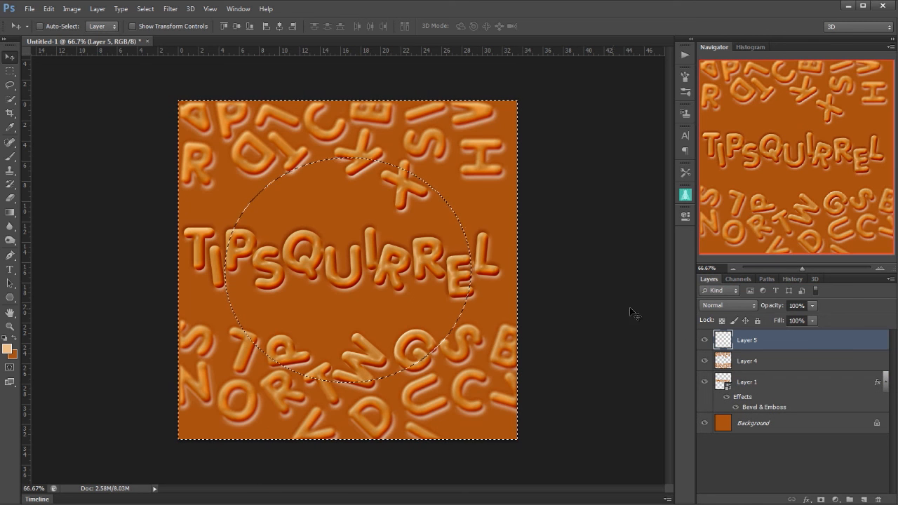
{"action": "left_click", "coordinate": [48, 9]}
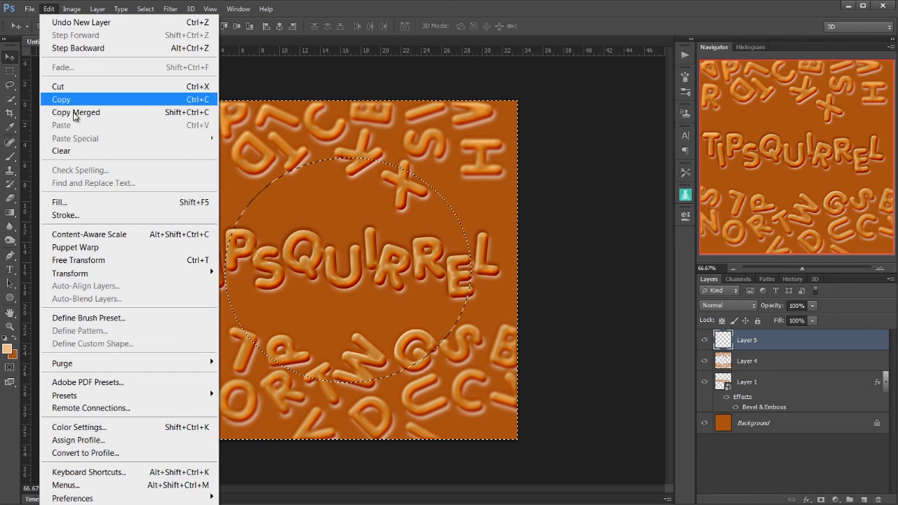
{"action": "left_click", "coordinate": [59, 202]}
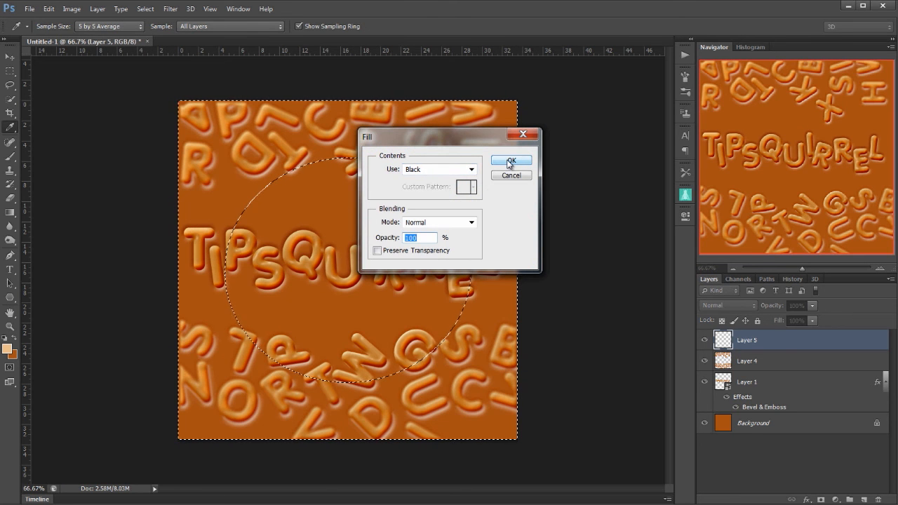
{"action": "left_click", "coordinate": [510, 160]}
{"action": "type", "text": "10"}
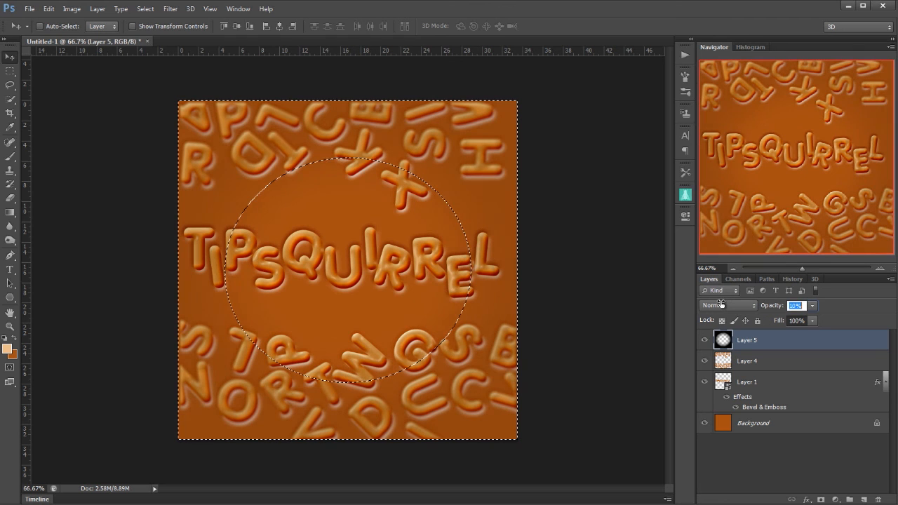
{"action": "type", "text": "11"}
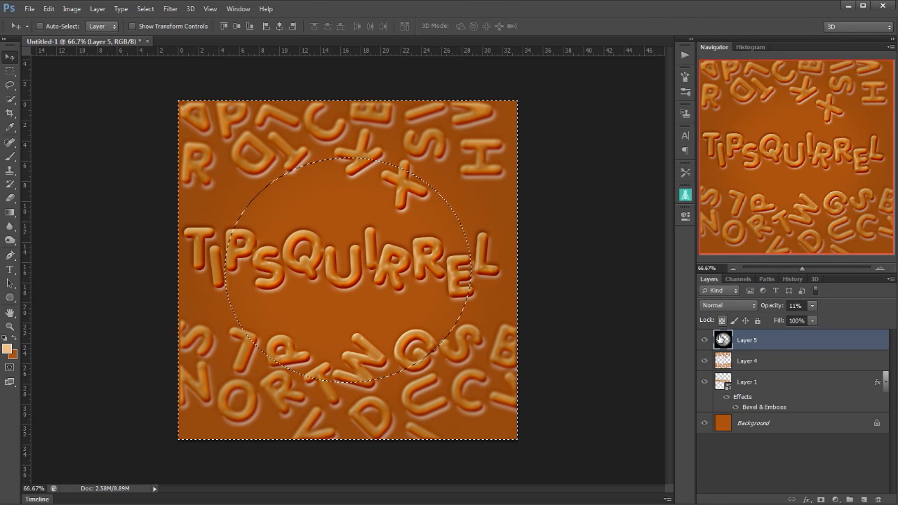